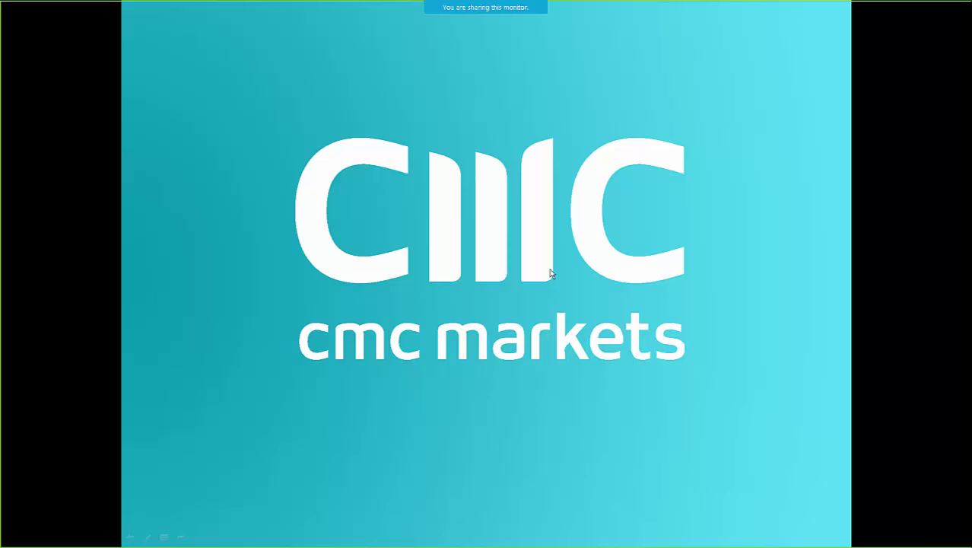
{"action": "mouse_move", "coordinate": [492, 261]}
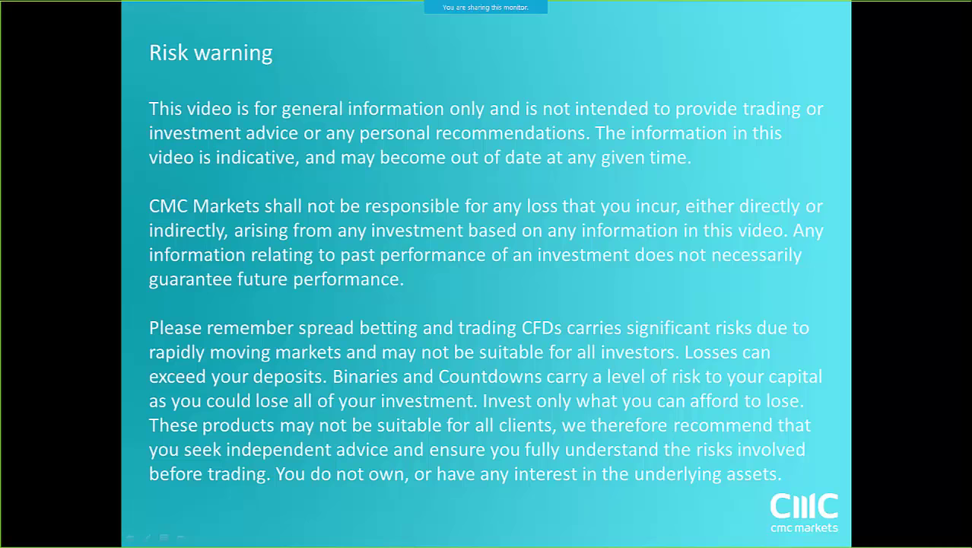
{"action": "mouse_move", "coordinate": [486, 532]}
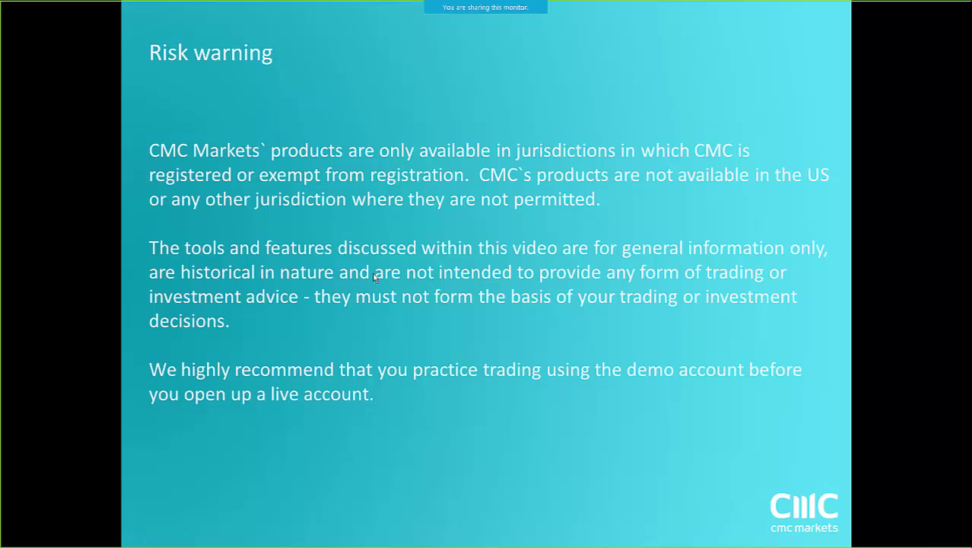
{"action": "mouse_move", "coordinate": [523, 274]}
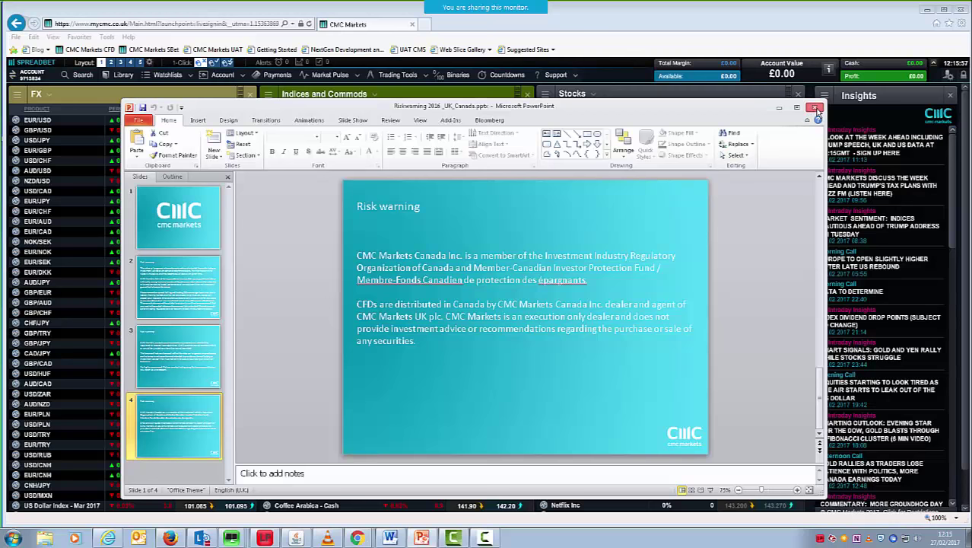
Step: Dismiss the risk warning presentation to reveal the Fed Funds rate probability table
{"action": "left_click", "coordinate": [815, 106]}
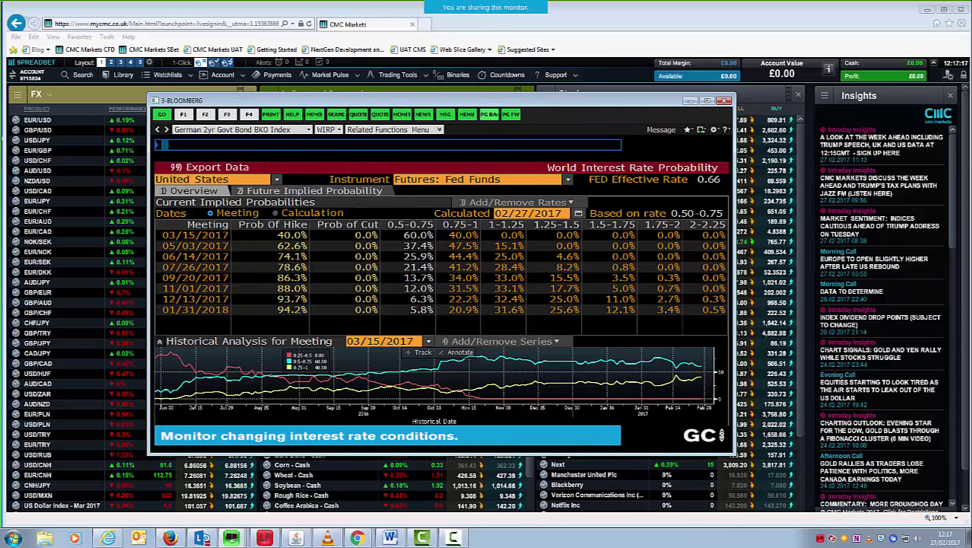
Step: Dismiss the interest rate probability window to view the USGG2YR yield chart
{"action": "left_click", "coordinate": [724, 99]}
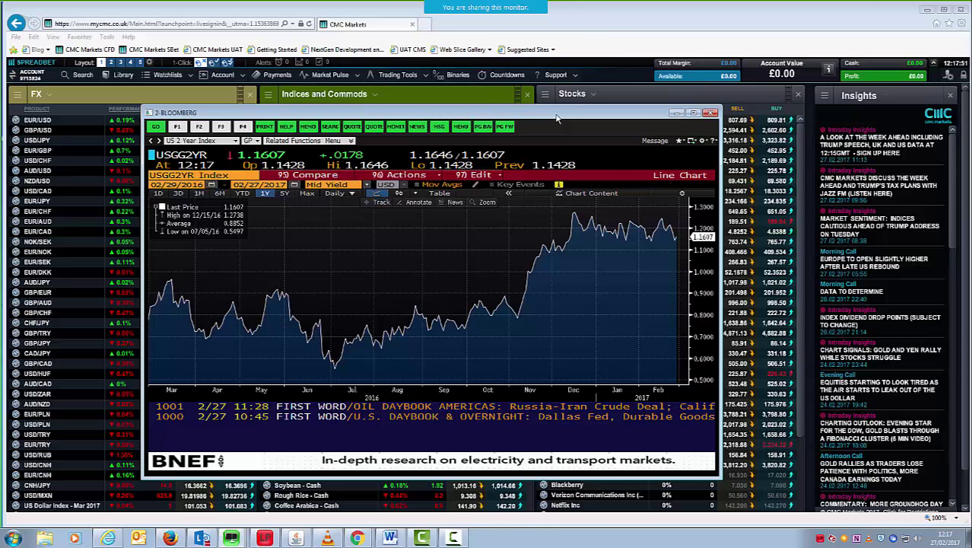
{"action": "mouse_move", "coordinate": [573, 152]}
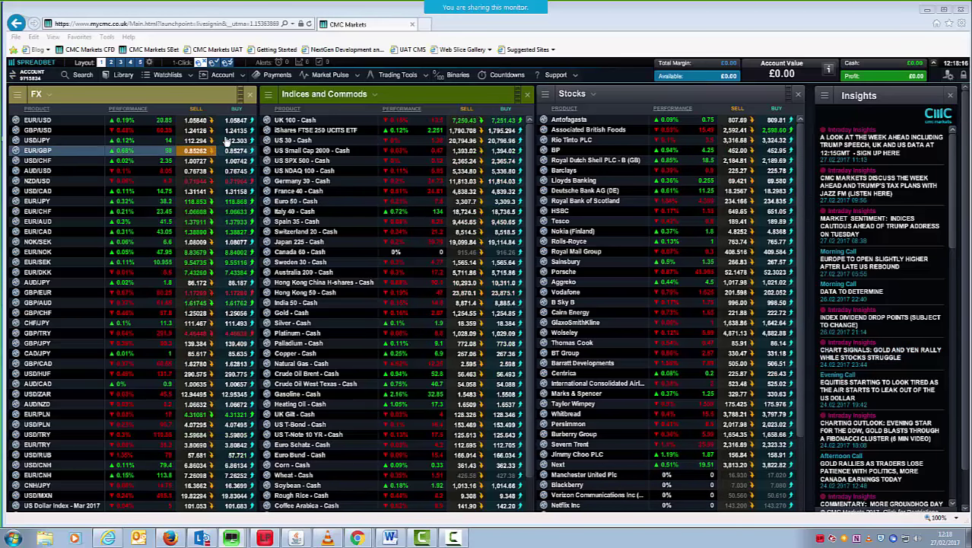
Step: Open and enlarge the US 30 - Cash daily chart with 200/50 SMAs and stochastic
{"action": "left_click", "coordinate": [305, 180]}
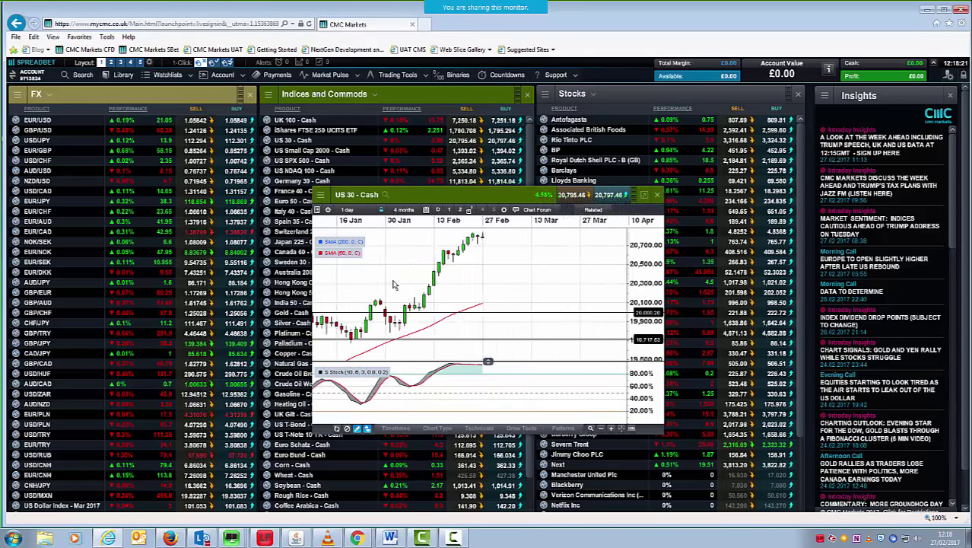
{"action": "left_click", "coordinate": [403, 209]}
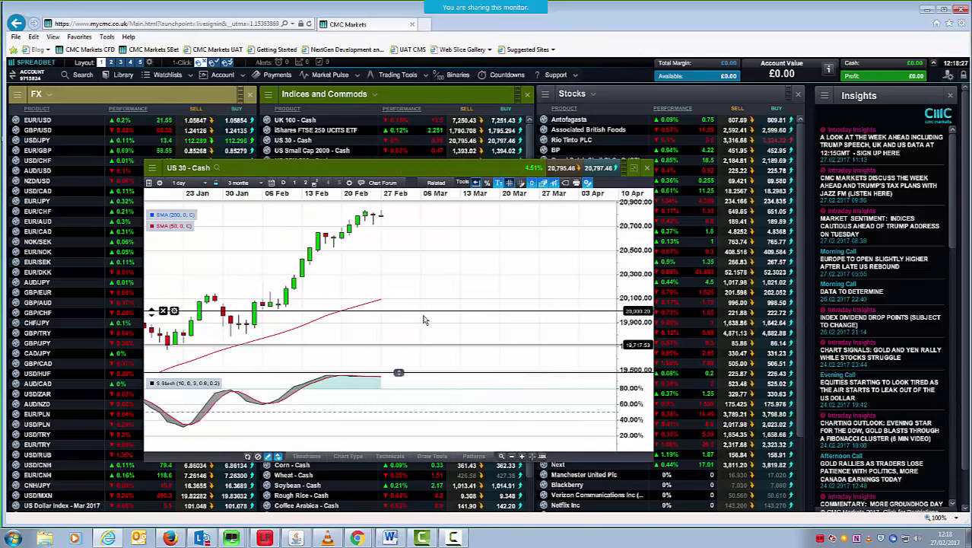
{"action": "left_click", "coordinate": [221, 182]}
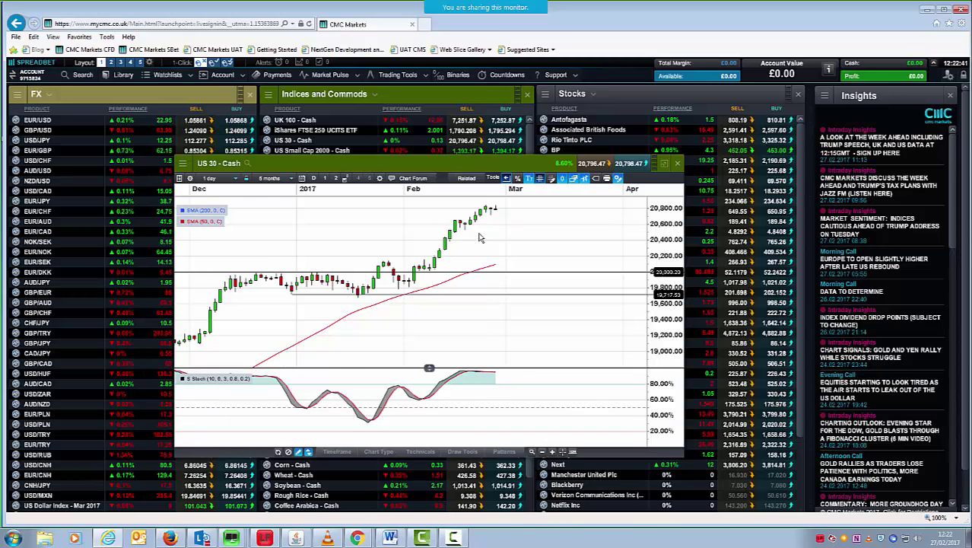
{"action": "mouse_move", "coordinate": [479, 235]}
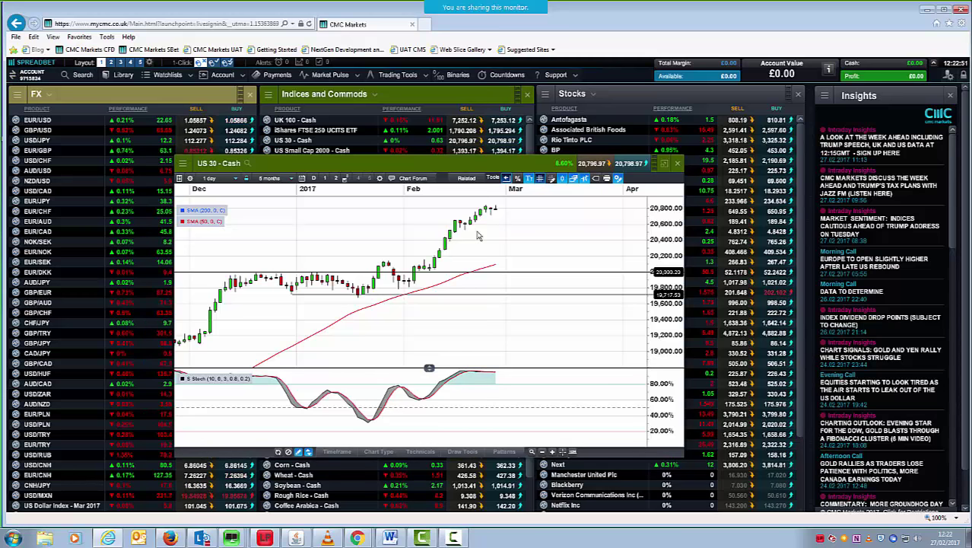
{"action": "mouse_move", "coordinate": [396, 259]}
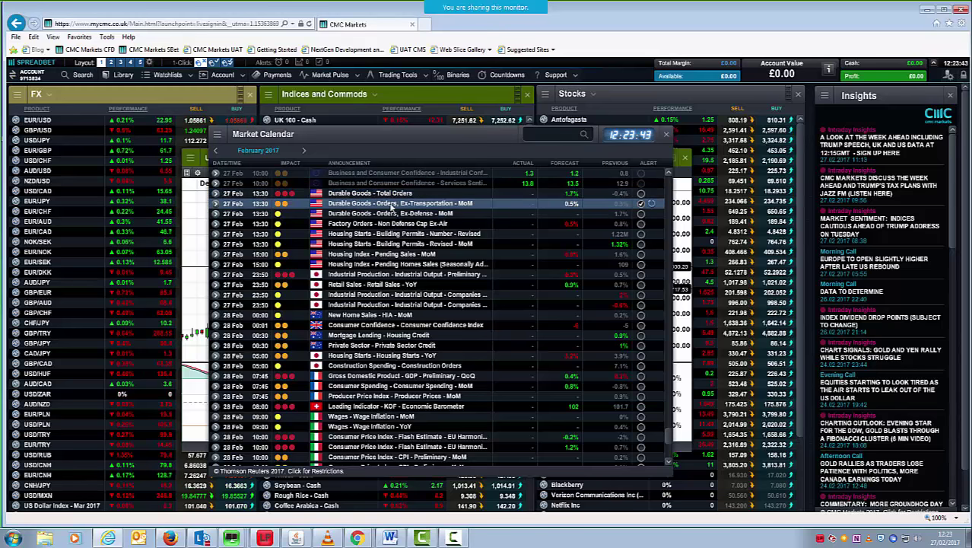
Step: Show the alert options for the Durable Goods Ex-Transportation release
{"action": "left_click", "coordinate": [371, 193]}
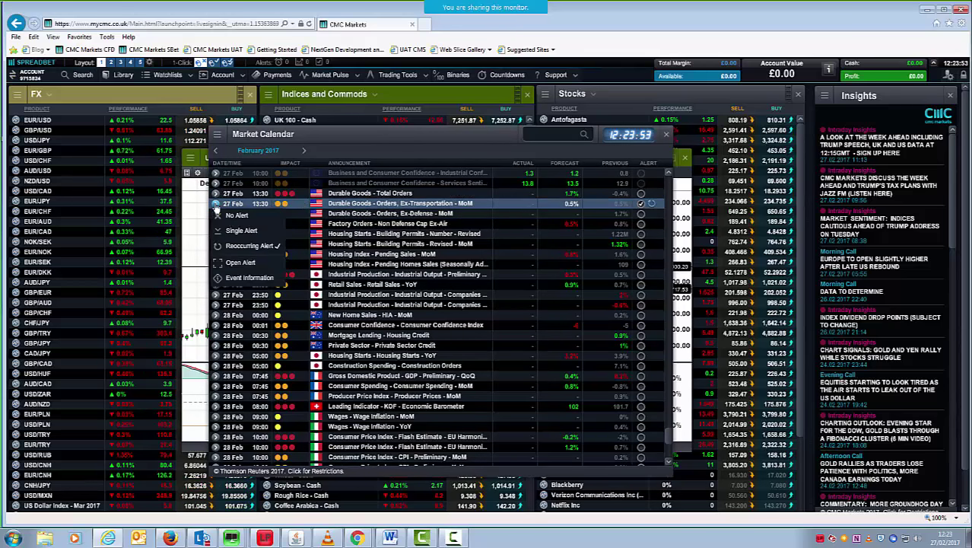
{"action": "mouse_move", "coordinate": [240, 262]}
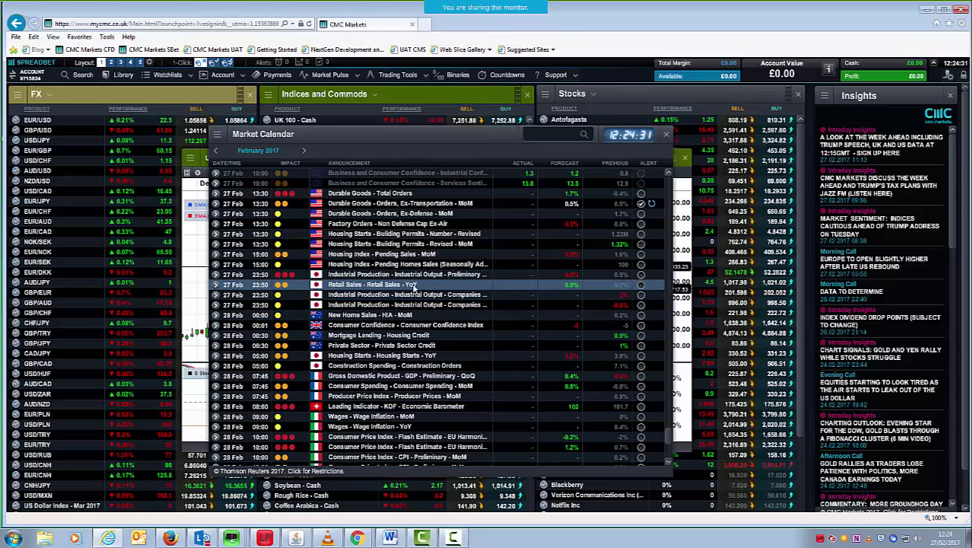
Step: Scroll the calendar down to the 28 Feb GDP releases and select a row
{"action": "scroll", "scroll_direction": "down", "scroll_amount": 3}
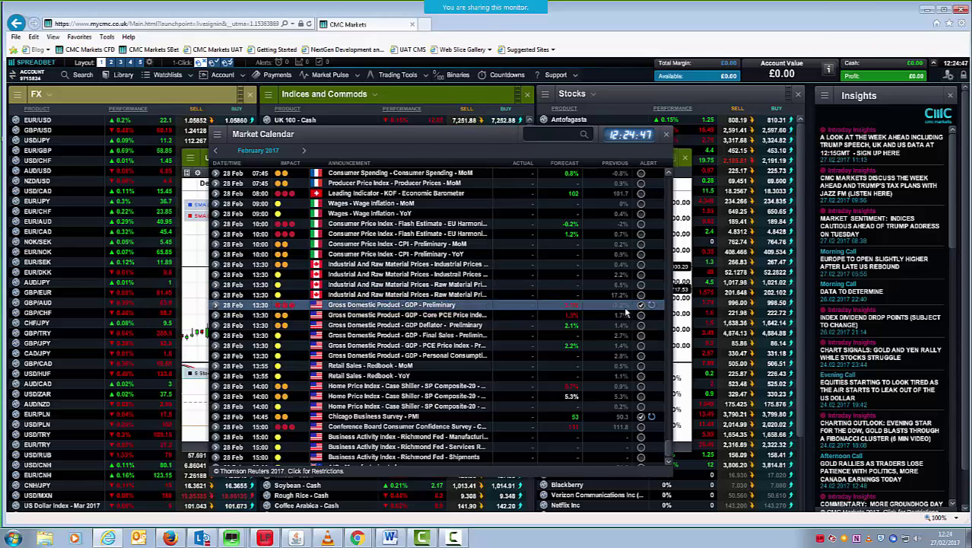
{"action": "mouse_move", "coordinate": [407, 314]}
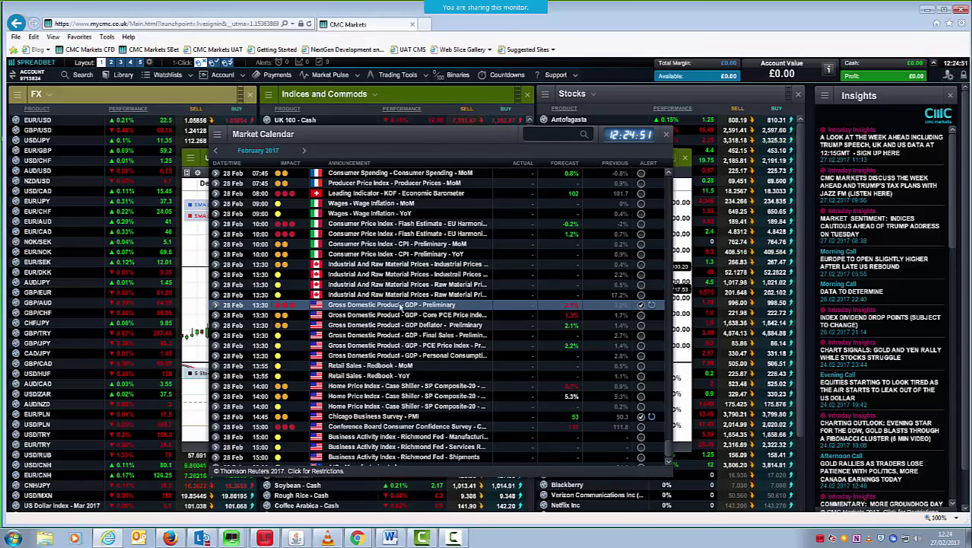
{"action": "left_click", "coordinate": [403, 314]}
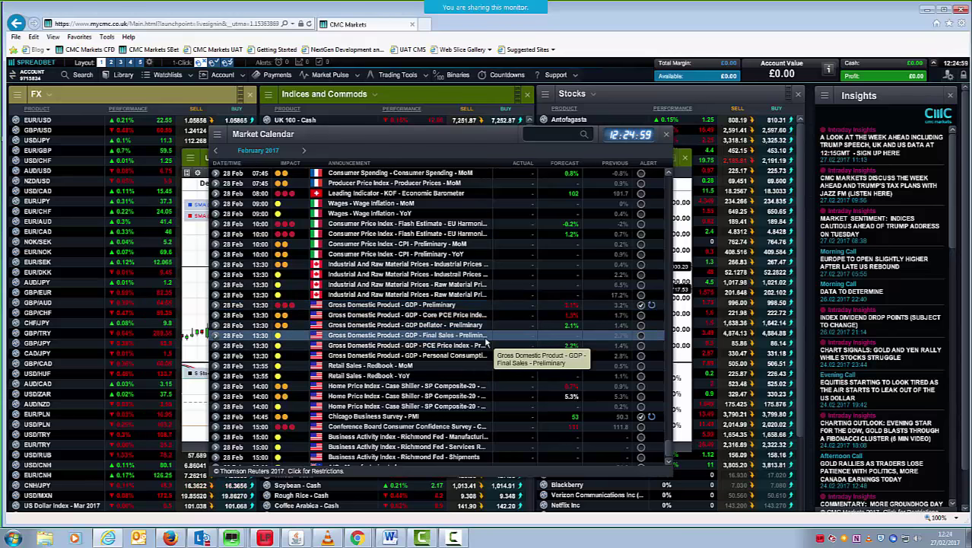
{"action": "scroll", "scroll_direction": "down", "scroll_amount": 3}
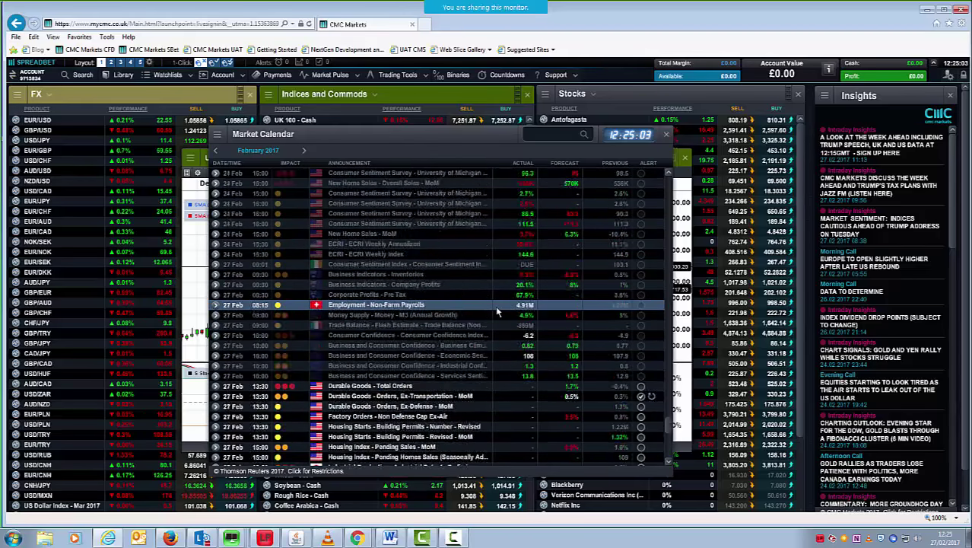
{"action": "scroll", "scroll_direction": "down", "scroll_amount": 3}
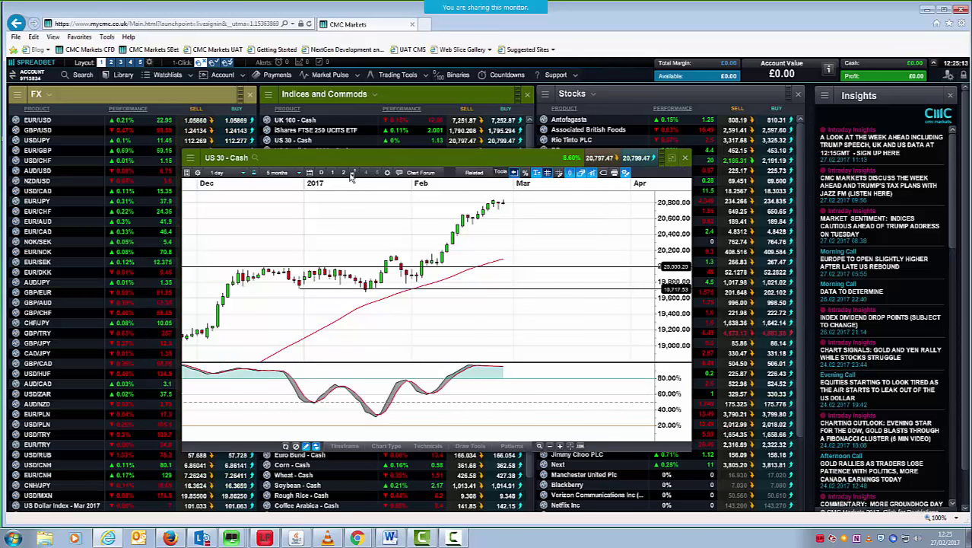
{"action": "mouse_move", "coordinate": [330, 75]}
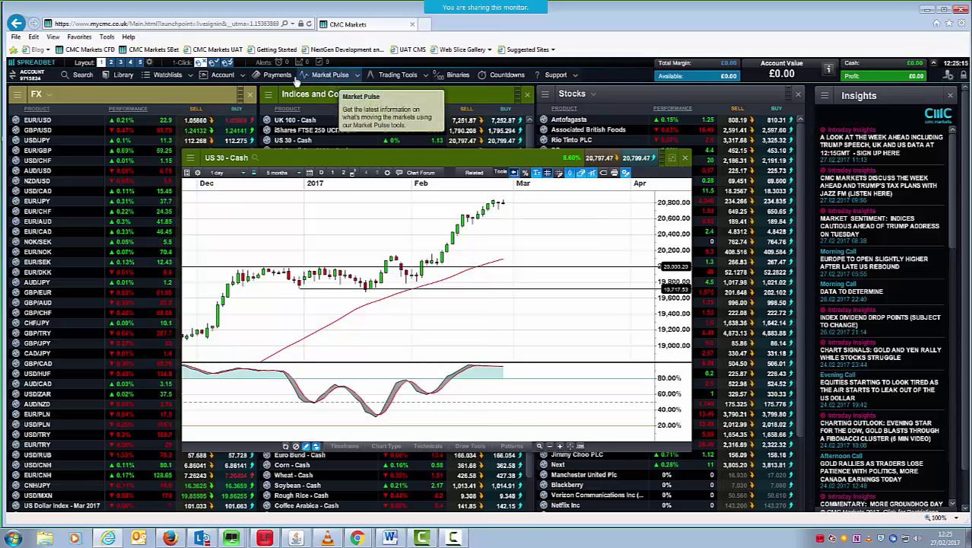
Step: Reopen the Market Calendar from the Market Pulse menu
{"action": "left_click", "coordinate": [331, 75]}
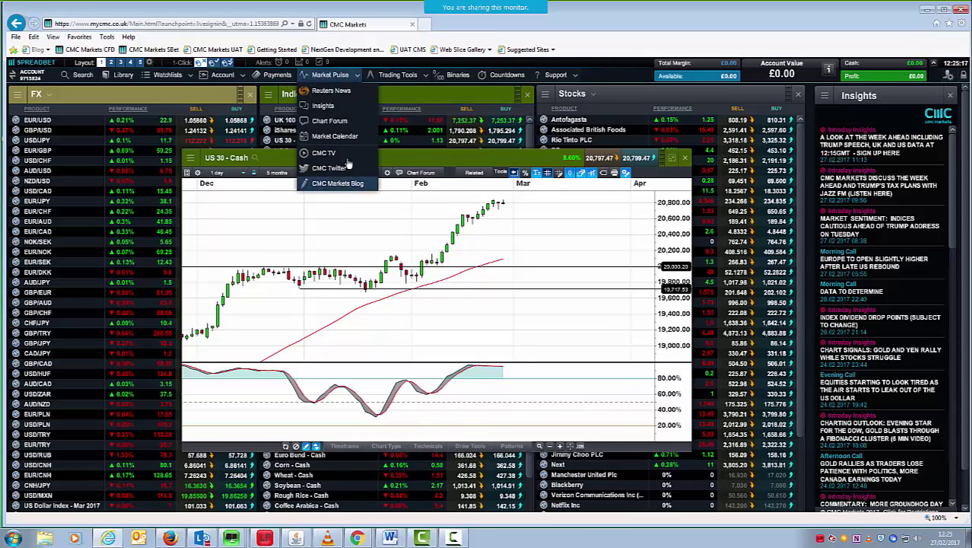
{"action": "left_click", "coordinate": [334, 135]}
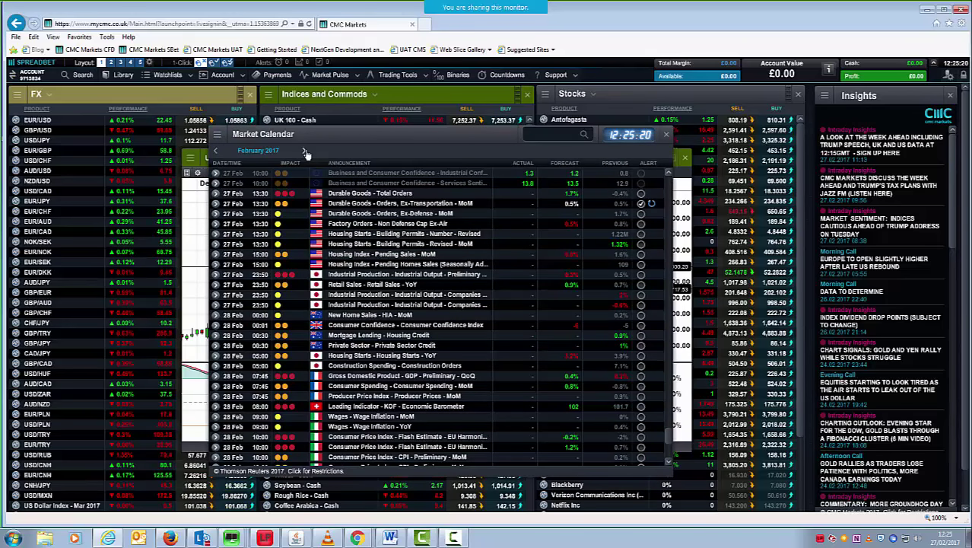
{"action": "left_click", "coordinate": [303, 151]}
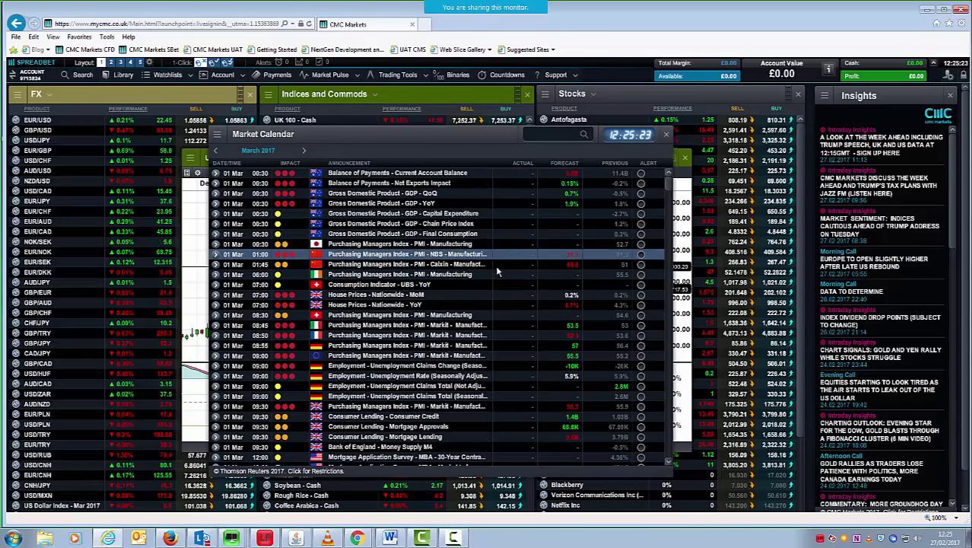
{"action": "scroll", "scroll_direction": "down", "scroll_amount": 3}
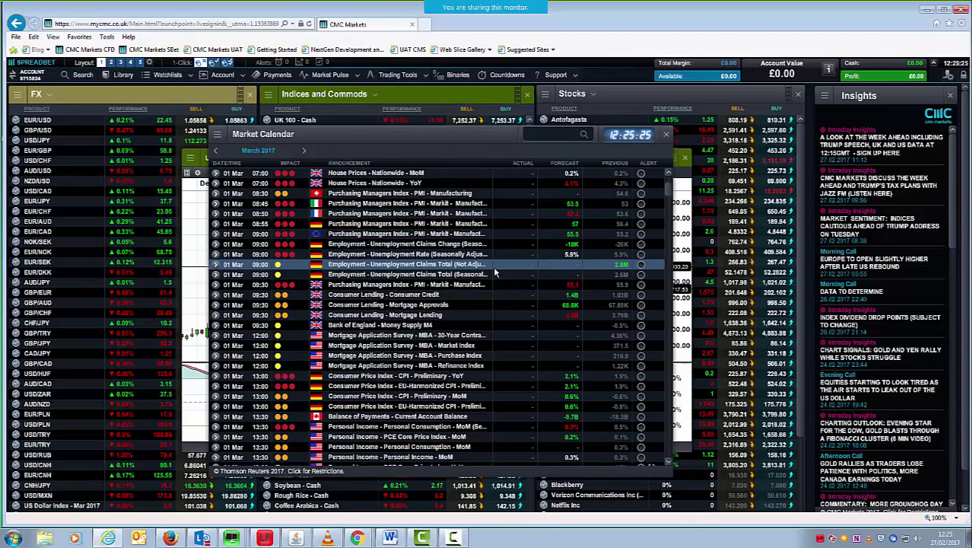
{"action": "scroll", "scroll_direction": "down", "scroll_amount": 3}
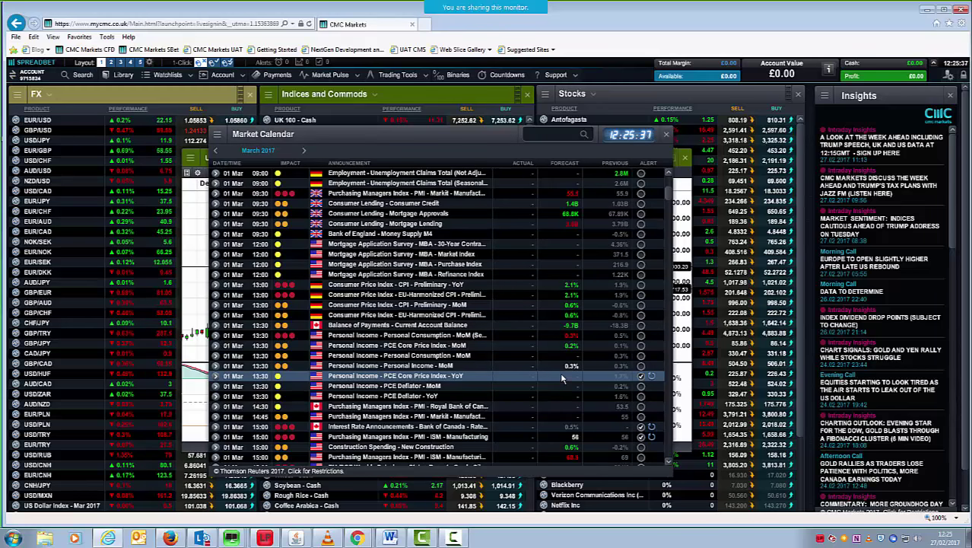
{"action": "mouse_move", "coordinate": [403, 334]}
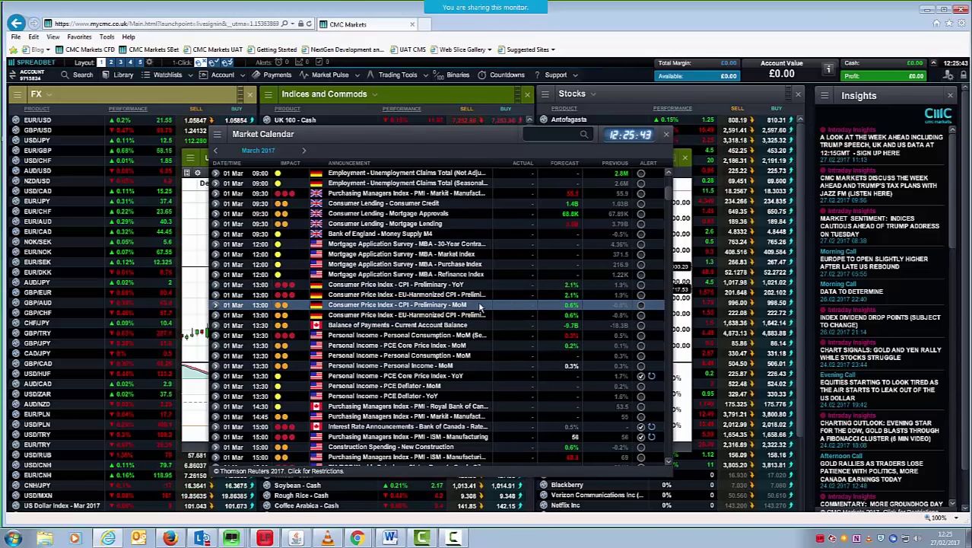
{"action": "scroll", "scroll_direction": "up", "scroll_amount": 3}
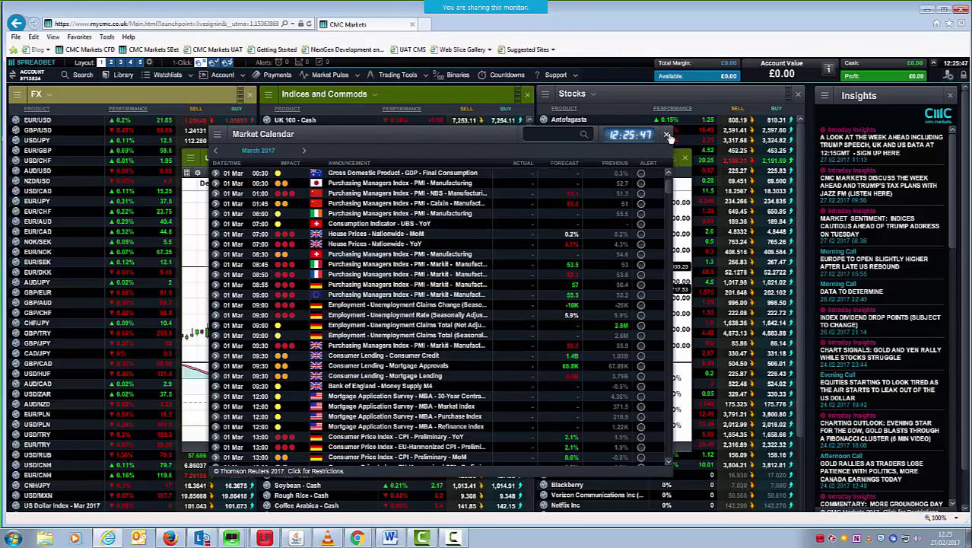
Step: Close the Market Calendar window to reveal the EUR/USD daily chart
{"action": "left_click", "coordinate": [667, 135]}
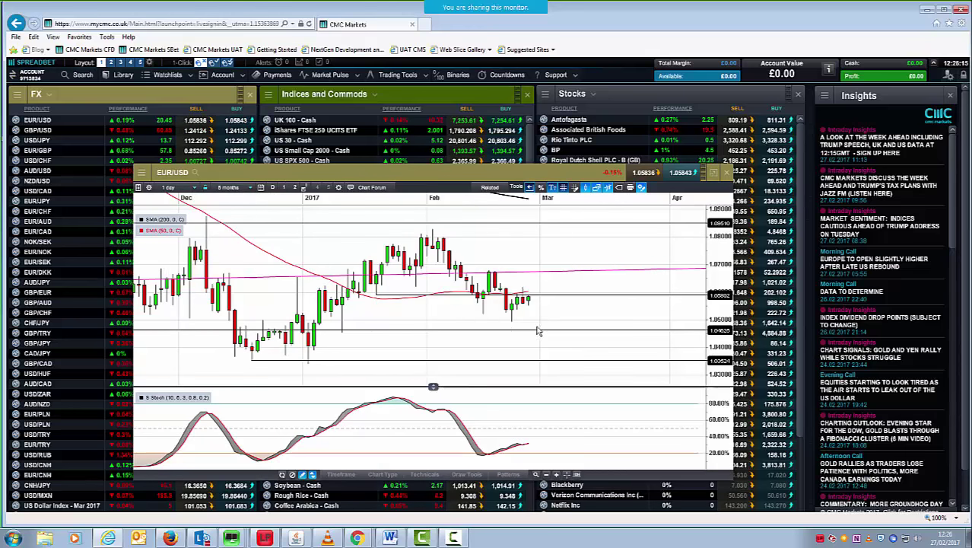
{"action": "mouse_move", "coordinate": [293, 358]}
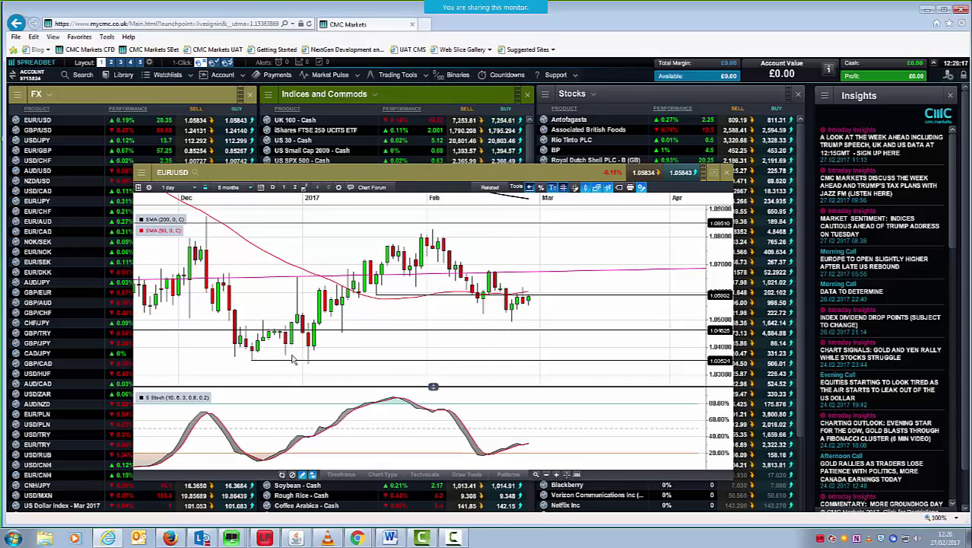
{"action": "mouse_move", "coordinate": [421, 329]}
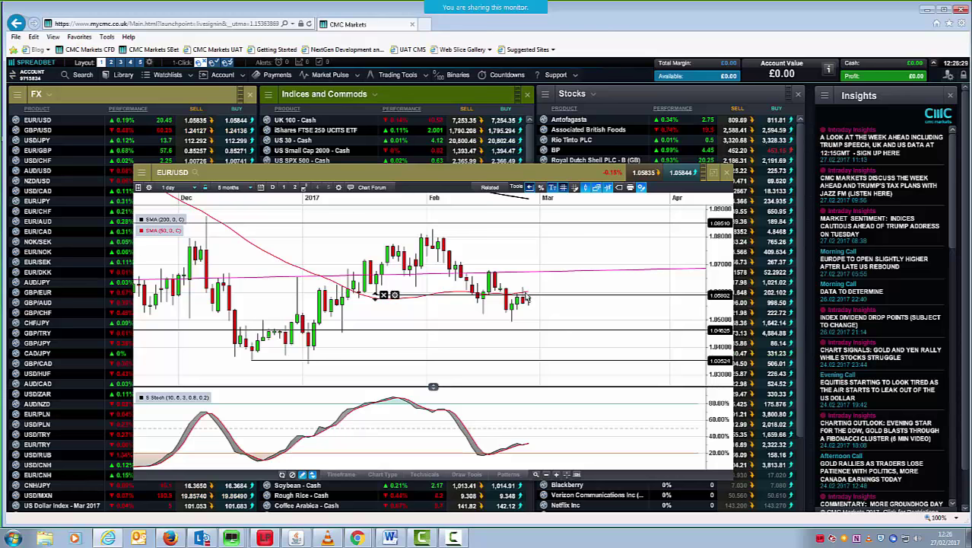
{"action": "mouse_move", "coordinate": [509, 273]}
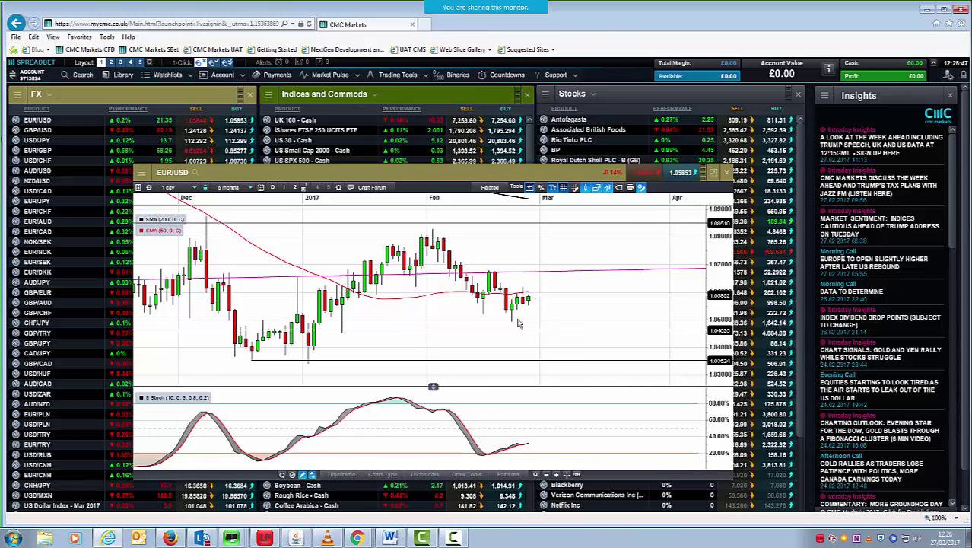
{"action": "mouse_move", "coordinate": [525, 322]}
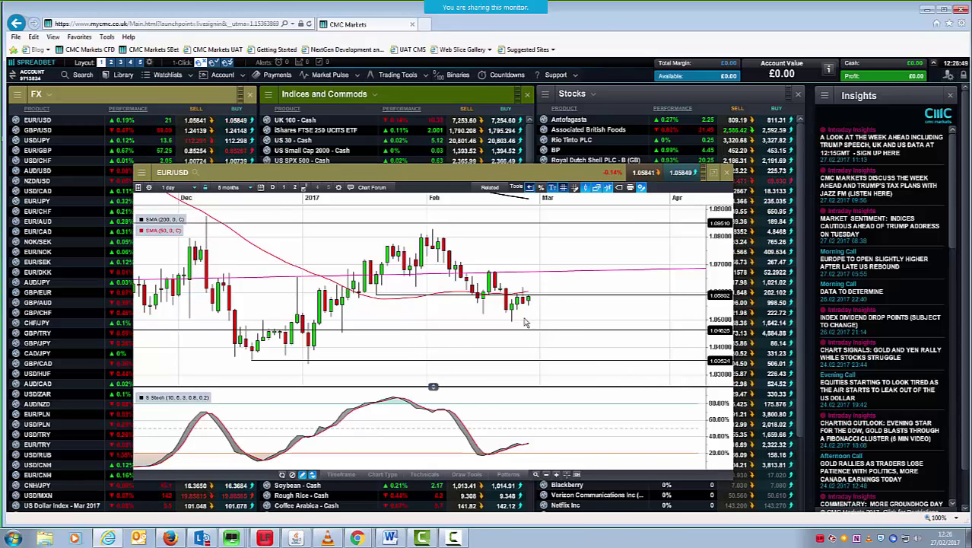
{"action": "mouse_move", "coordinate": [566, 317]}
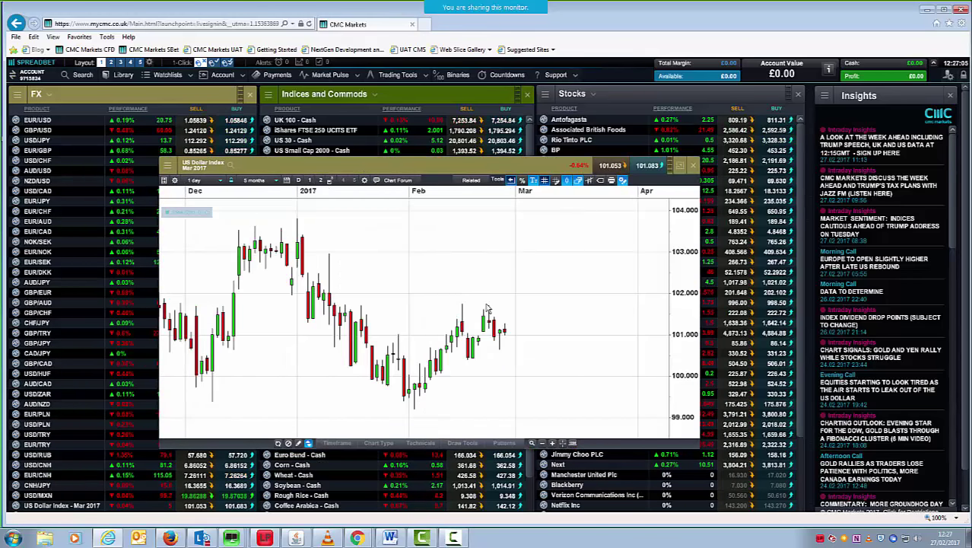
Step: Place and confirm a support line at 101.735 on the US Dollar Index chart
{"action": "left_click", "coordinate": [462, 442]}
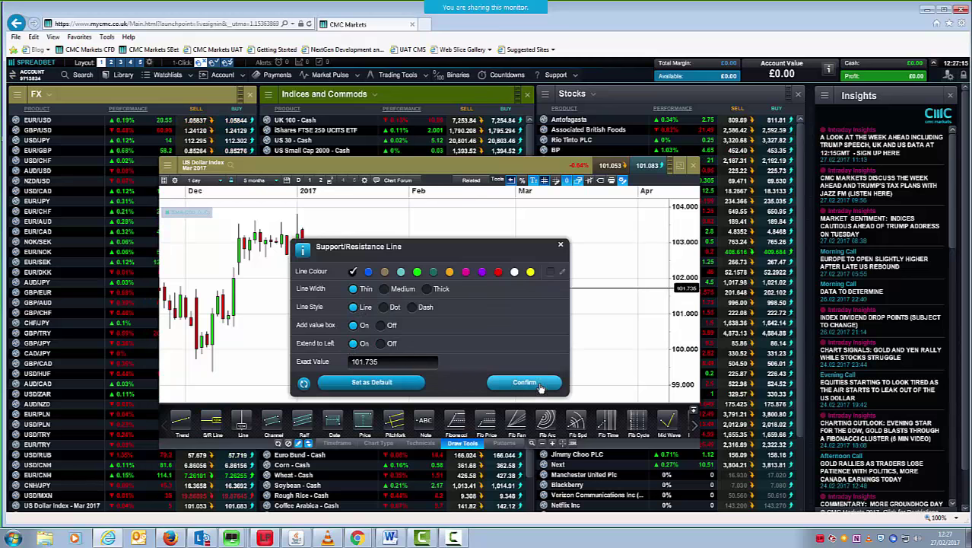
{"action": "left_click", "coordinate": [524, 382]}
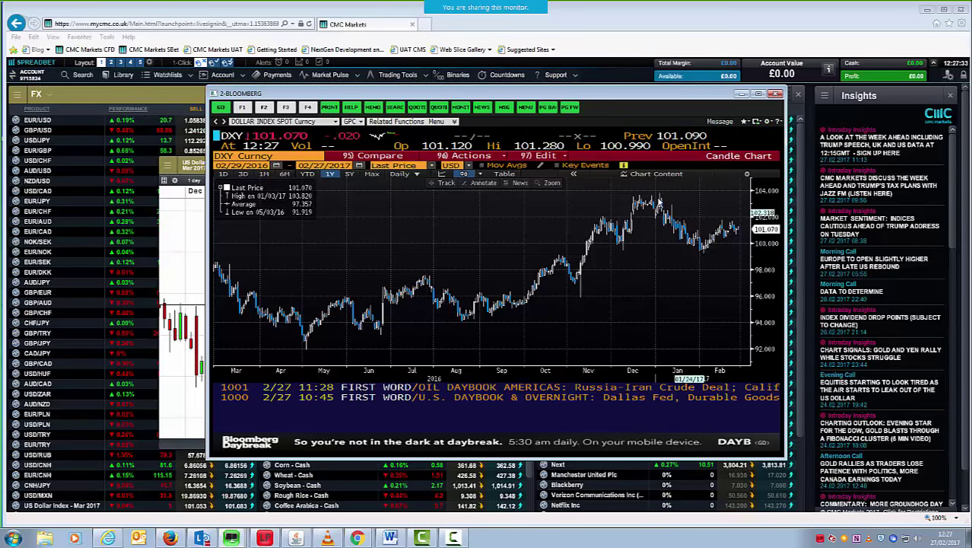
{"action": "mouse_move", "coordinate": [732, 211]}
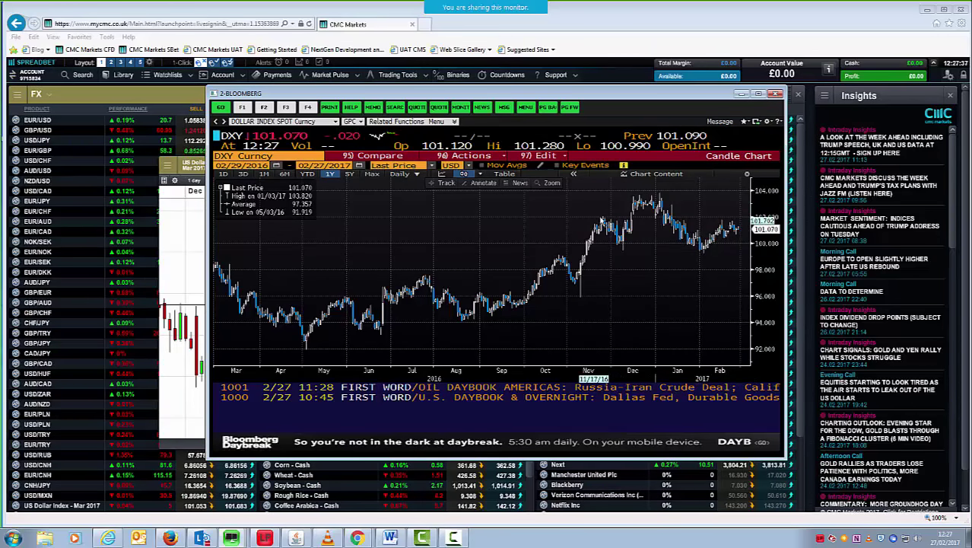
{"action": "mouse_move", "coordinate": [726, 250]}
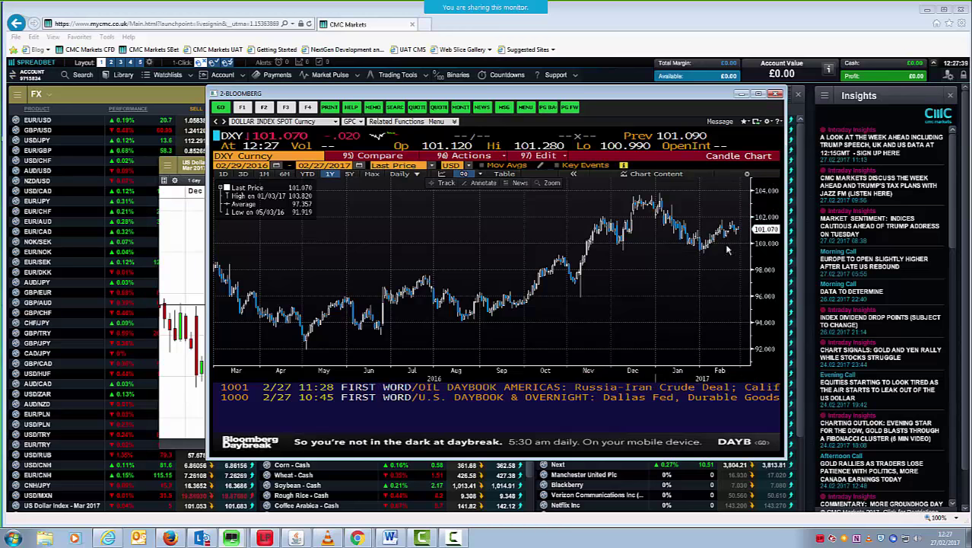
{"action": "mouse_move", "coordinate": [707, 251]}
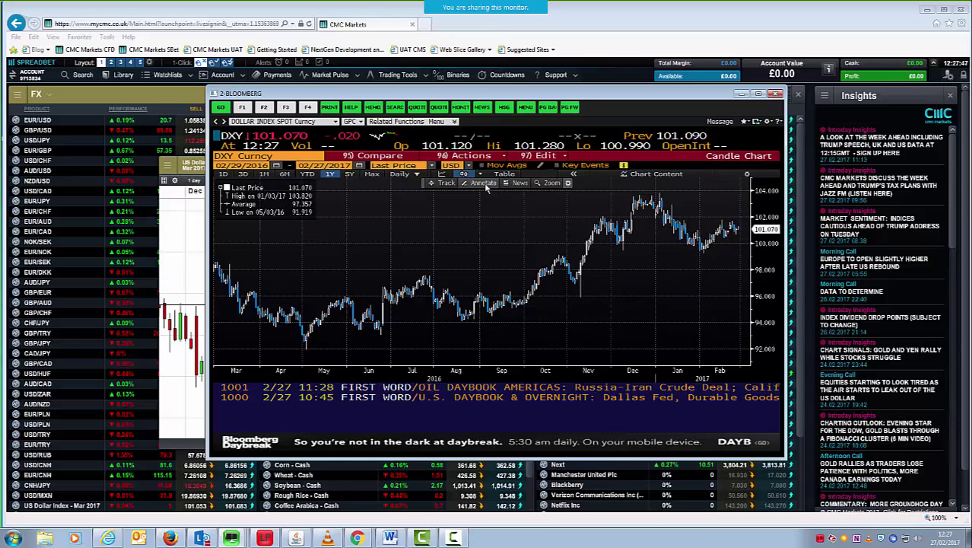
Step: Bring up the annotation drawing tools on the Bloomberg DXY chart
{"action": "left_click", "coordinate": [495, 184]}
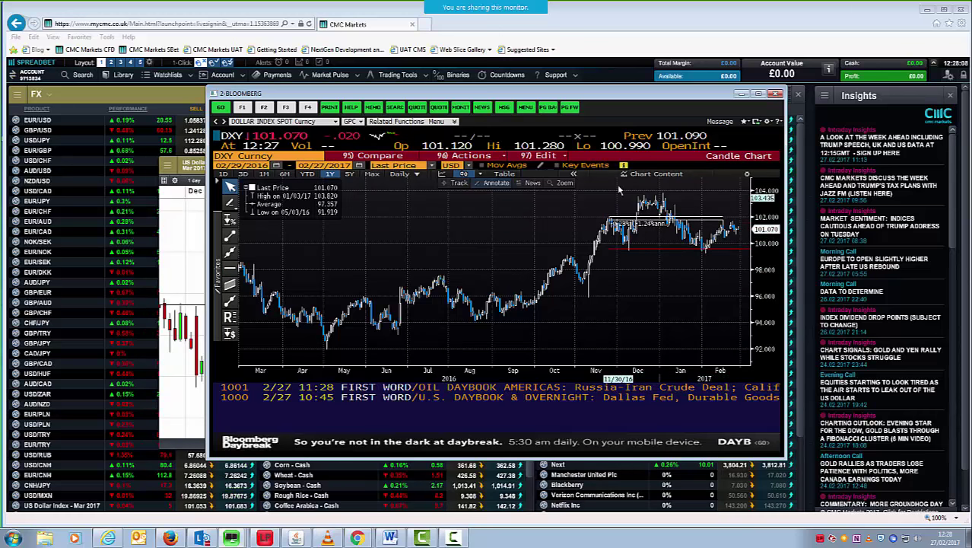
{"action": "mouse_move", "coordinate": [662, 221]}
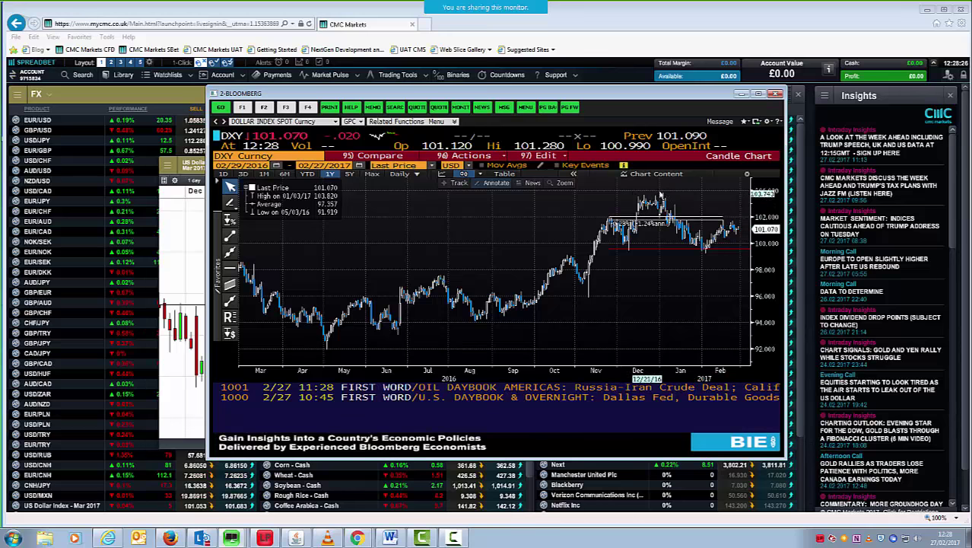
{"action": "mouse_move", "coordinate": [656, 173]}
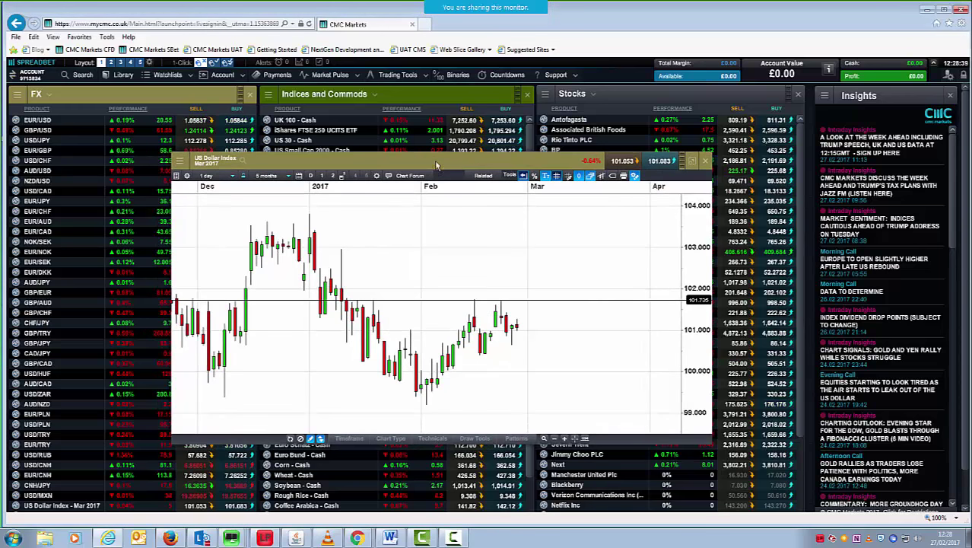
Step: Close the US Dollar Index chart and open GBP/USD from the FX watchlist
{"action": "left_click", "coordinate": [703, 160]}
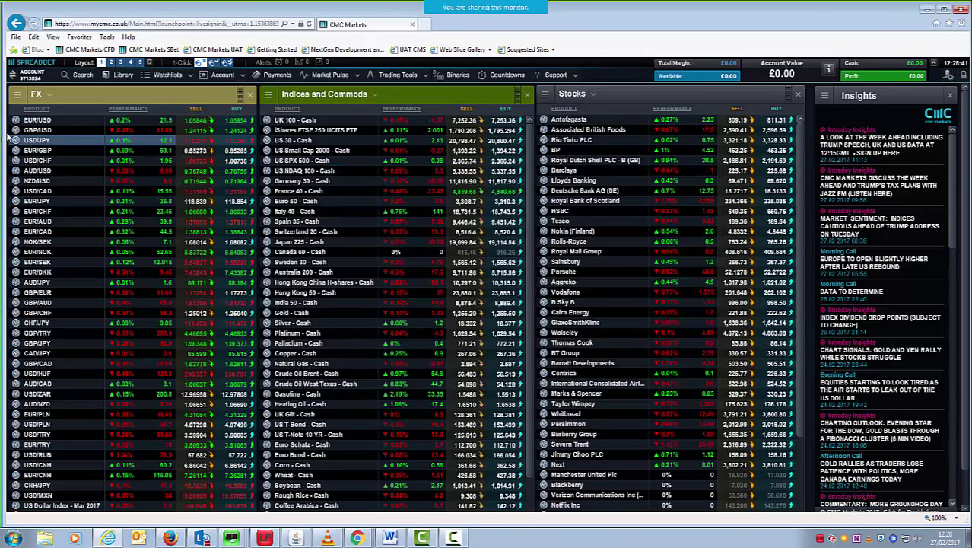
{"action": "left_click", "coordinate": [36, 170]}
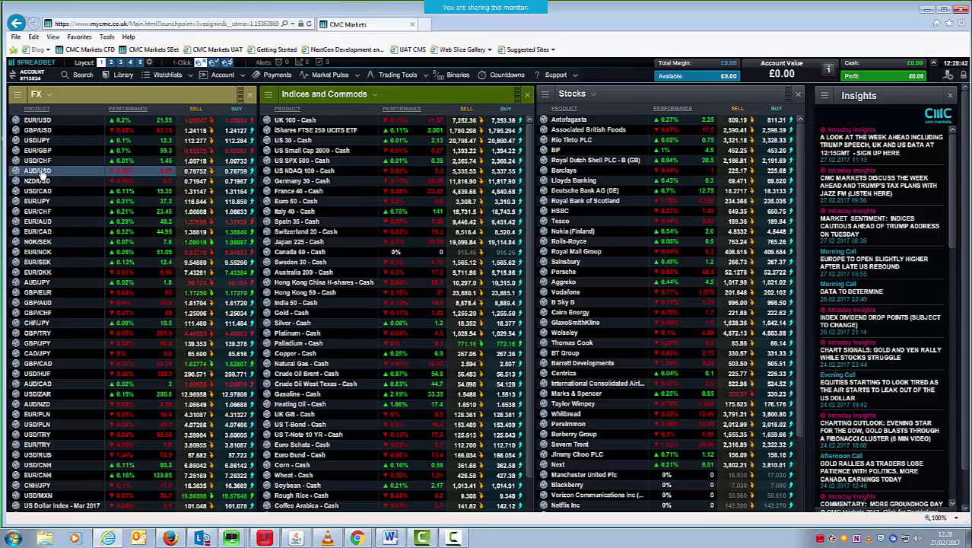
{"action": "left_click", "coordinate": [36, 129]}
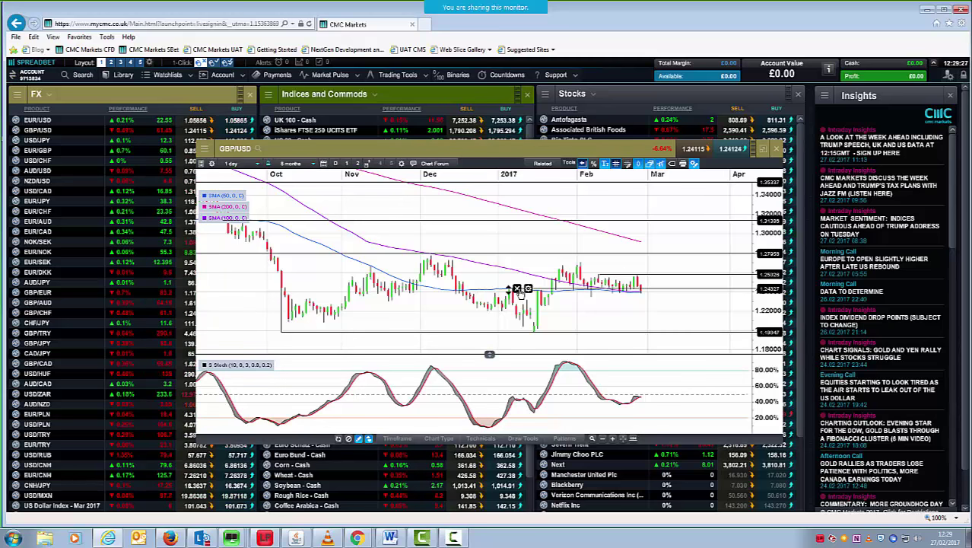
{"action": "mouse_move", "coordinate": [599, 288]}
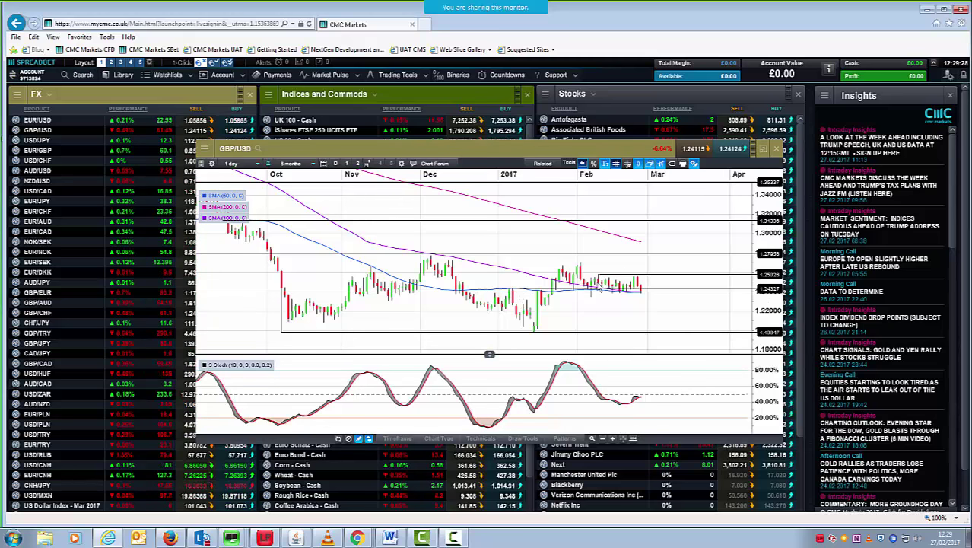
Step: Switch GBP/USD to 4-hour candles over two months and start an S/R line at 1.23884
{"action": "left_click", "coordinate": [238, 164]}
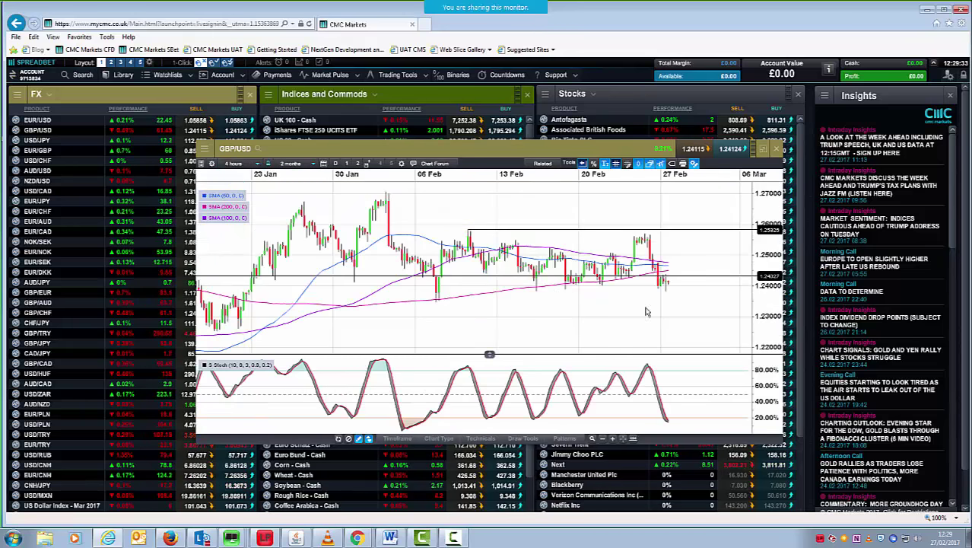
{"action": "mouse_move", "coordinate": [425, 304]}
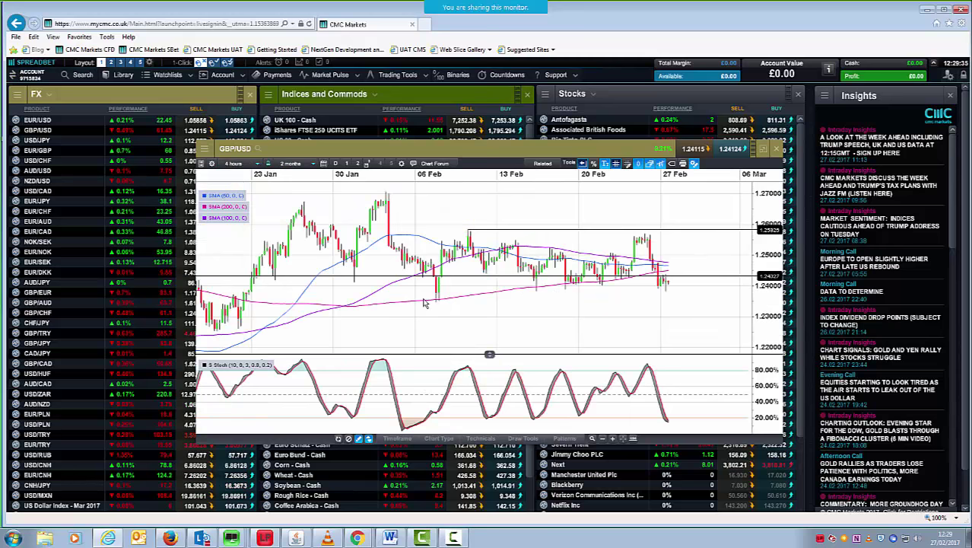
{"action": "mouse_move", "coordinate": [661, 303]}
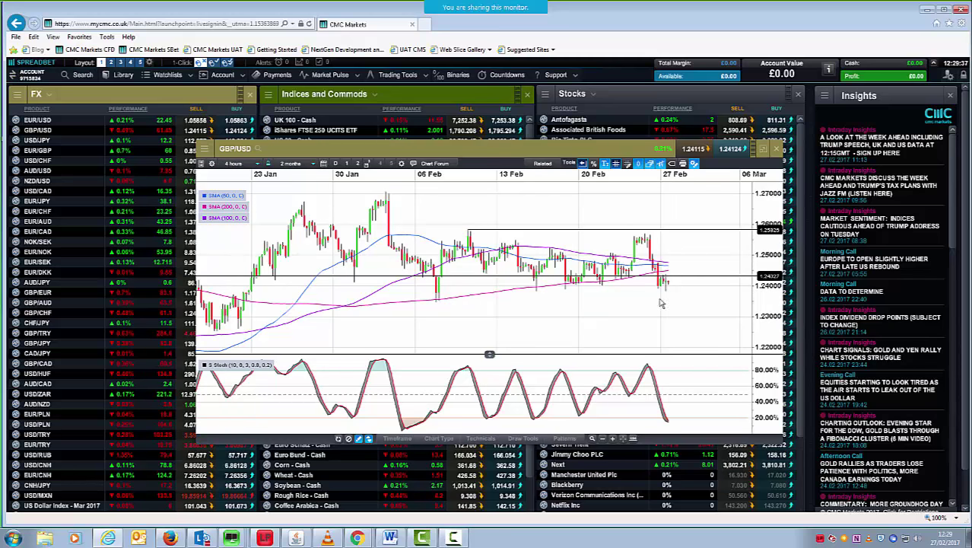
{"action": "mouse_move", "coordinate": [524, 439]}
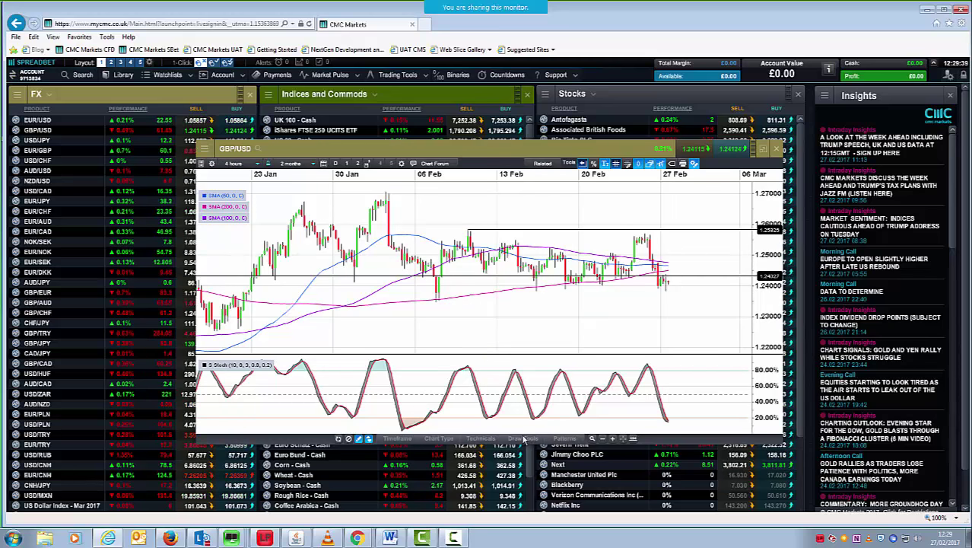
{"action": "left_click", "coordinate": [523, 439]}
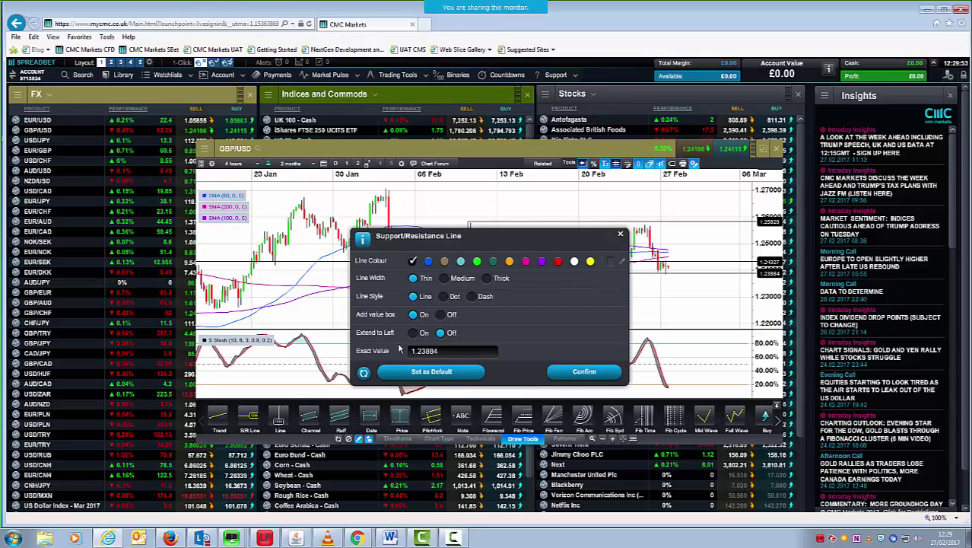
Step: Confirm the 1.23884 support line on the 4-hour GBP/USD chart
{"action": "left_click", "coordinate": [583, 371]}
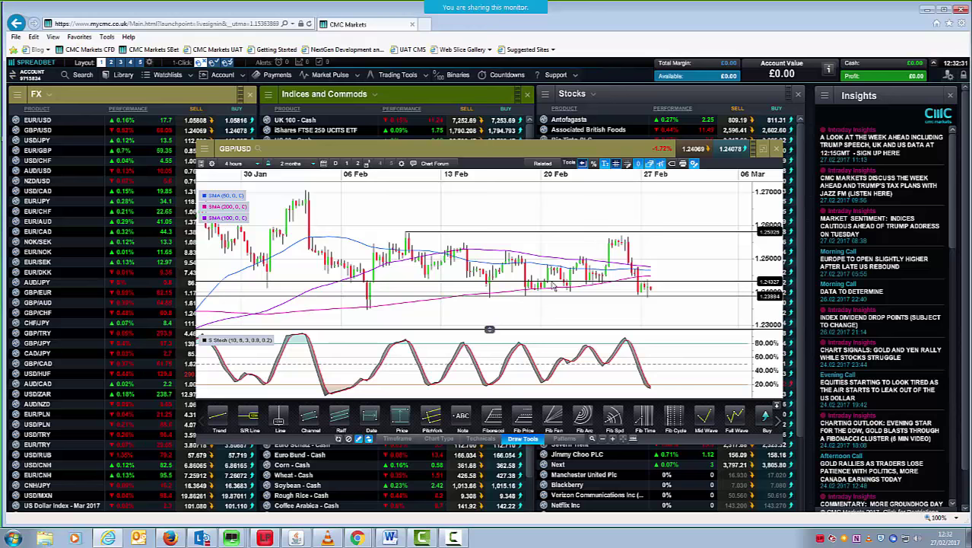
{"action": "mouse_move", "coordinate": [639, 307]}
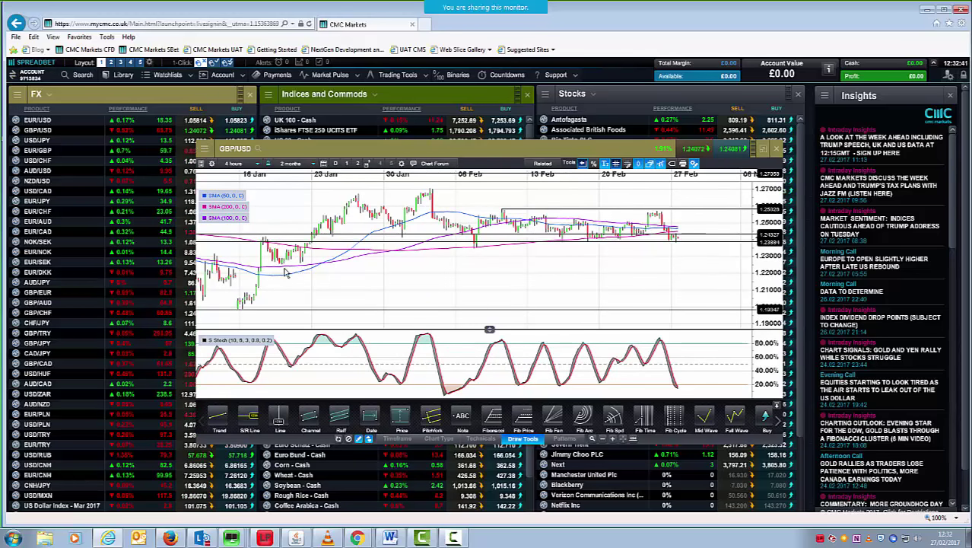
{"action": "mouse_move", "coordinate": [327, 276]}
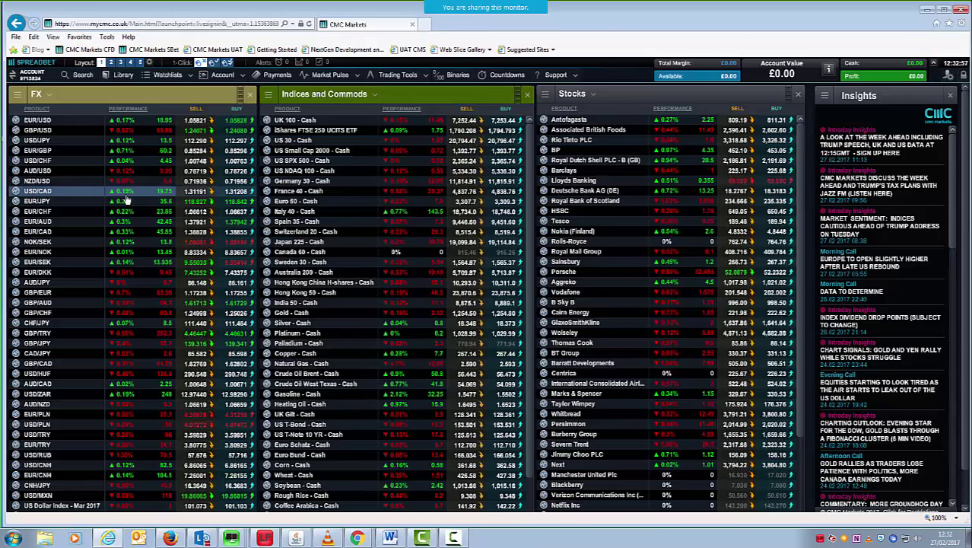
Step: Chart EUR/GBP, viewing weekly, then daily, then 4-hour candles
{"action": "right_click", "coordinate": [130, 190]}
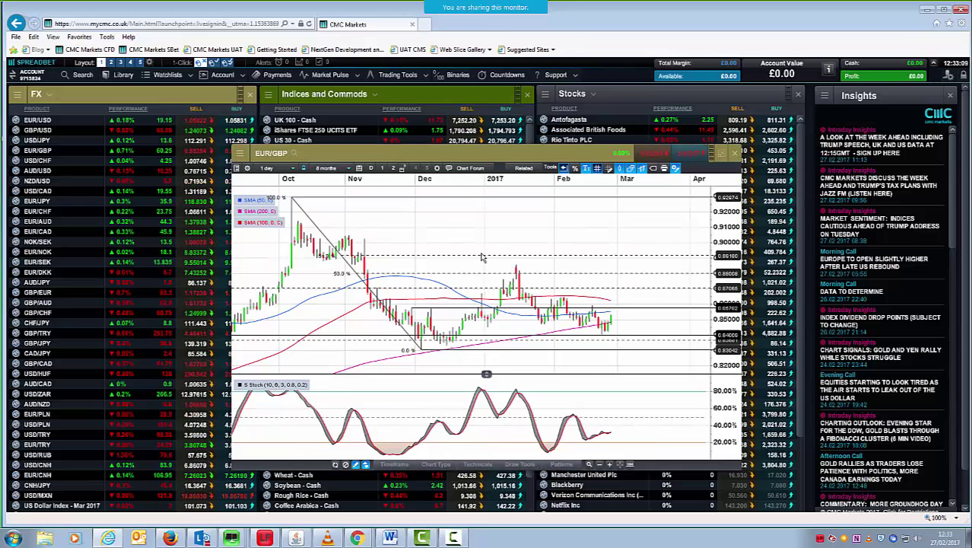
{"action": "left_click", "coordinate": [272, 168]}
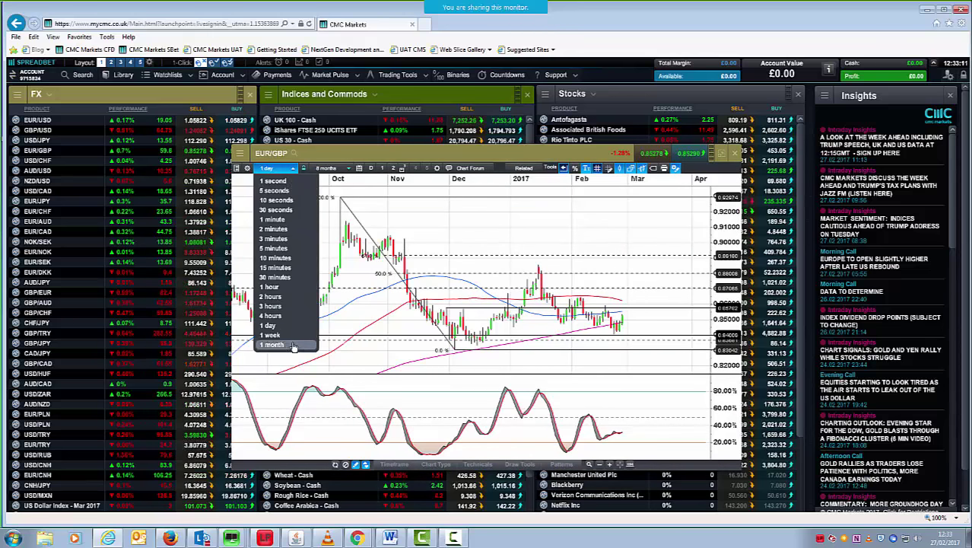
{"action": "left_click", "coordinate": [270, 334]}
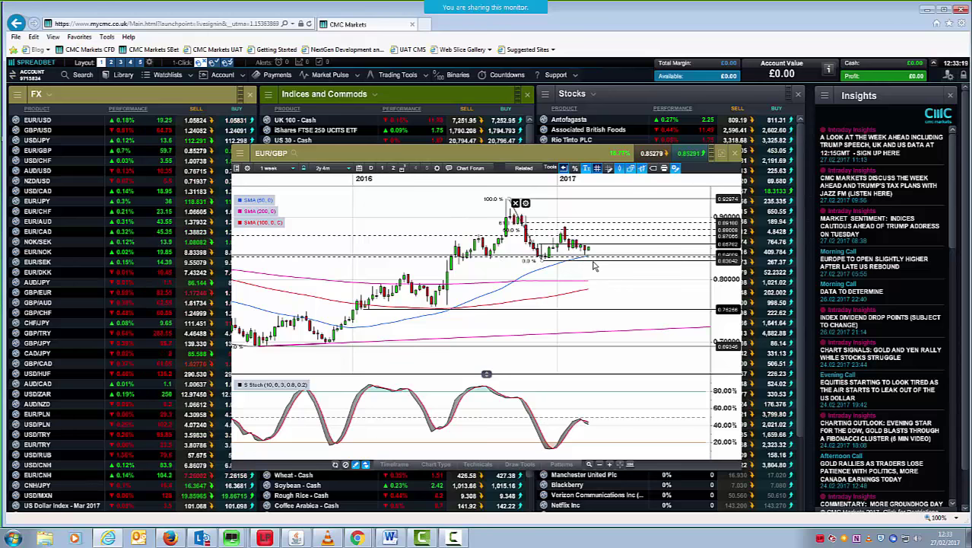
{"action": "mouse_move", "coordinate": [569, 271]}
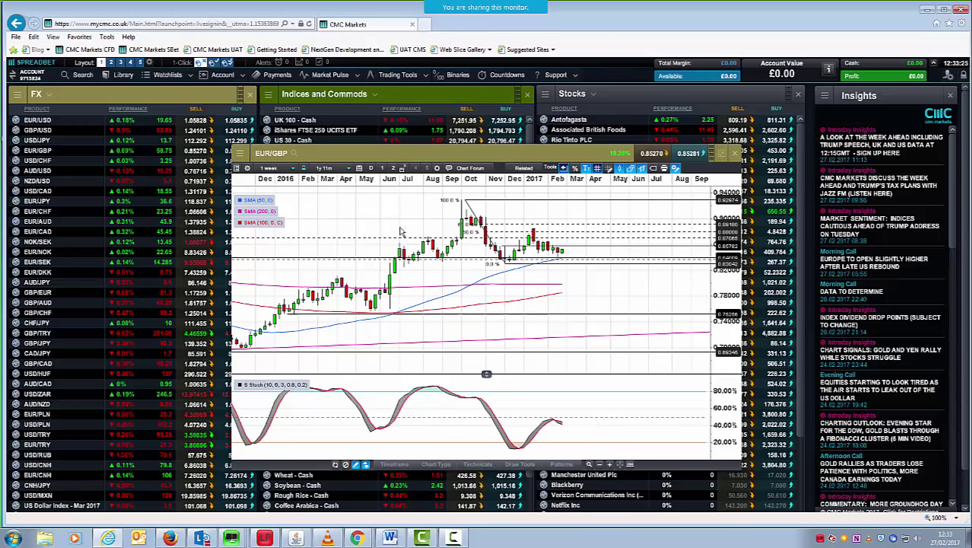
{"action": "left_click", "coordinate": [270, 167]}
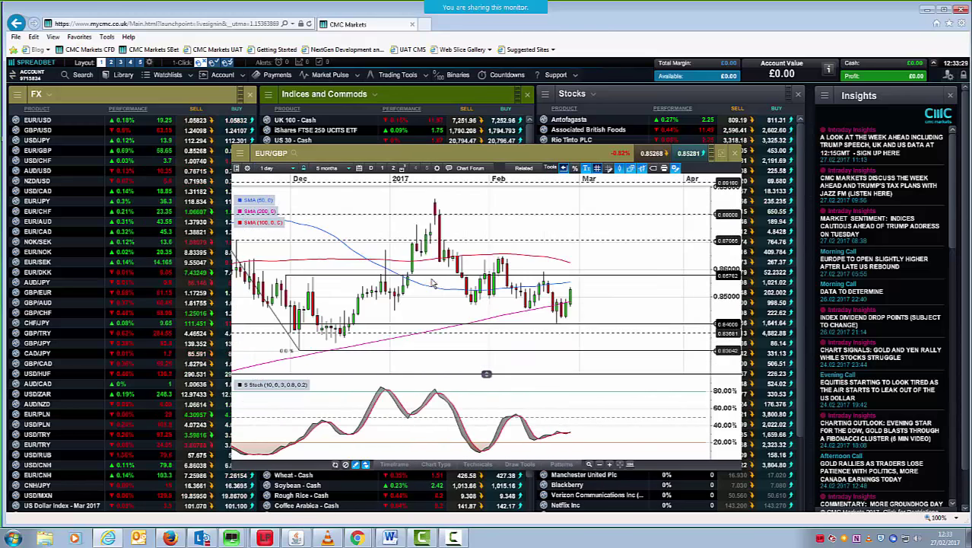
{"action": "mouse_move", "coordinate": [574, 317]}
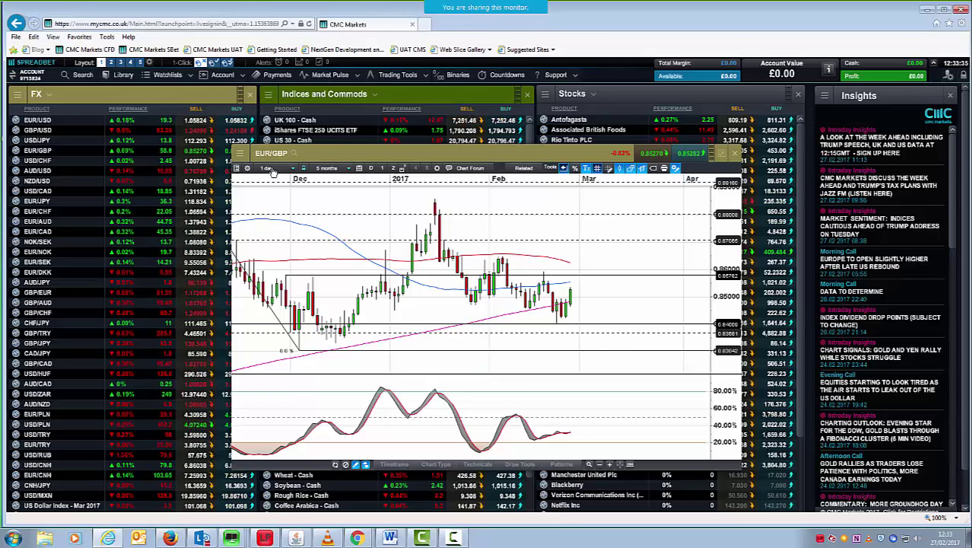
{"action": "left_click", "coordinate": [271, 168]}
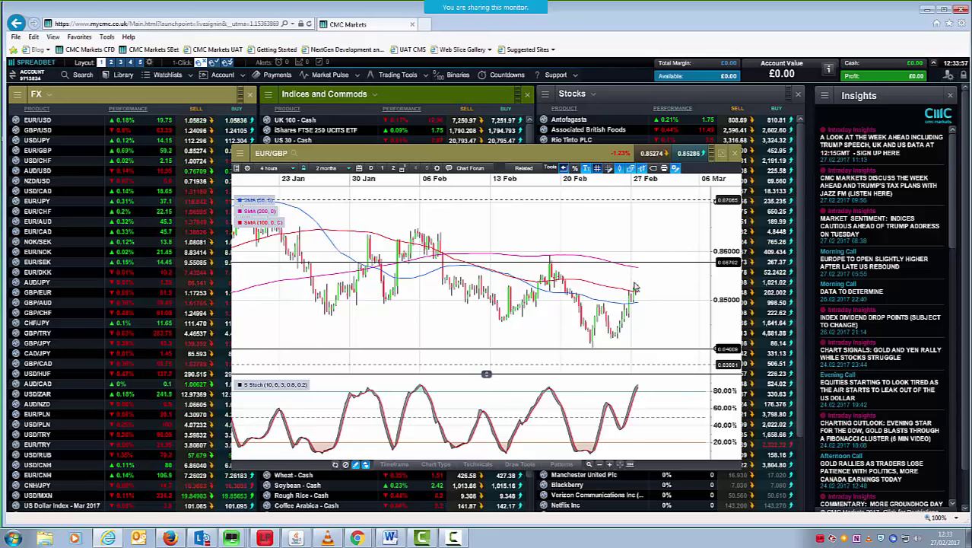
{"action": "mouse_move", "coordinate": [654, 274]}
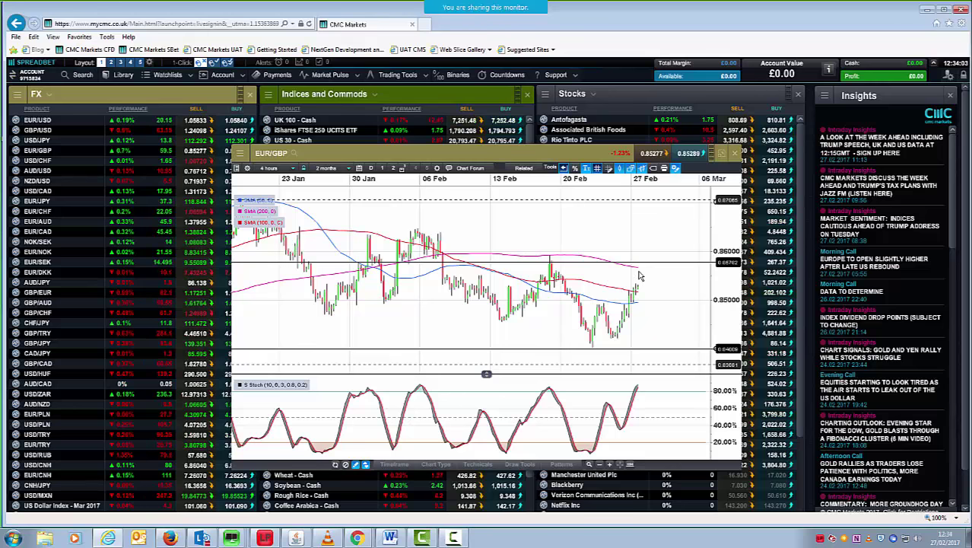
{"action": "mouse_move", "coordinate": [569, 295]}
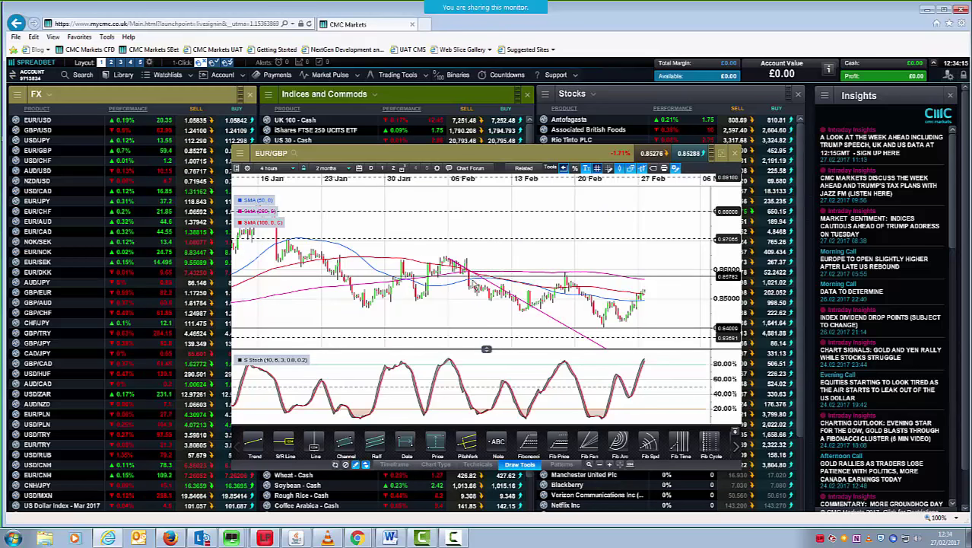
Step: Draw and confirm a falling trend line across the EUR/GBP highs since early February
{"action": "left_click", "coordinate": [255, 444]}
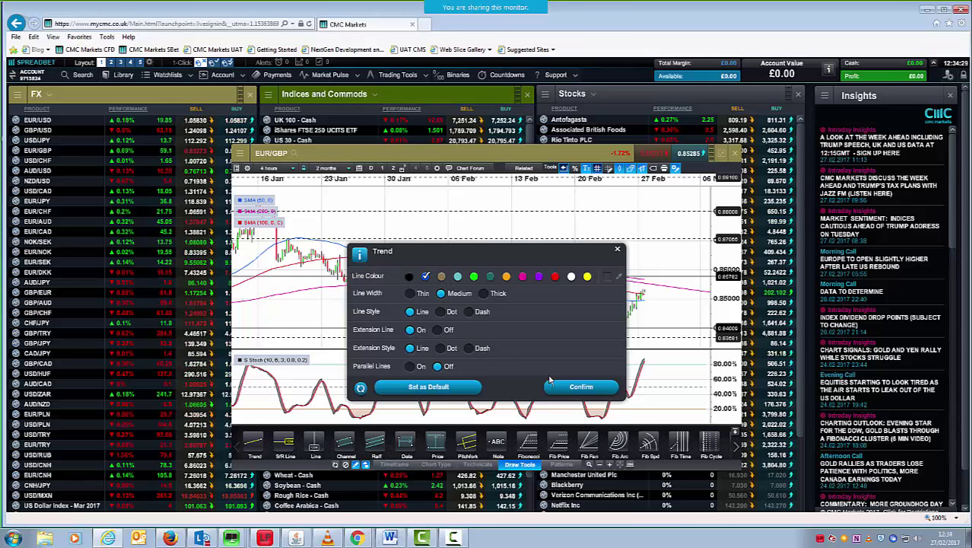
{"action": "left_click", "coordinate": [581, 386]}
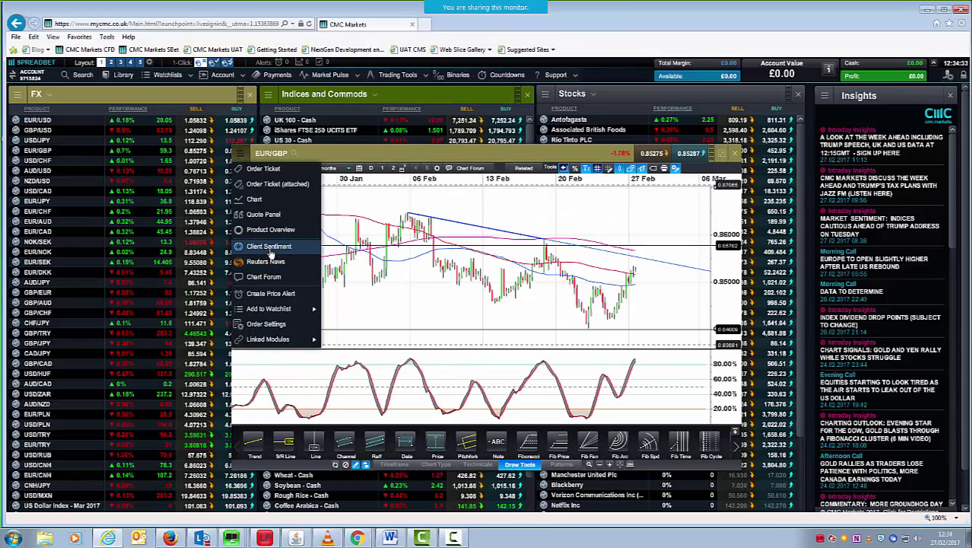
Step: View EUR/GBP client sentiment (45% bought, 55% sold) and close it
{"action": "left_click", "coordinate": [269, 246]}
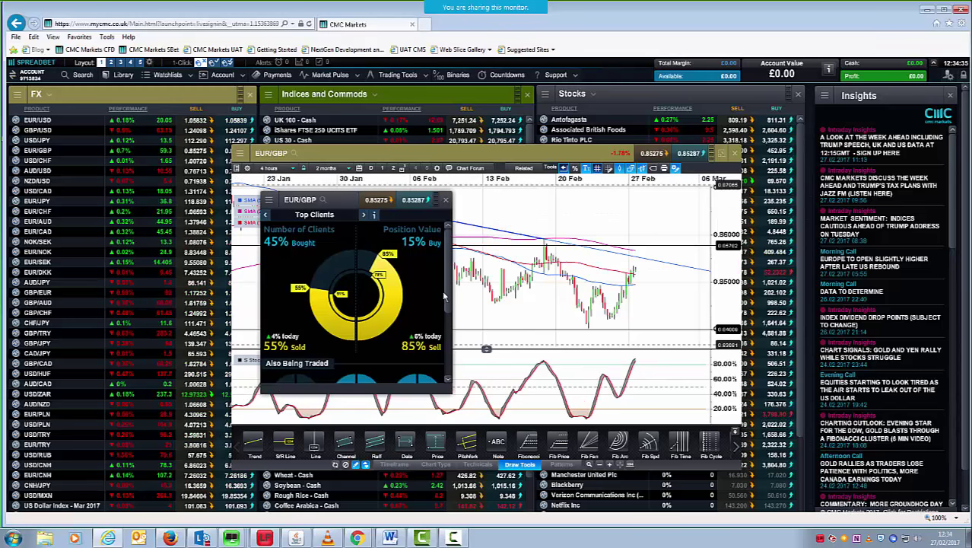
{"action": "mouse_move", "coordinate": [390, 295]}
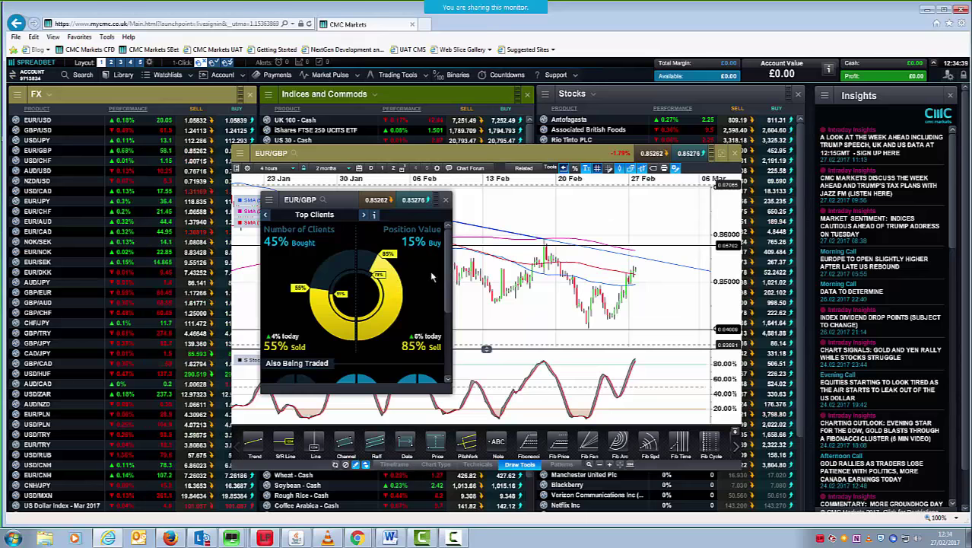
{"action": "mouse_move", "coordinate": [339, 207]}
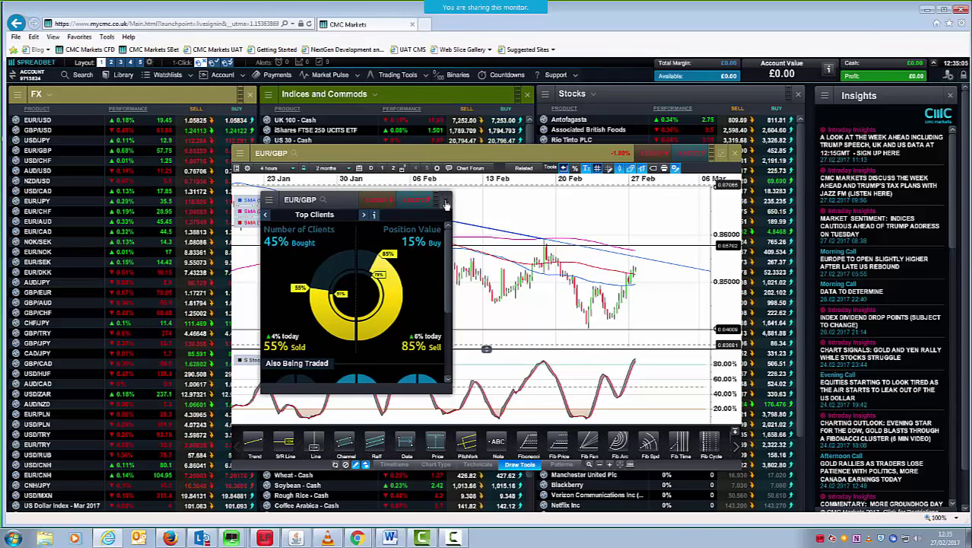
{"action": "left_click", "coordinate": [445, 199]}
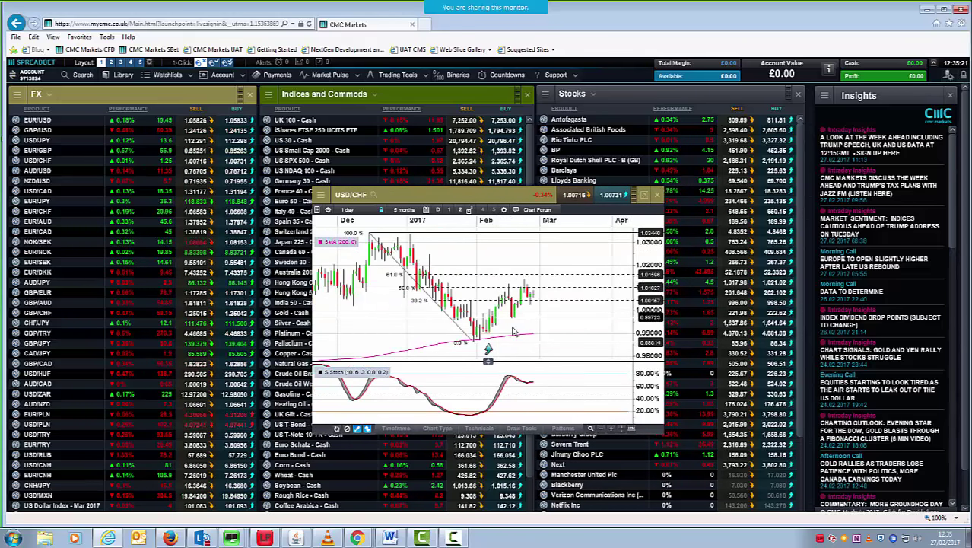
{"action": "mouse_move", "coordinate": [537, 312]}
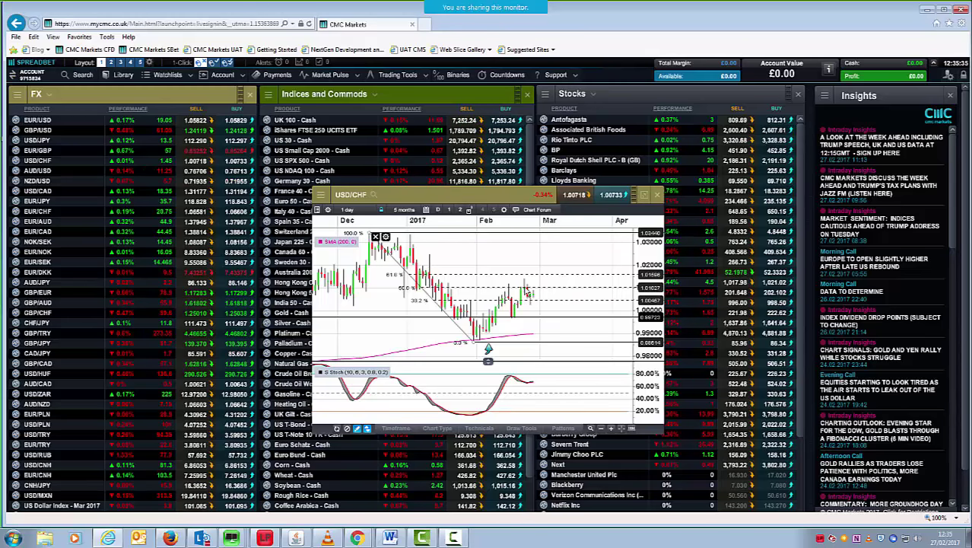
{"action": "mouse_move", "coordinate": [534, 295]}
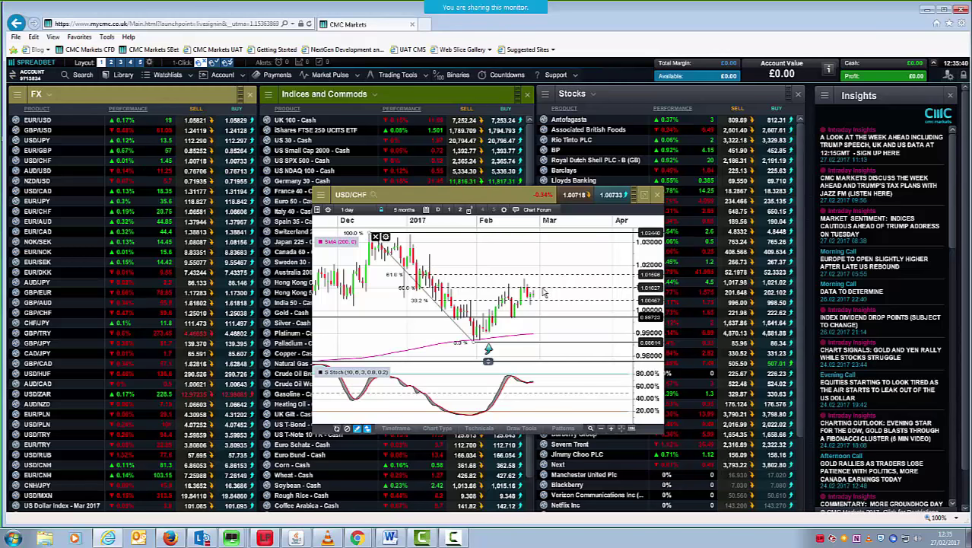
{"action": "mouse_move", "coordinate": [453, 257]}
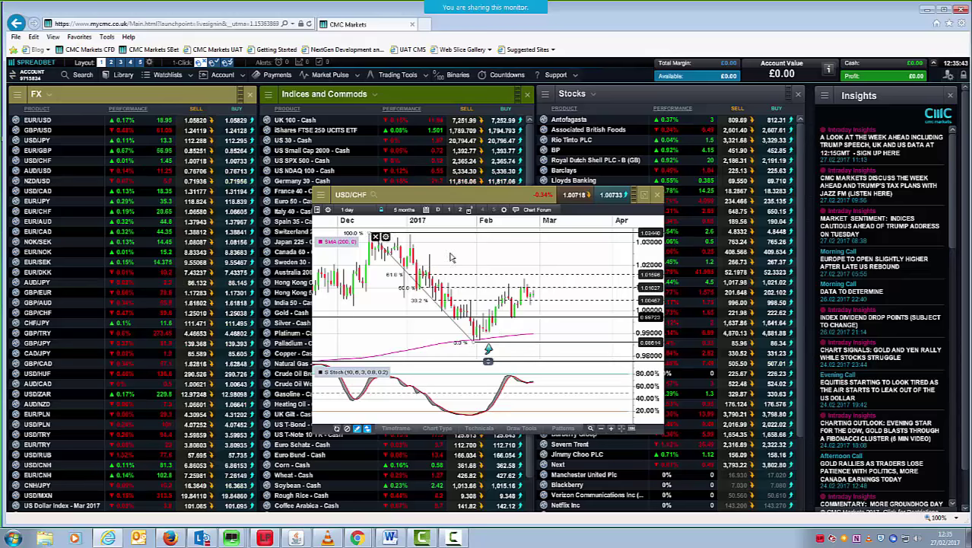
Step: Set USD/CHF to 4-hour candles and draw a rising trend line
{"action": "left_click", "coordinate": [348, 210]}
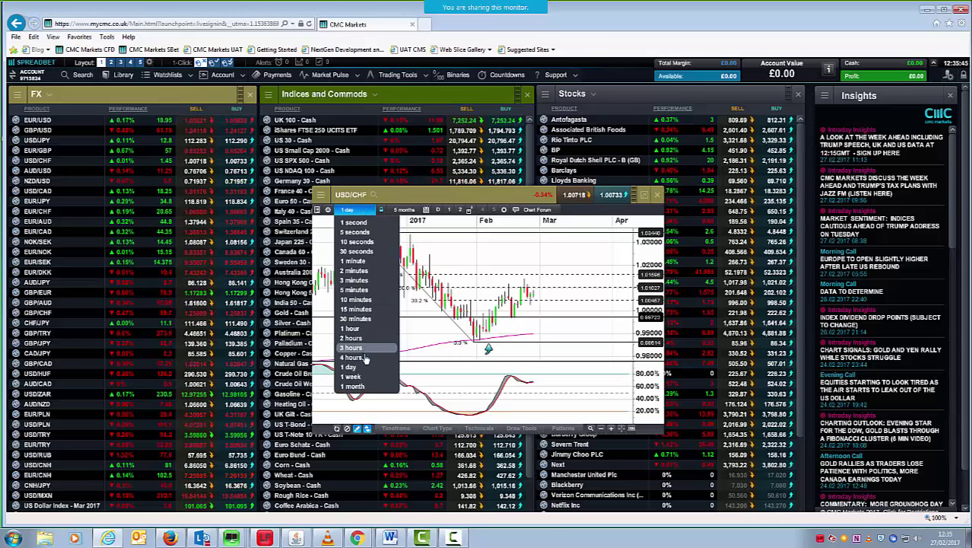
{"action": "left_click", "coordinate": [351, 357]}
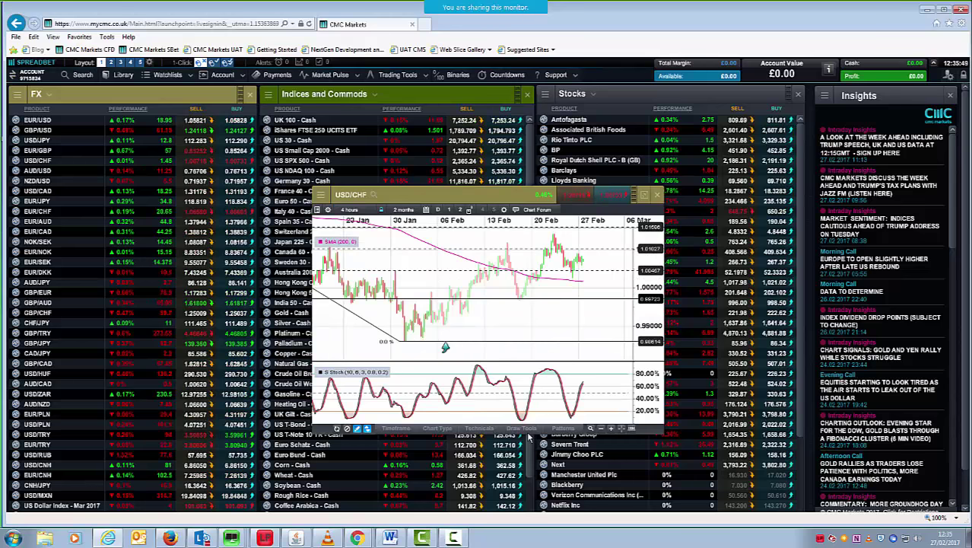
{"action": "left_click", "coordinate": [520, 428]}
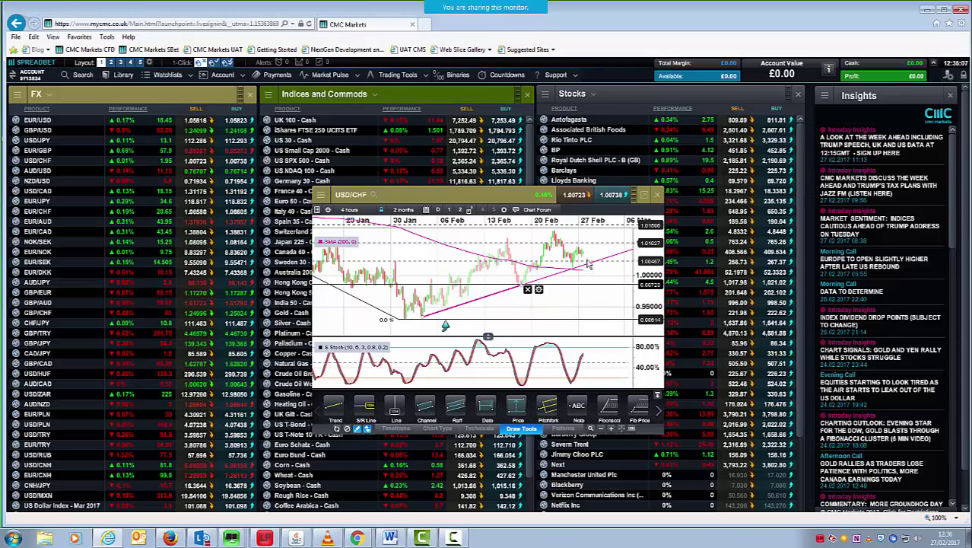
{"action": "mouse_move", "coordinate": [585, 268]}
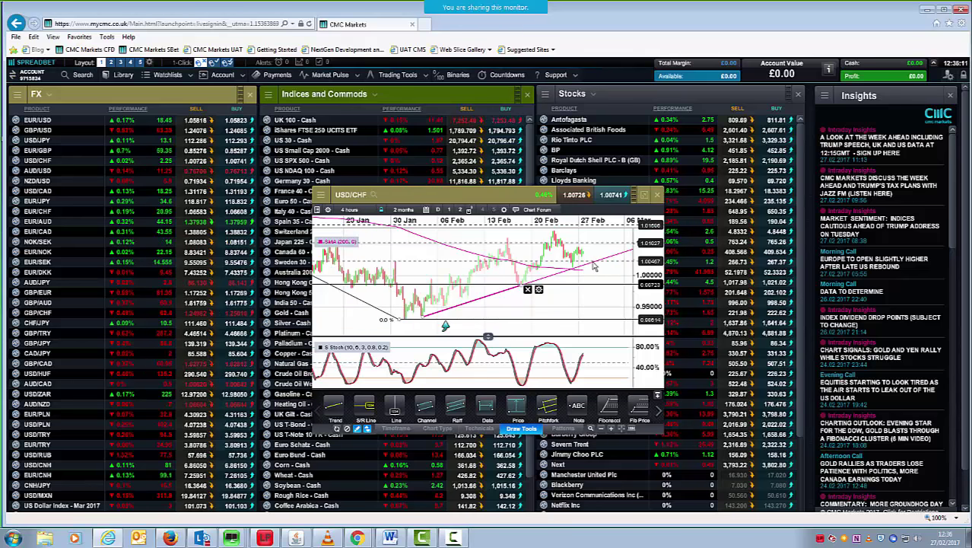
{"action": "mouse_move", "coordinate": [579, 278]}
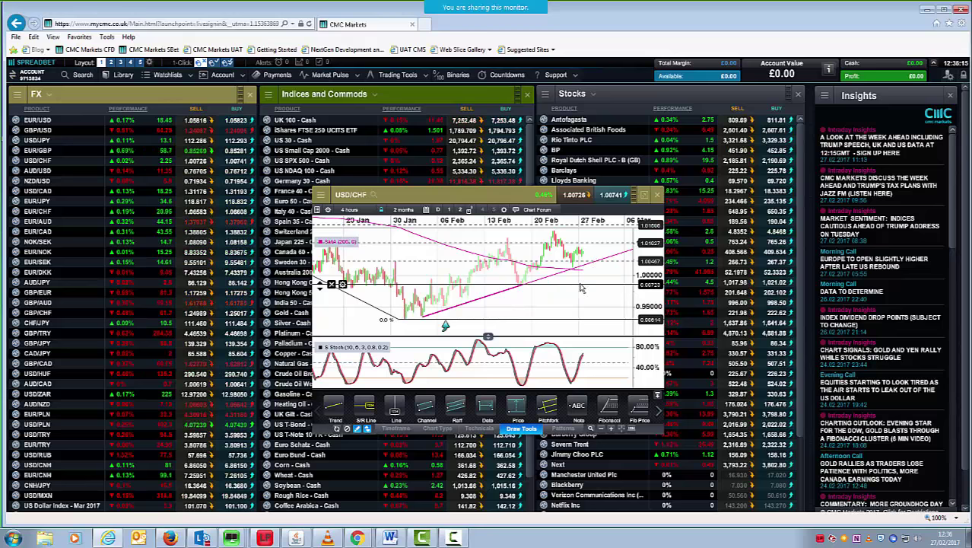
{"action": "mouse_move", "coordinate": [532, 290]}
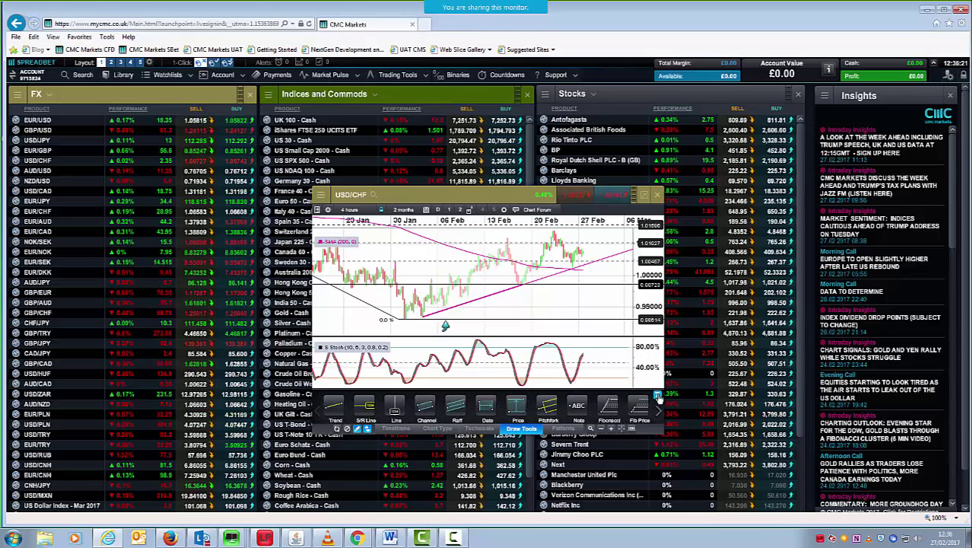
{"action": "left_click", "coordinate": [656, 396]}
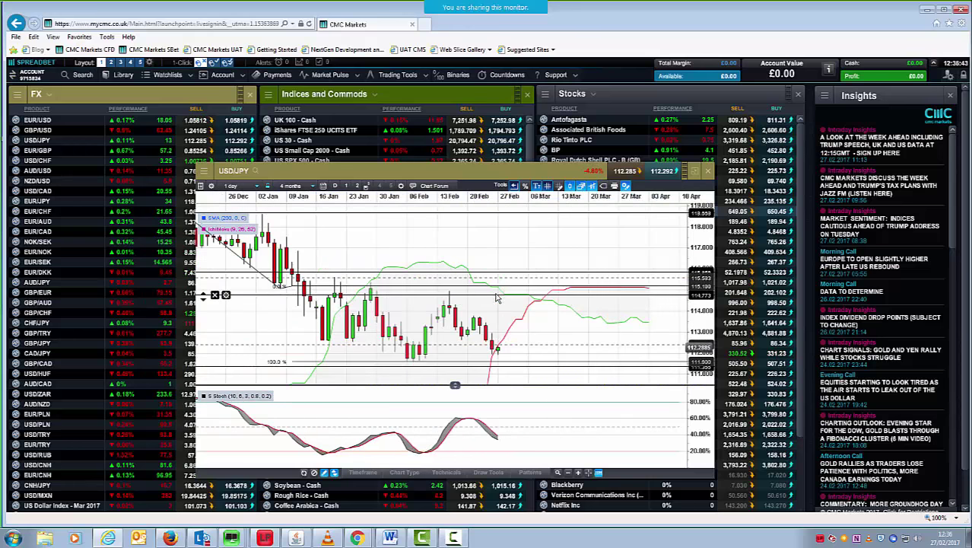
Step: Change the USD/JPY daily chart period from 5 months to 1 year
{"action": "left_click", "coordinate": [291, 185]}
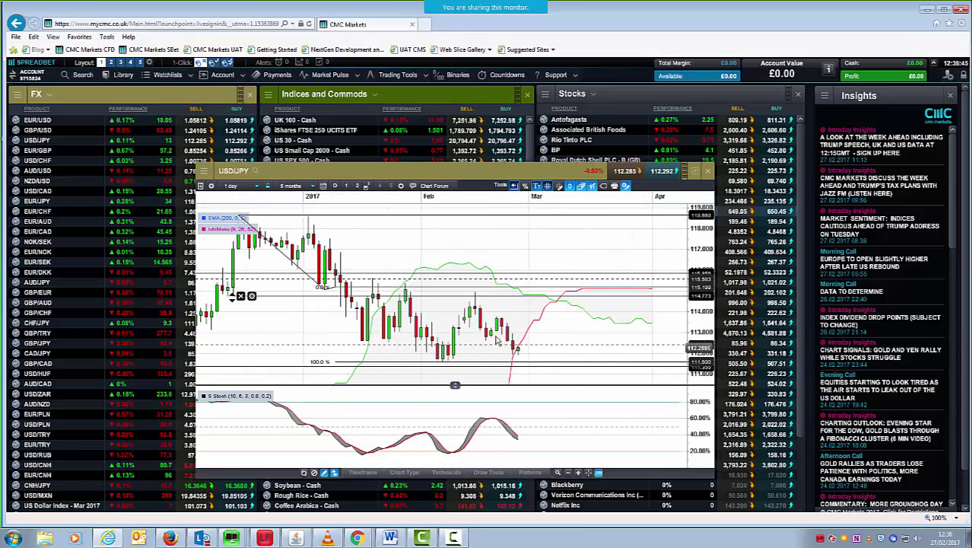
{"action": "mouse_move", "coordinate": [506, 357]}
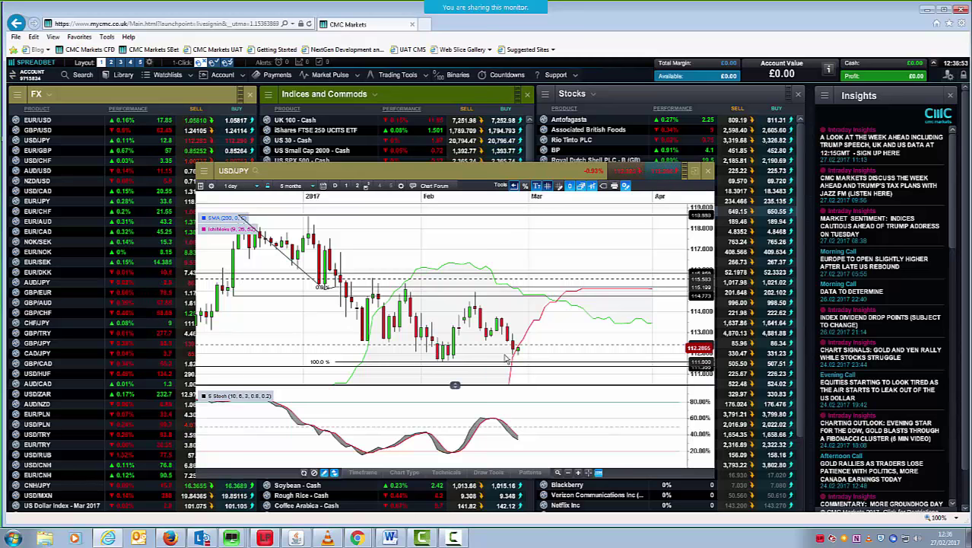
{"action": "mouse_move", "coordinate": [517, 330]}
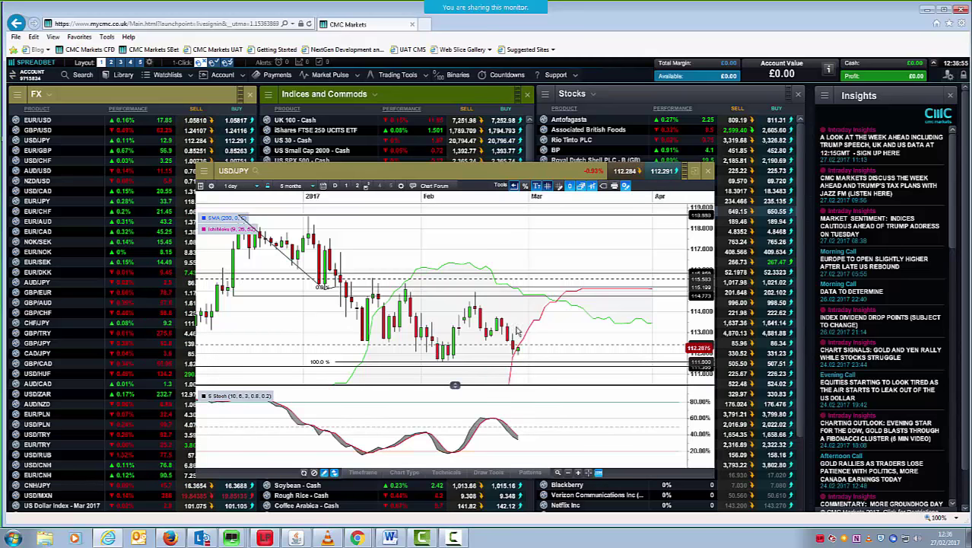
{"action": "mouse_move", "coordinate": [473, 366]}
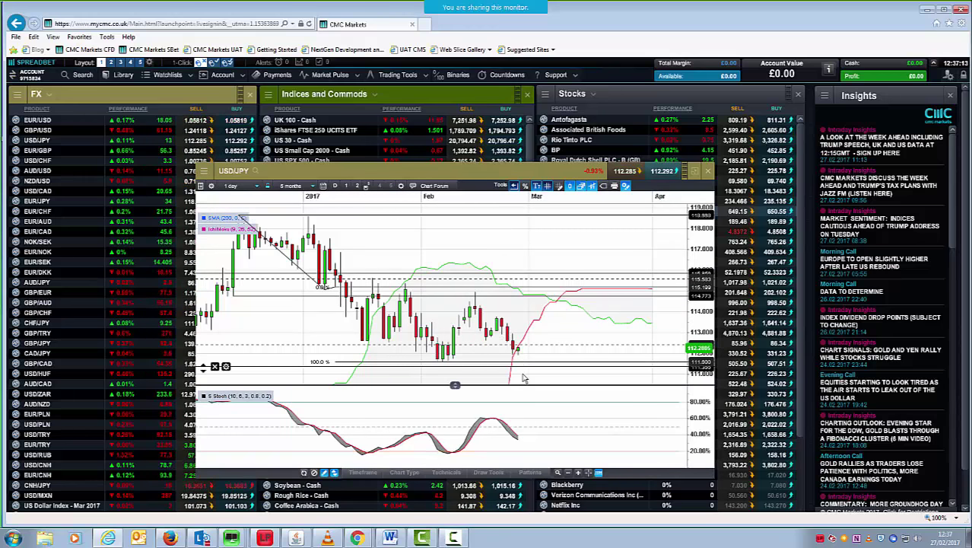
{"action": "left_click", "coordinate": [289, 185]}
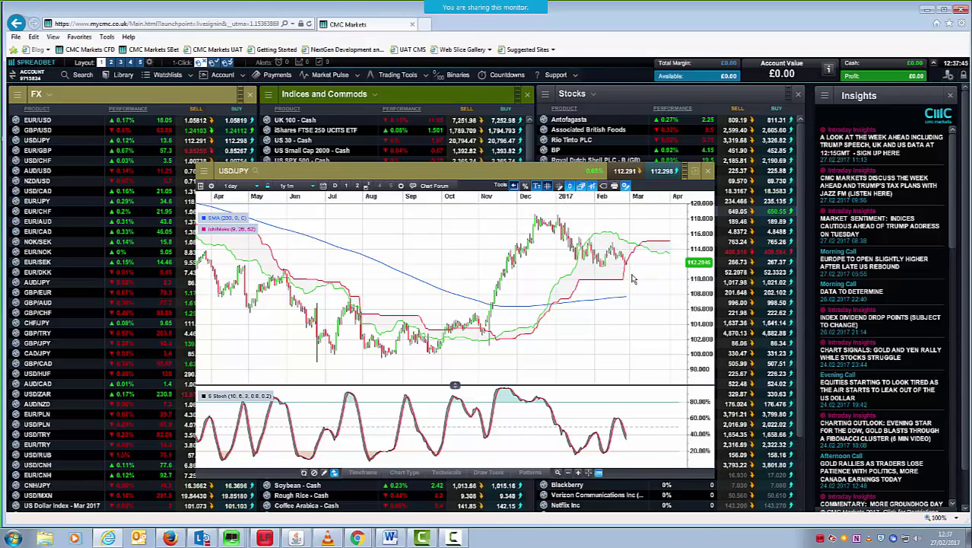
{"action": "mouse_move", "coordinate": [635, 270]}
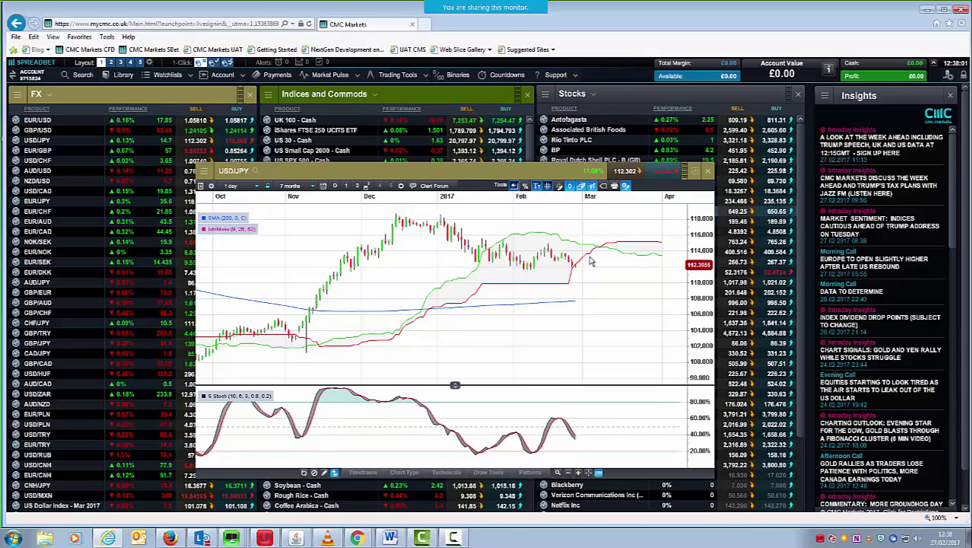
{"action": "mouse_move", "coordinate": [582, 263]}
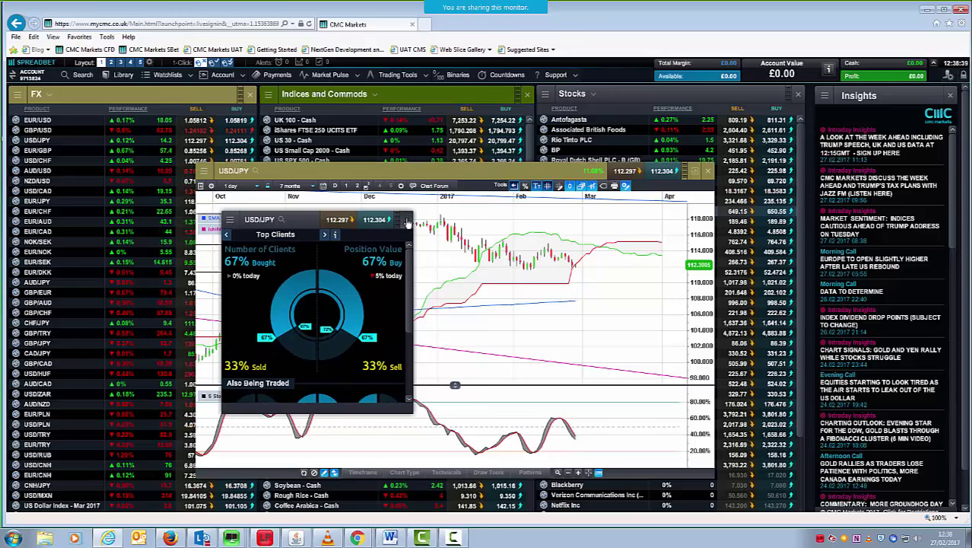
Step: Close the USD/JPY Top Clients sentiment window
{"action": "left_click", "coordinate": [407, 220]}
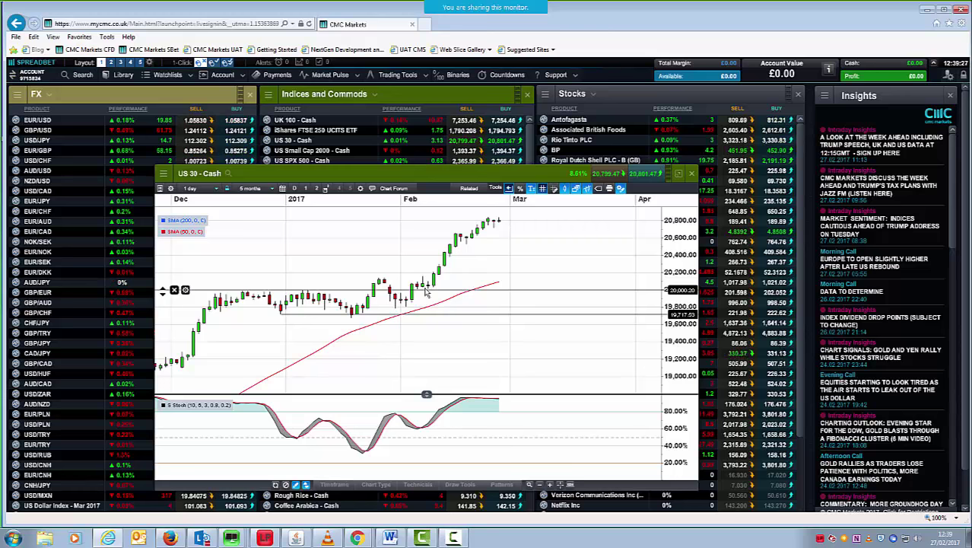
{"action": "mouse_move", "coordinate": [473, 256]}
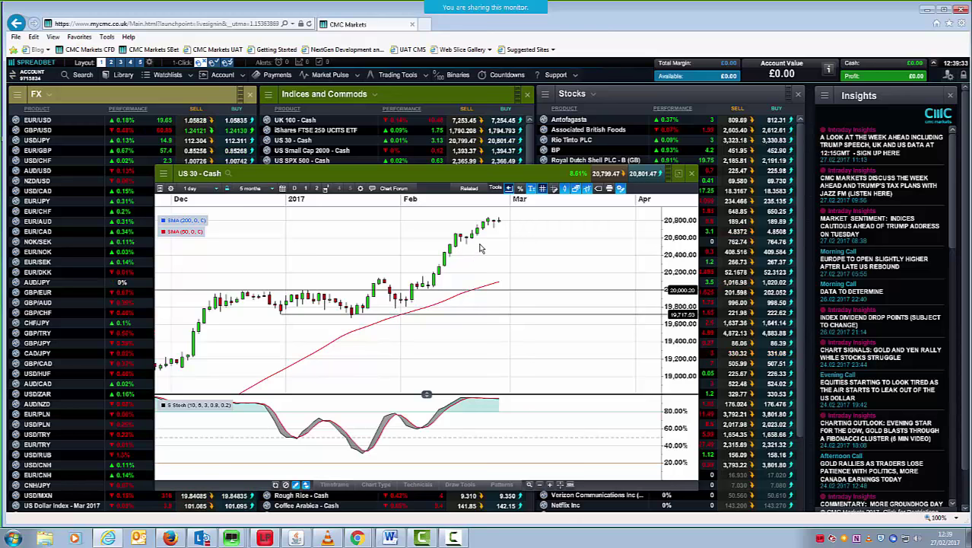
Step: Widen the US 30 Cash chart to six months, then return to five months
{"action": "left_click", "coordinate": [250, 188]}
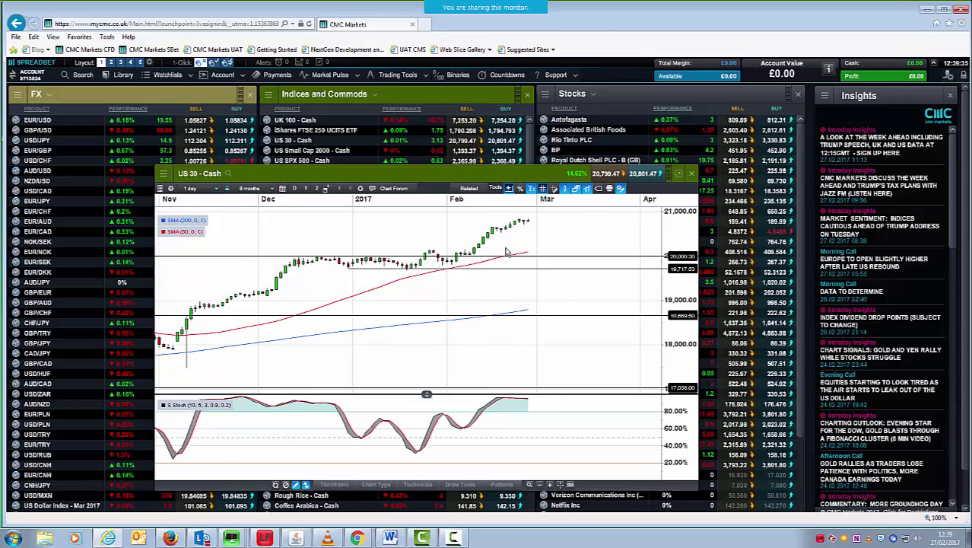
{"action": "left_click", "coordinate": [251, 187]}
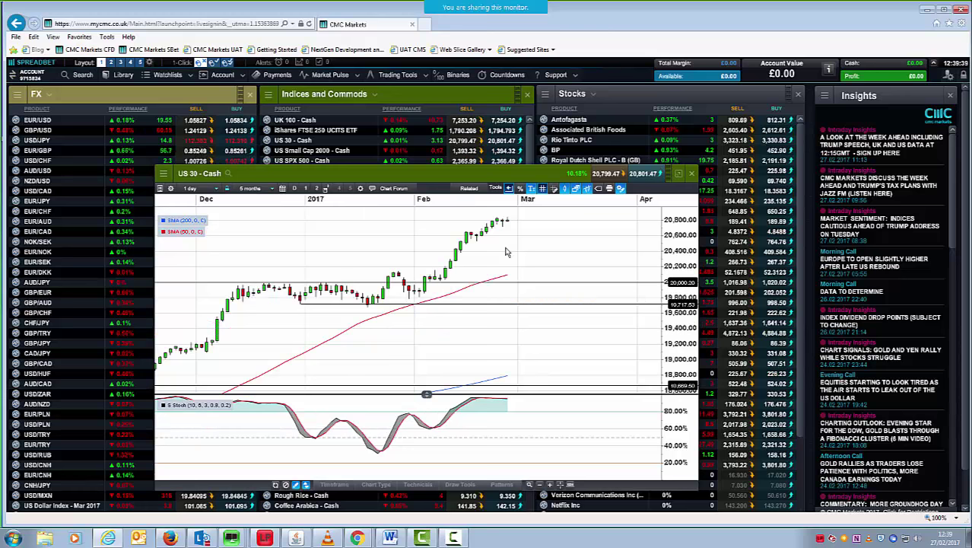
{"action": "mouse_move", "coordinate": [344, 302]}
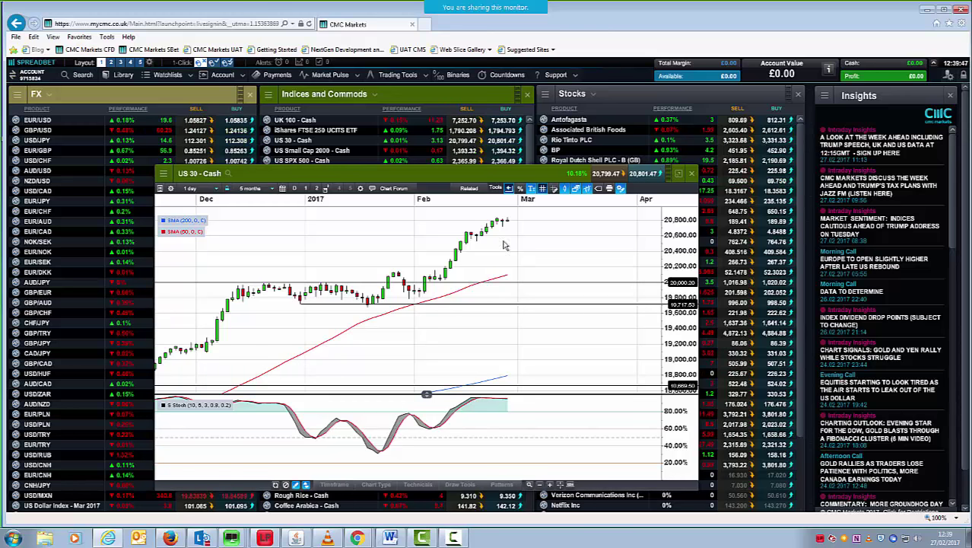
{"action": "mouse_move", "coordinate": [503, 257]}
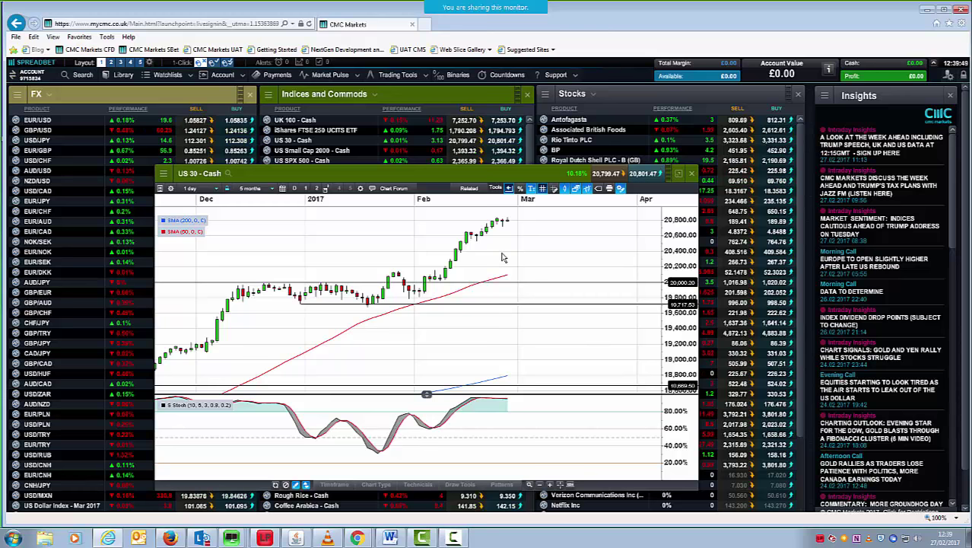
{"action": "mouse_move", "coordinate": [619, 291]}
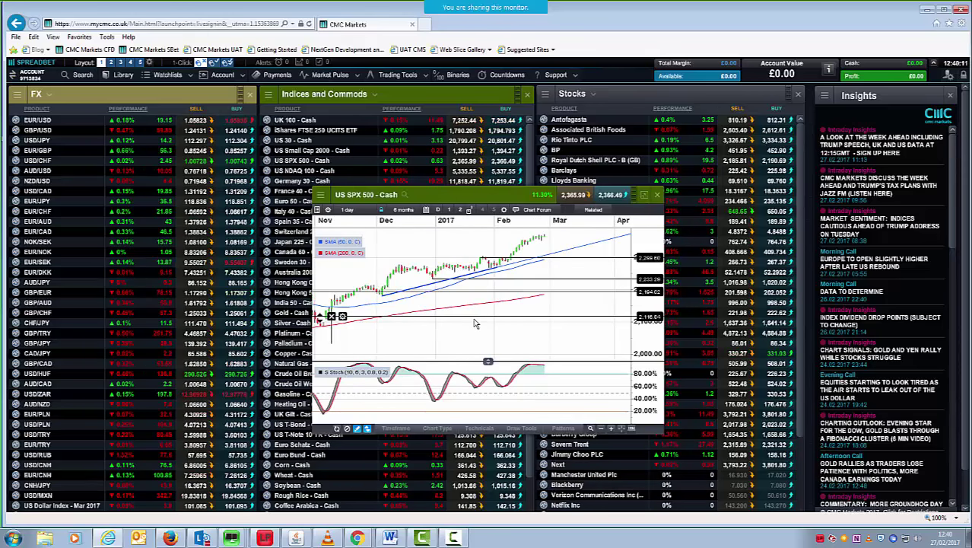
Step: Close the US SPX 500 chart and open an index chart from the watchlist
{"action": "left_click", "coordinate": [656, 194]}
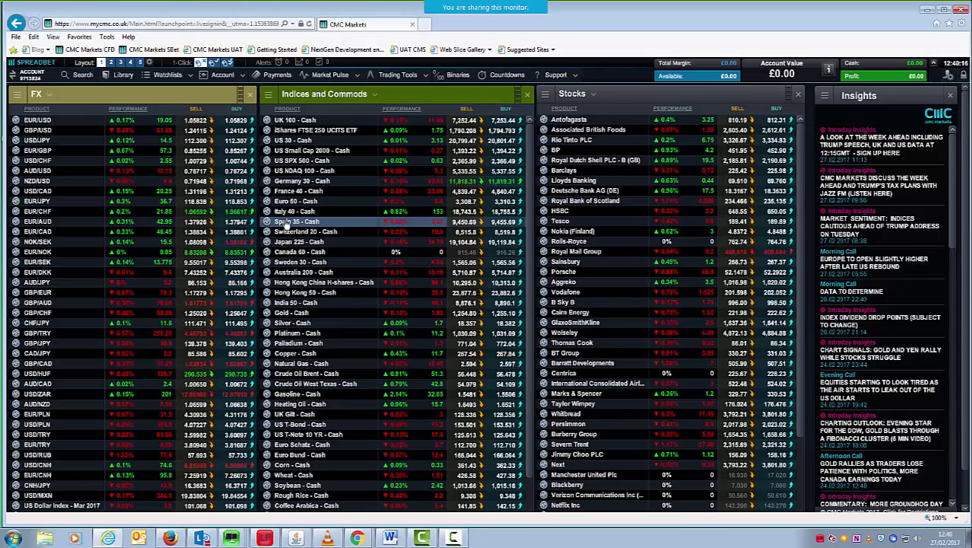
{"action": "left_click", "coordinate": [303, 181]}
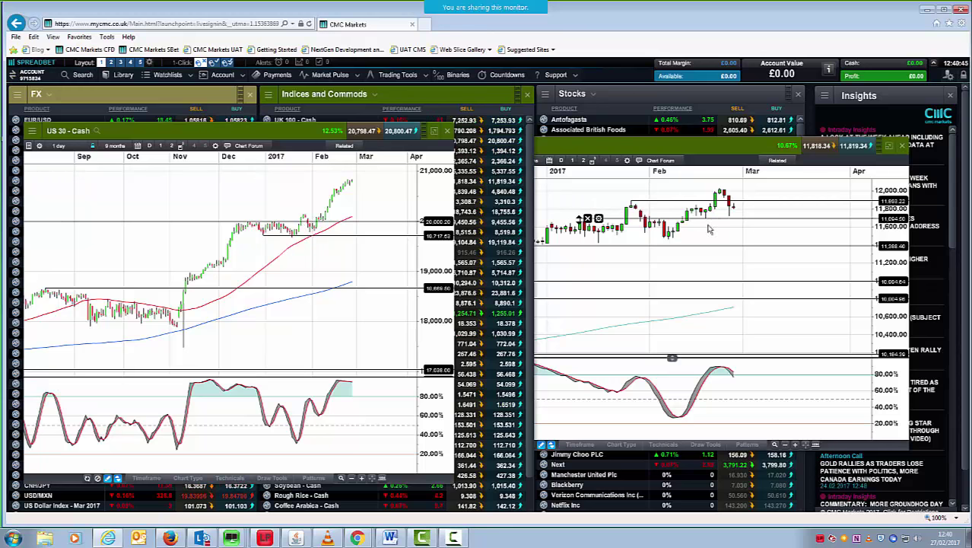
{"action": "mouse_move", "coordinate": [742, 215]}
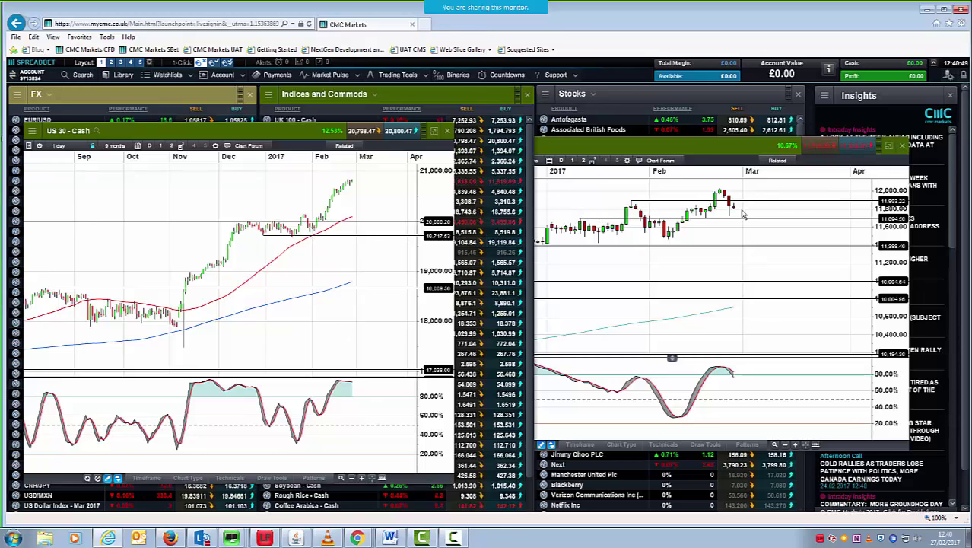
{"action": "mouse_move", "coordinate": [743, 230]}
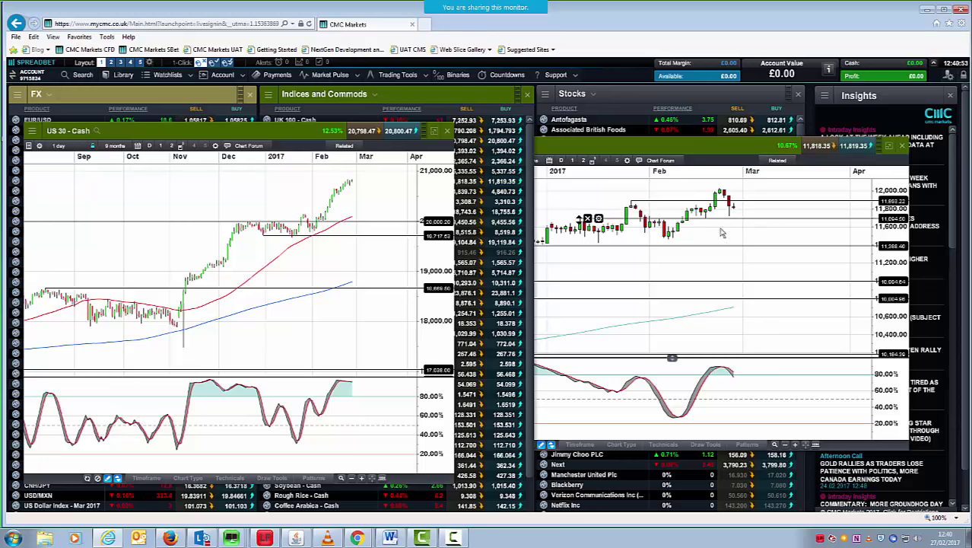
{"action": "mouse_move", "coordinate": [726, 224]}
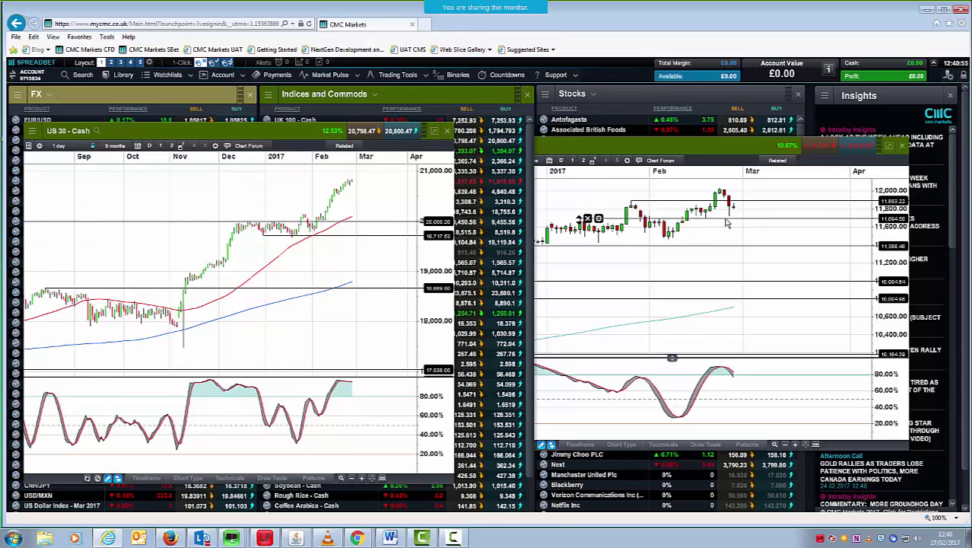
{"action": "mouse_move", "coordinate": [753, 224]}
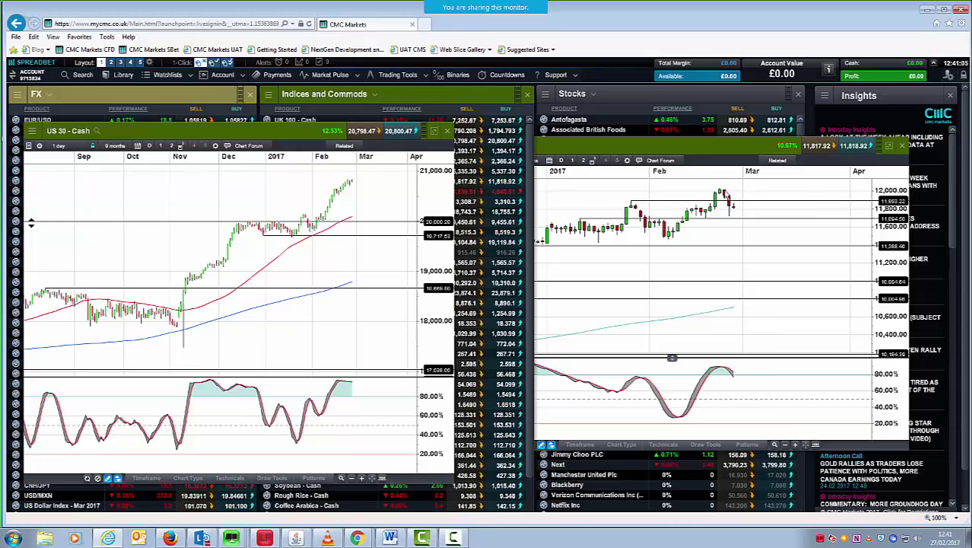
{"action": "mouse_move", "coordinate": [776, 228]}
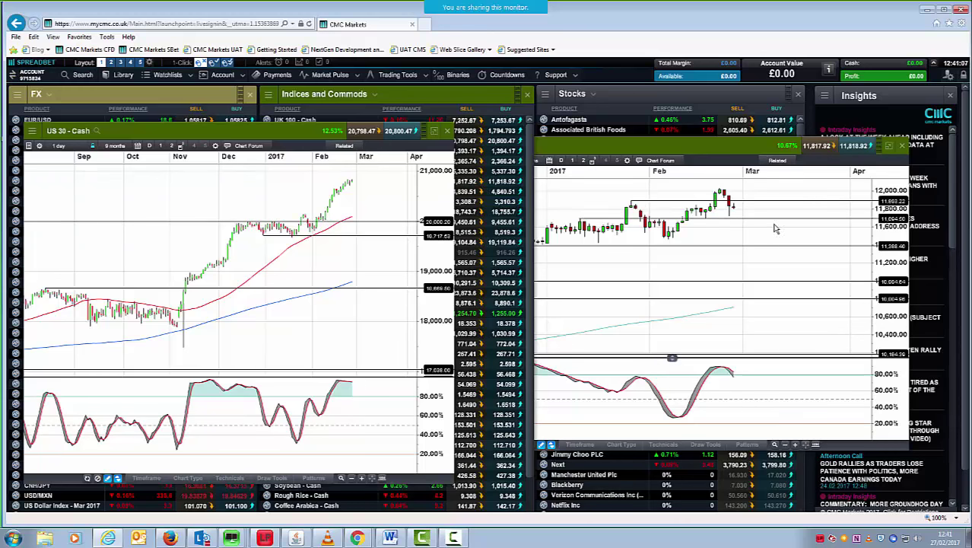
{"action": "mouse_move", "coordinate": [737, 215]}
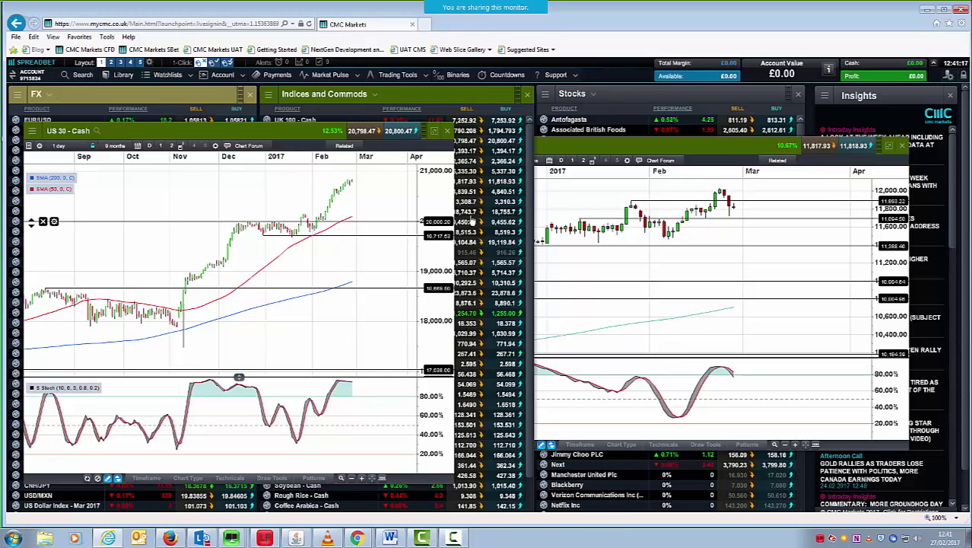
{"action": "mouse_move", "coordinate": [437, 249]}
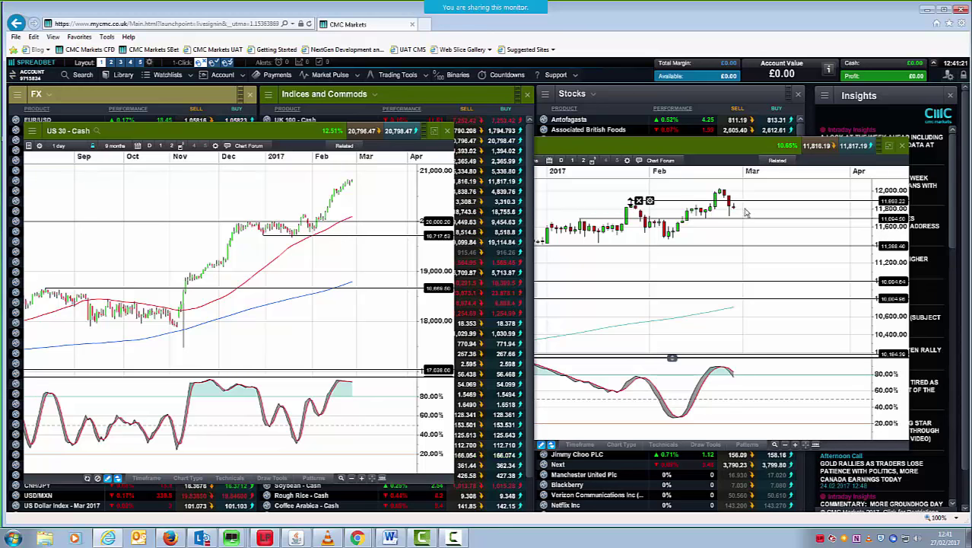
{"action": "mouse_move", "coordinate": [743, 210]}
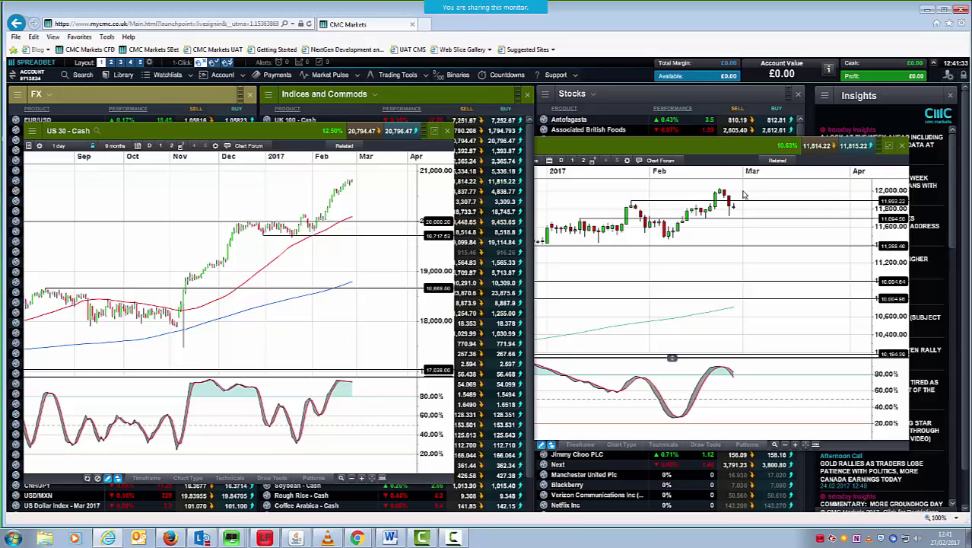
{"action": "mouse_move", "coordinate": [699, 152]}
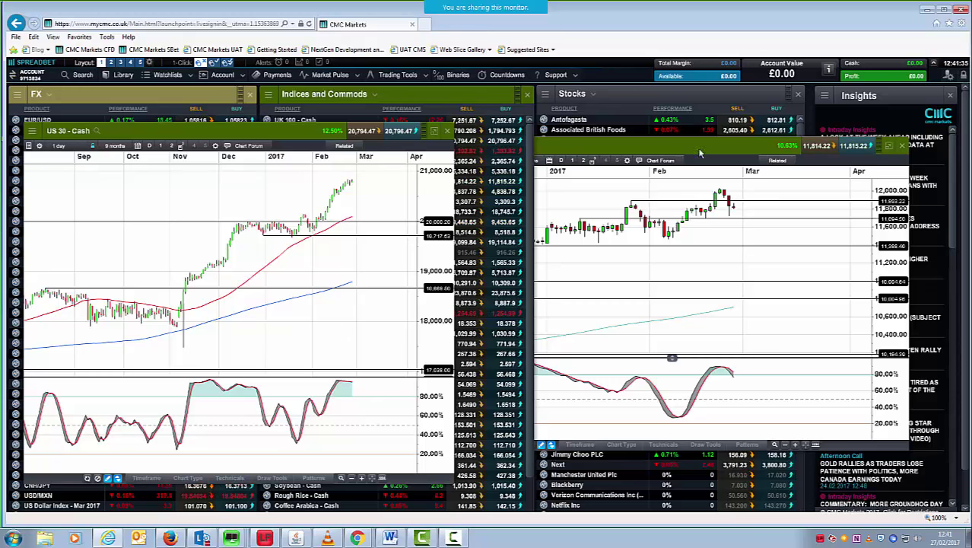
Step: Open the timeframe list on the Germany 30 - Cash chart, currently '1 day'
{"action": "left_click", "coordinate": [471, 159]}
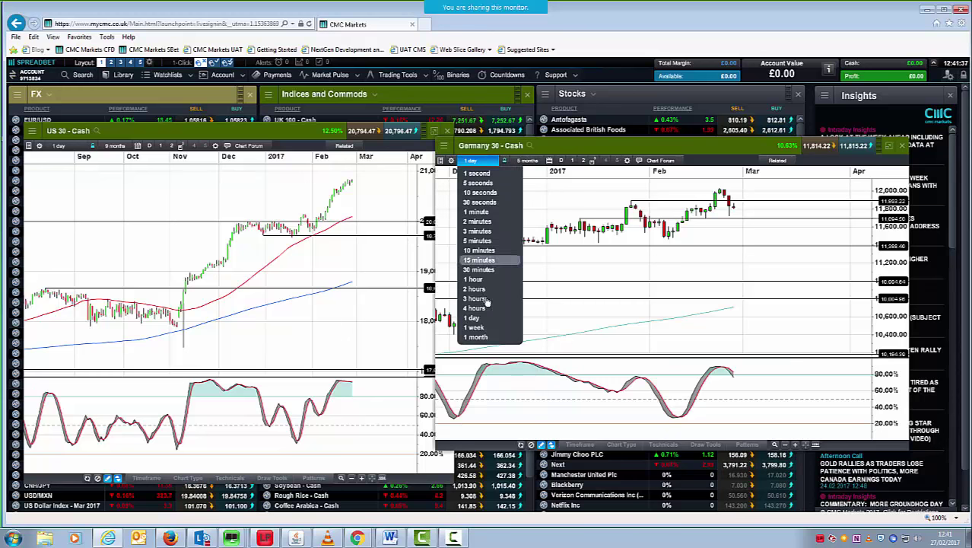
Step: Switch the Germany 30 chart to weekly candles and shorten the displayed period
{"action": "left_click", "coordinate": [474, 327]}
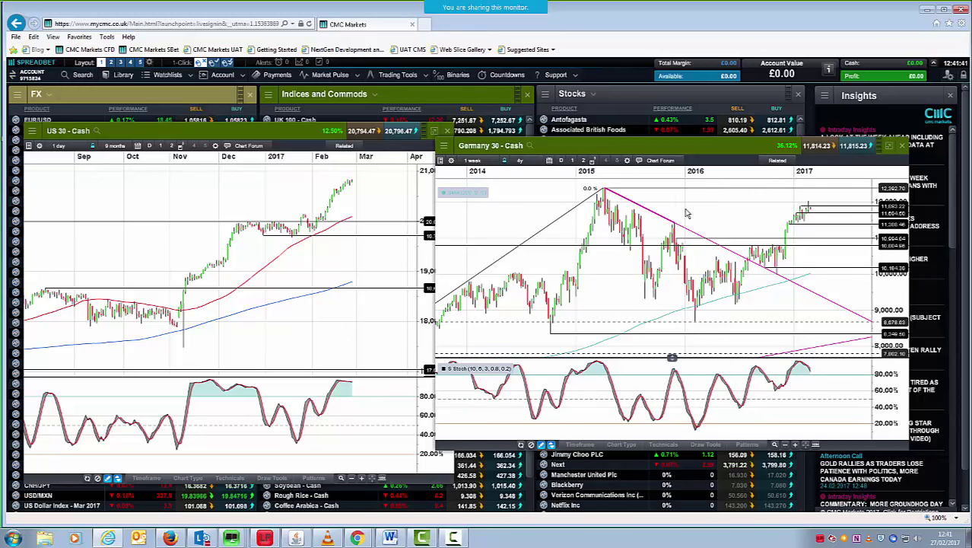
{"action": "left_click", "coordinate": [519, 160]}
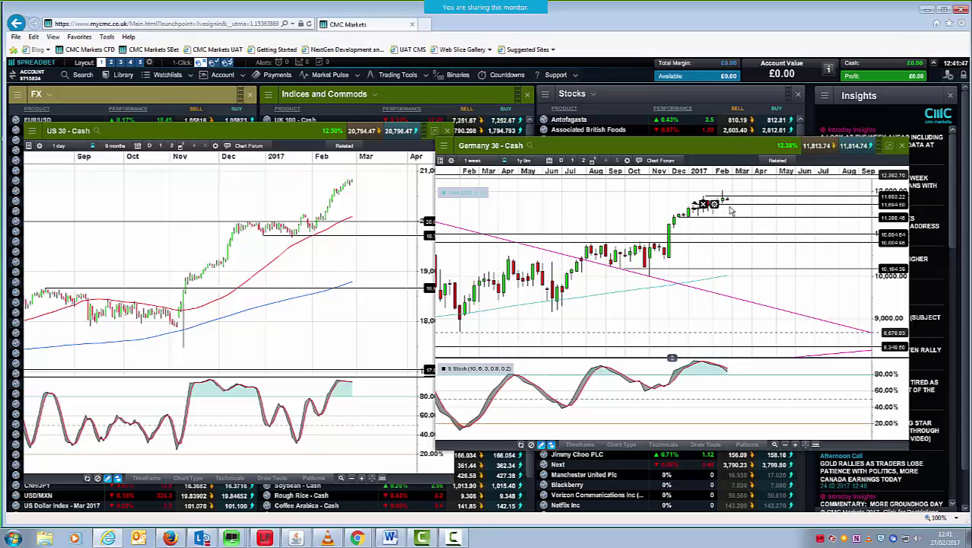
{"action": "mouse_move", "coordinate": [734, 211]}
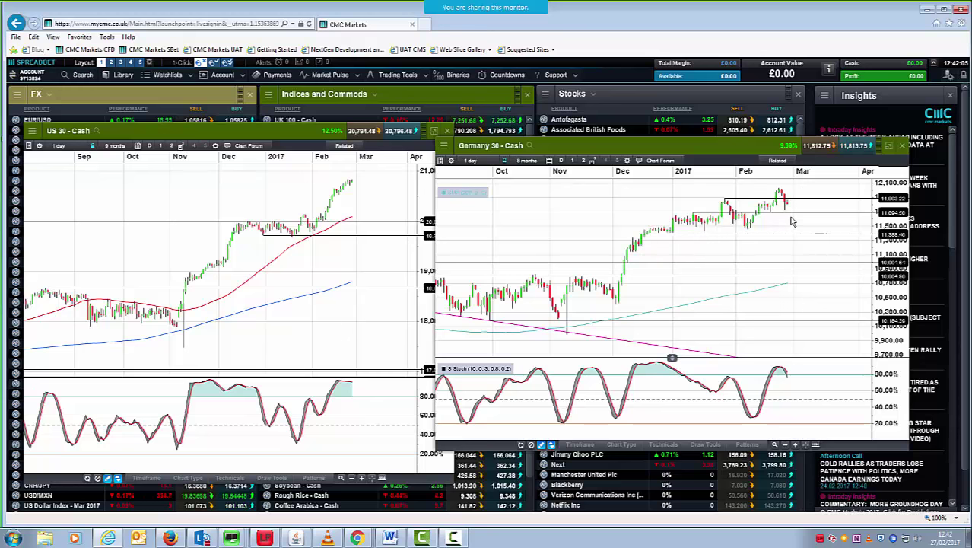
{"action": "mouse_move", "coordinate": [705, 230]}
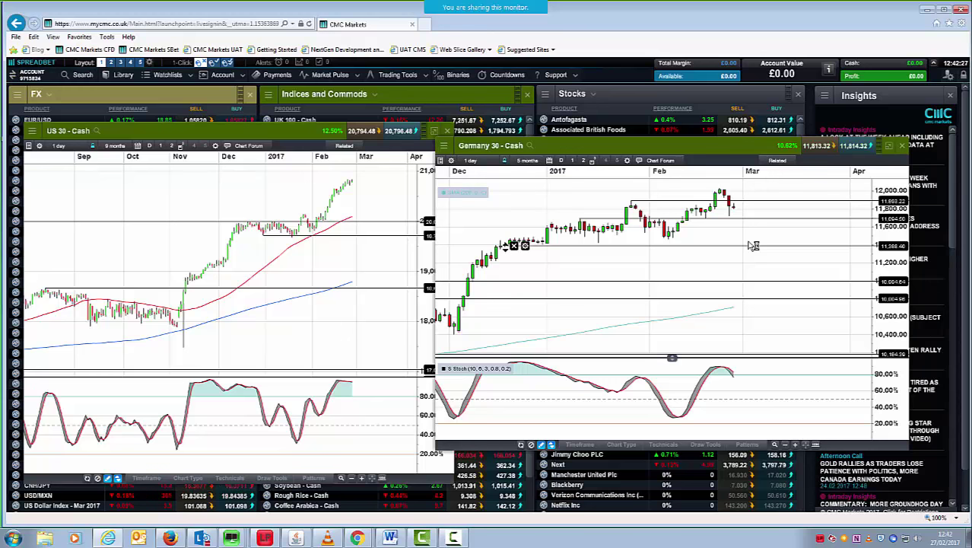
{"action": "mouse_move", "coordinate": [738, 214]}
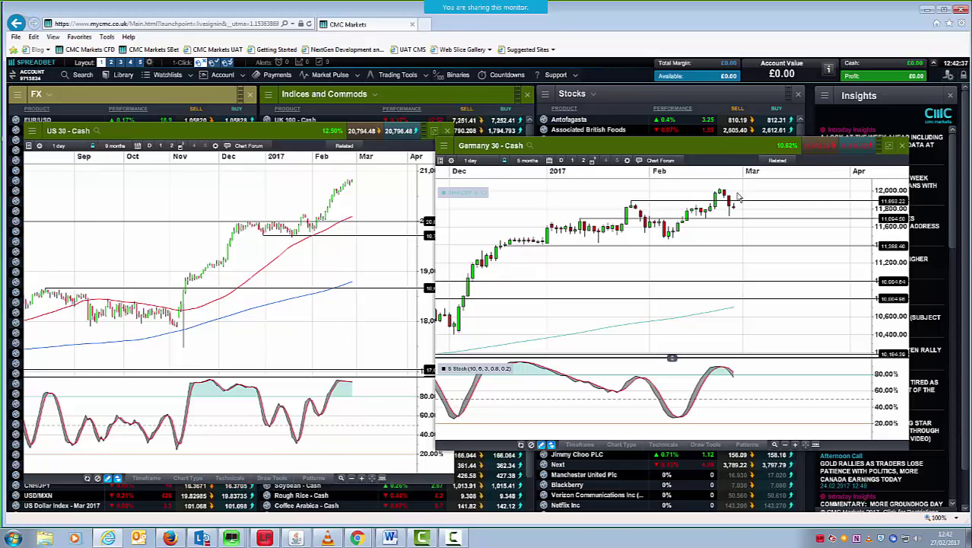
{"action": "mouse_move", "coordinate": [734, 200]}
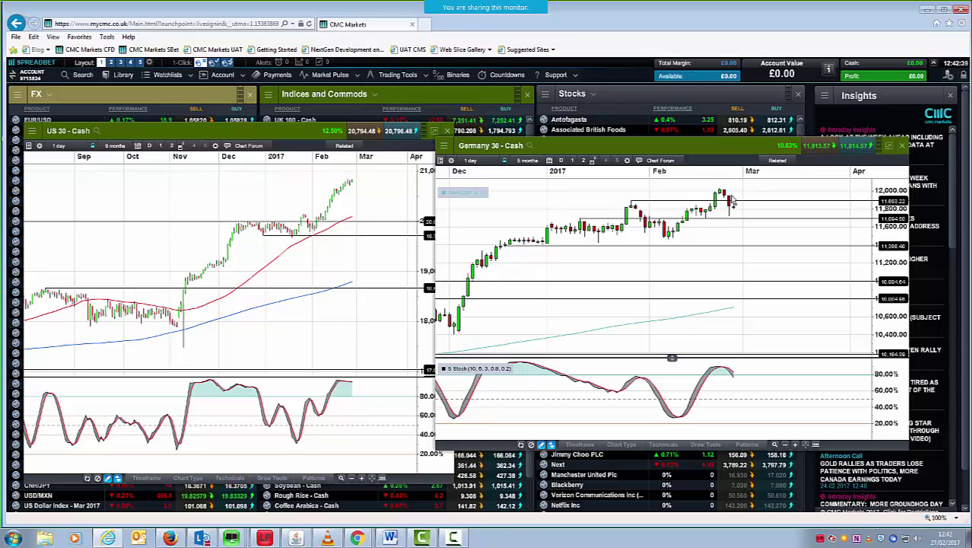
{"action": "mouse_move", "coordinate": [736, 200]}
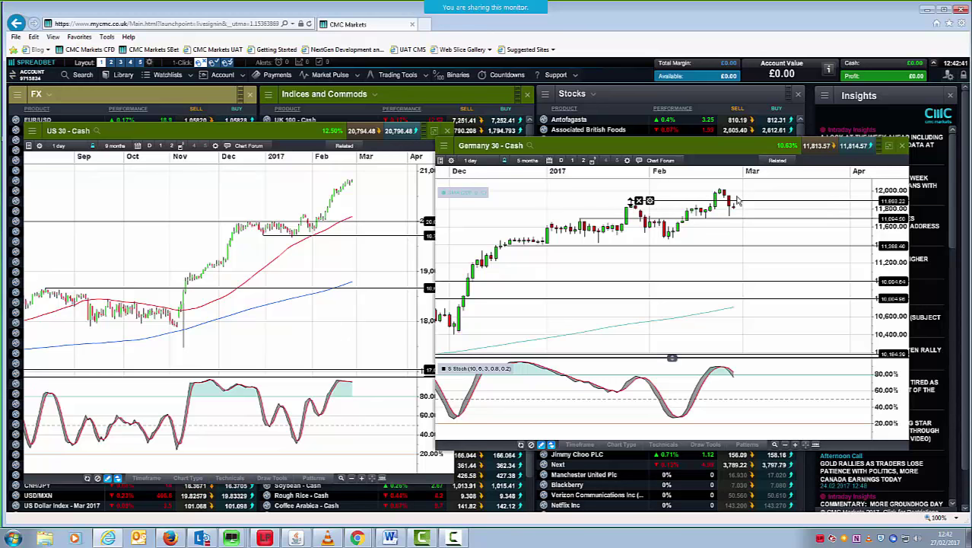
{"action": "mouse_move", "coordinate": [736, 203]}
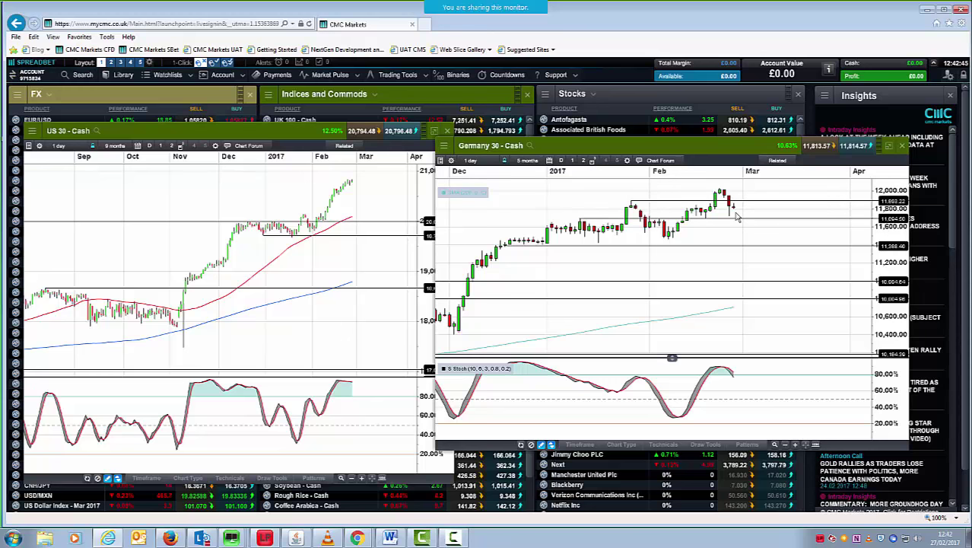
{"action": "mouse_move", "coordinate": [743, 219]}
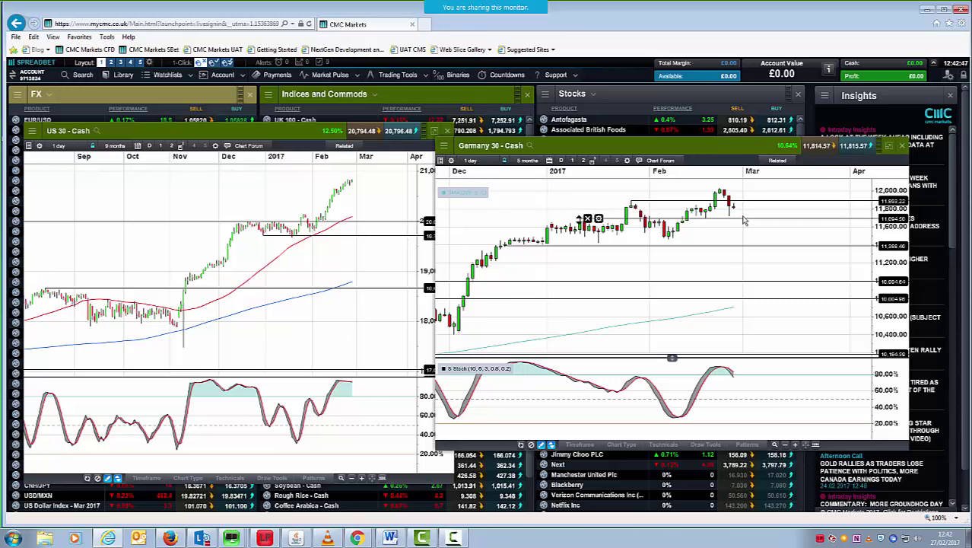
{"action": "mouse_move", "coordinate": [735, 212]}
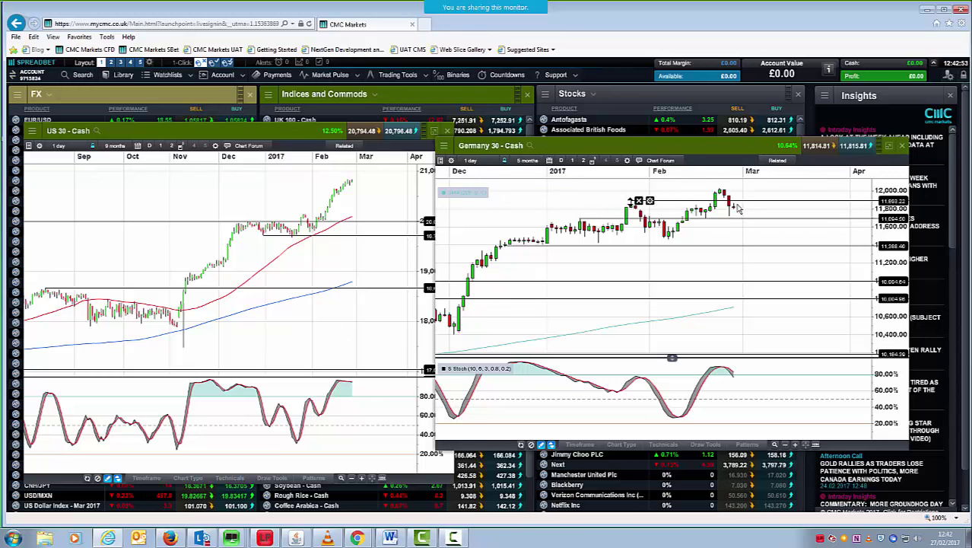
{"action": "mouse_move", "coordinate": [741, 207]}
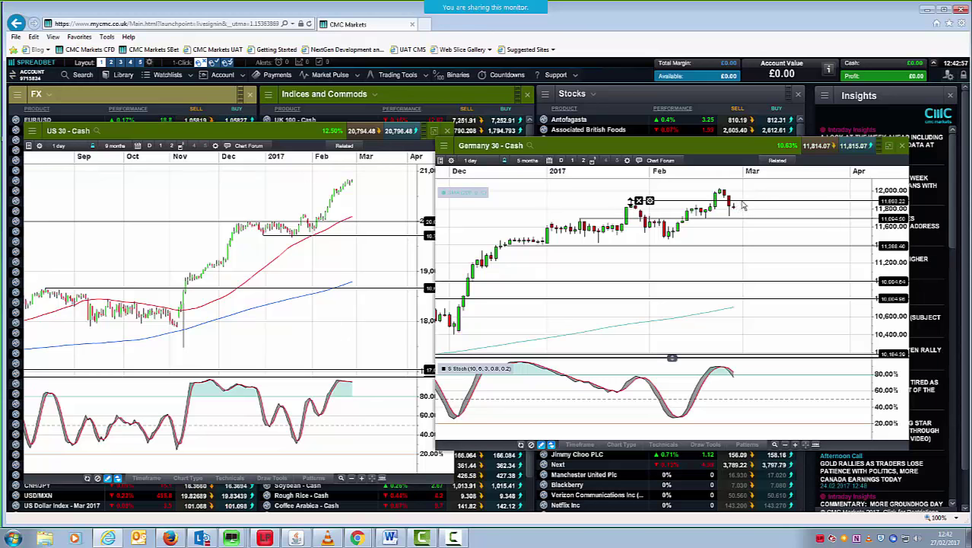
{"action": "mouse_move", "coordinate": [742, 211]}
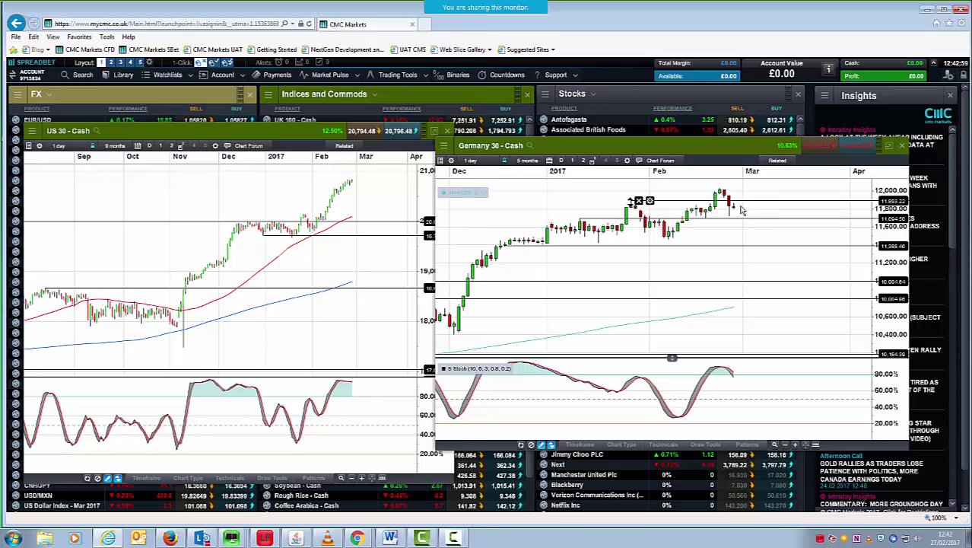
{"action": "mouse_move", "coordinate": [738, 209]}
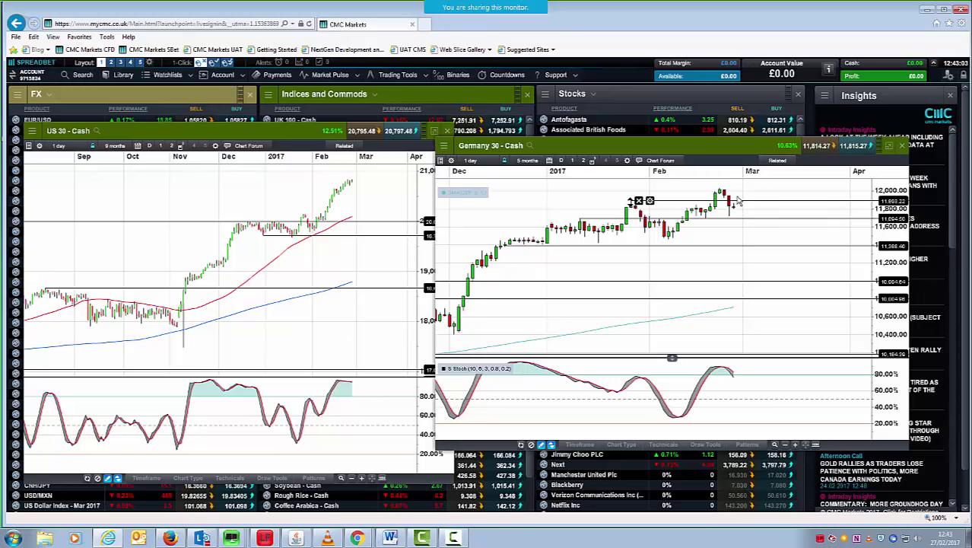
{"action": "mouse_move", "coordinate": [758, 202]}
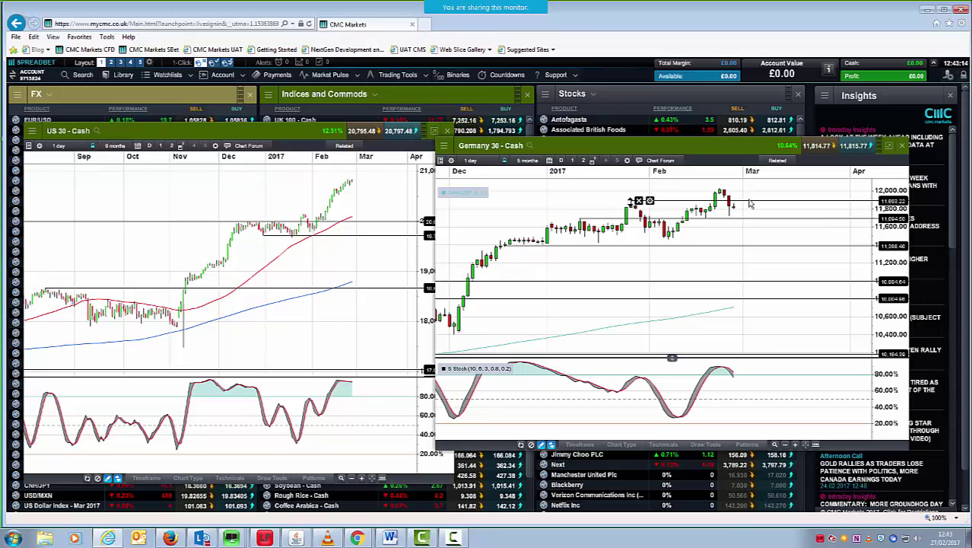
{"action": "mouse_move", "coordinate": [770, 233]}
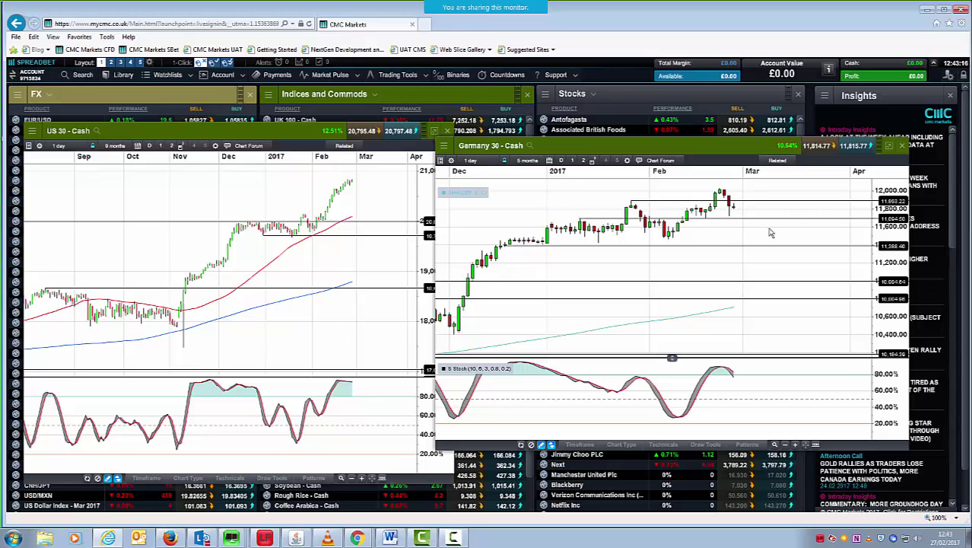
{"action": "mouse_move", "coordinate": [773, 231]}
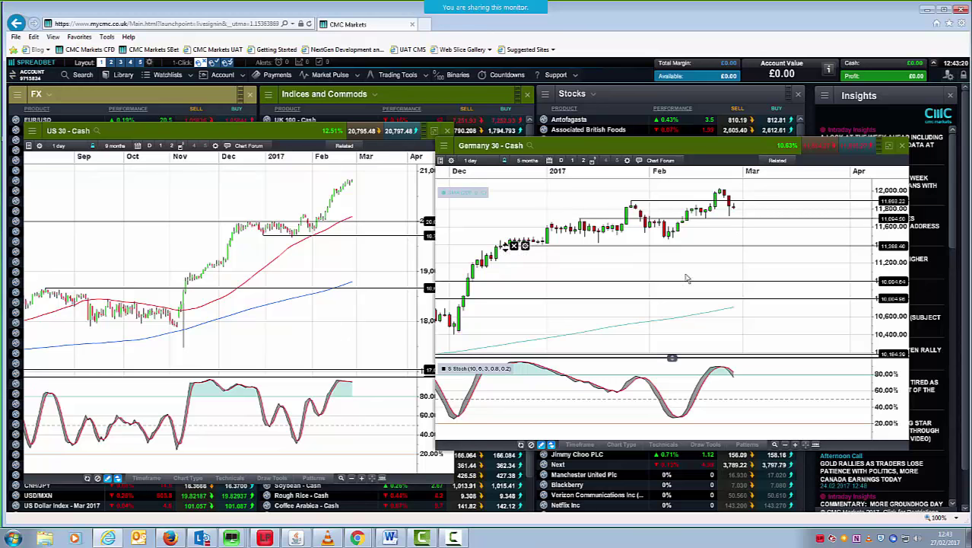
Step: Narrow the Germany 30 chart period to 4 months
{"action": "left_click", "coordinate": [527, 160]}
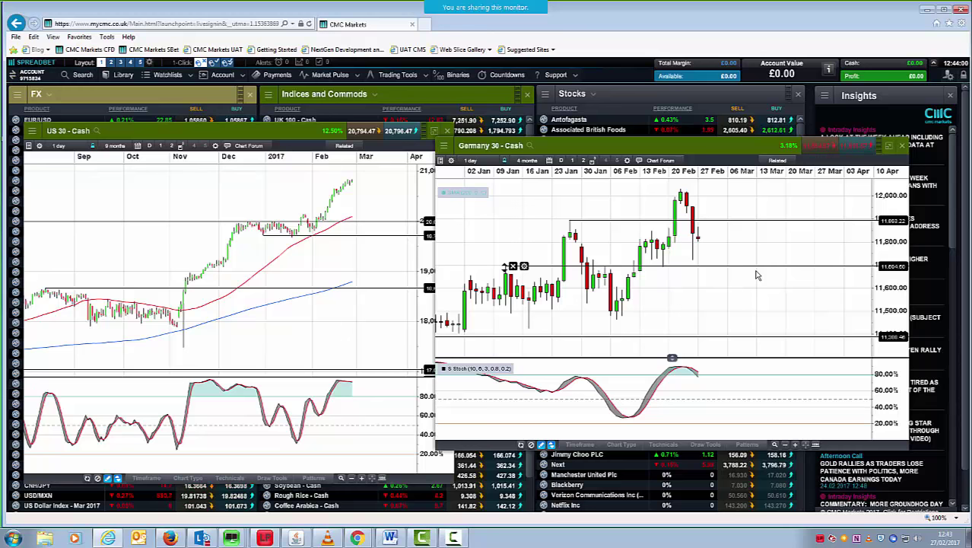
{"action": "mouse_move", "coordinate": [541, 327]}
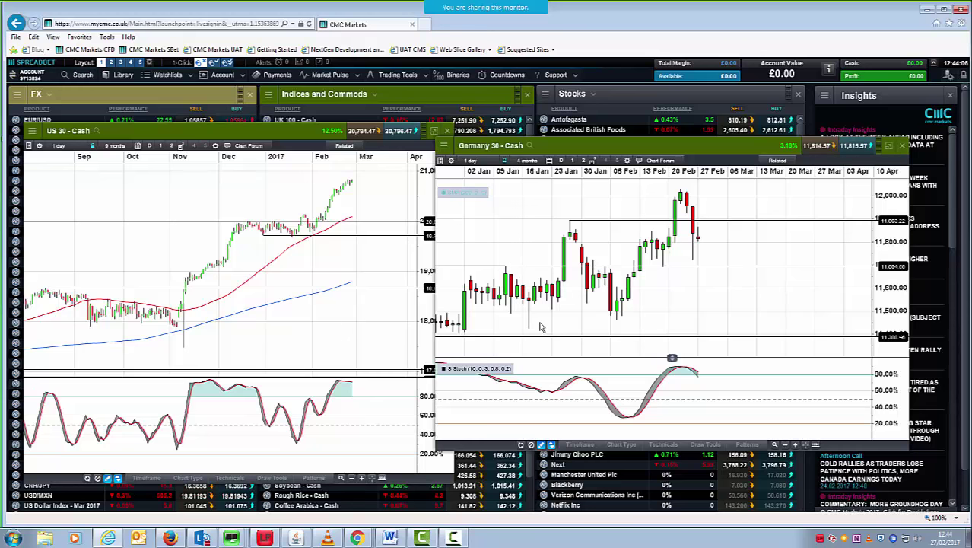
{"action": "mouse_move", "coordinate": [538, 403]}
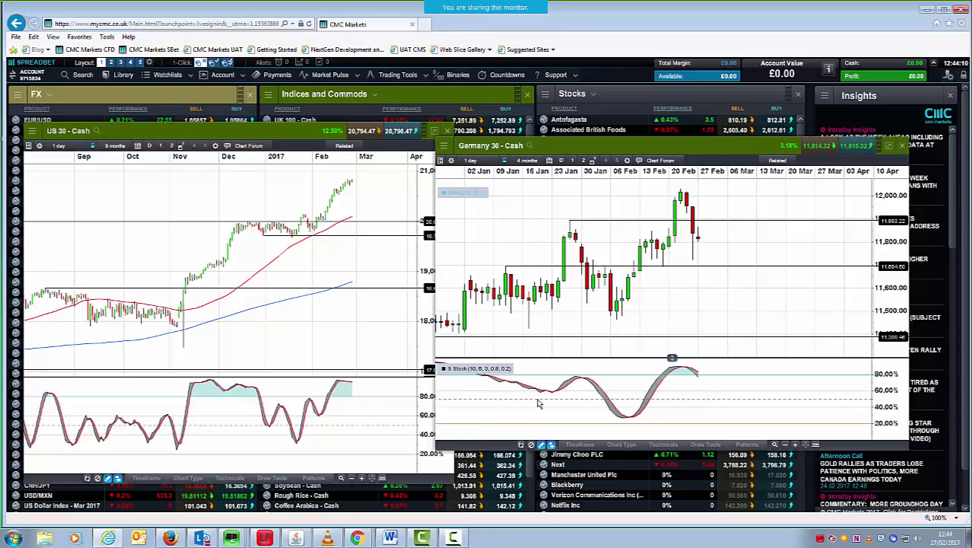
{"action": "mouse_move", "coordinate": [768, 295]}
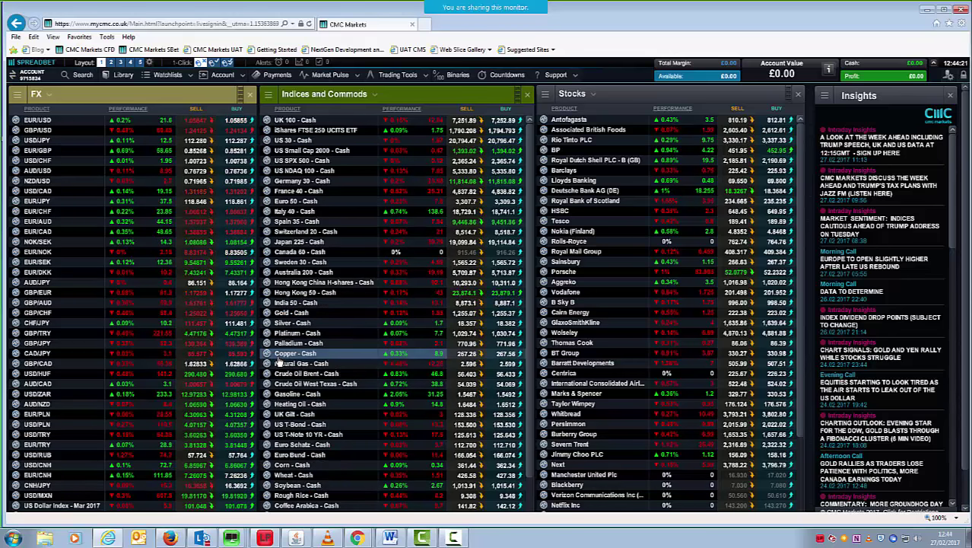
Step: Open the Gold - Cash chart from the Indices and Commods watchlist
{"action": "left_click", "coordinate": [291, 313]}
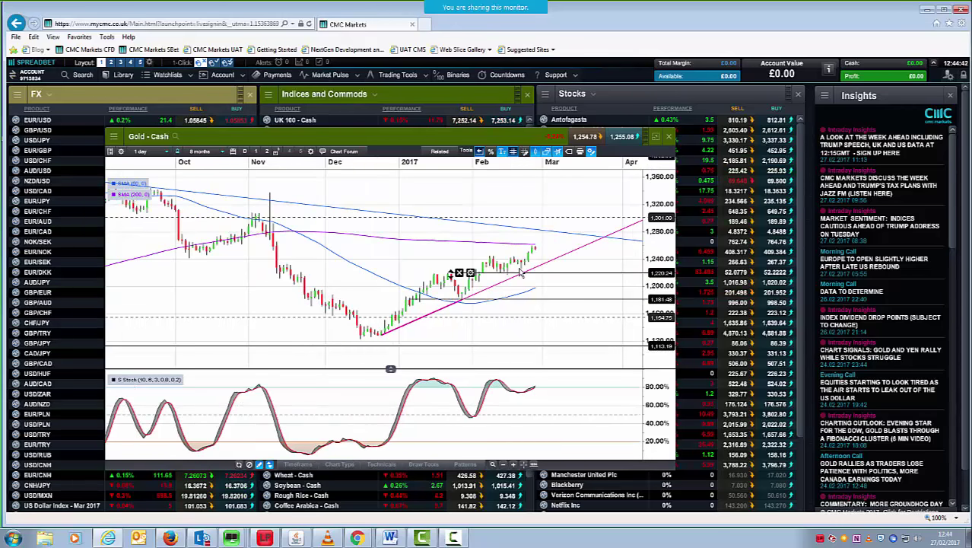
{"action": "mouse_move", "coordinate": [536, 255]}
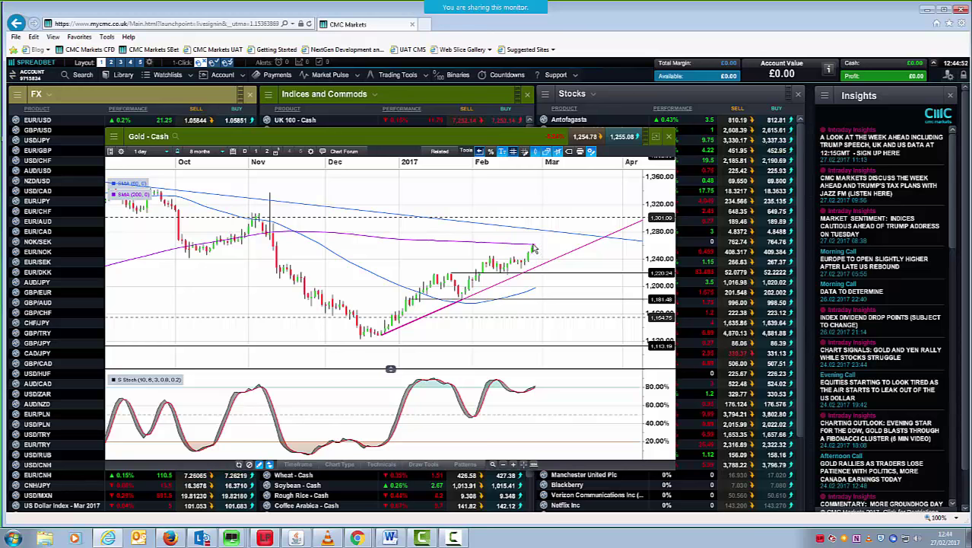
{"action": "mouse_move", "coordinate": [535, 272]}
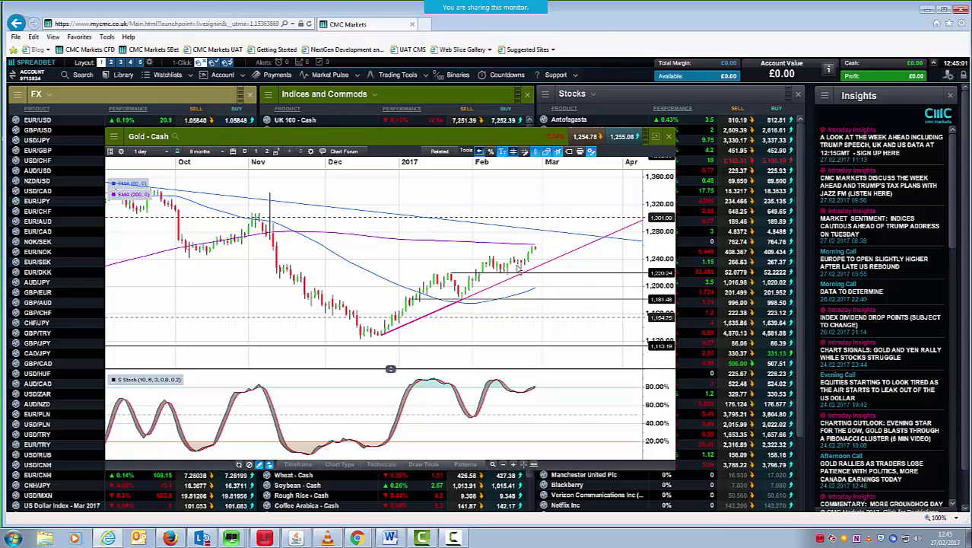
{"action": "mouse_move", "coordinate": [551, 251]}
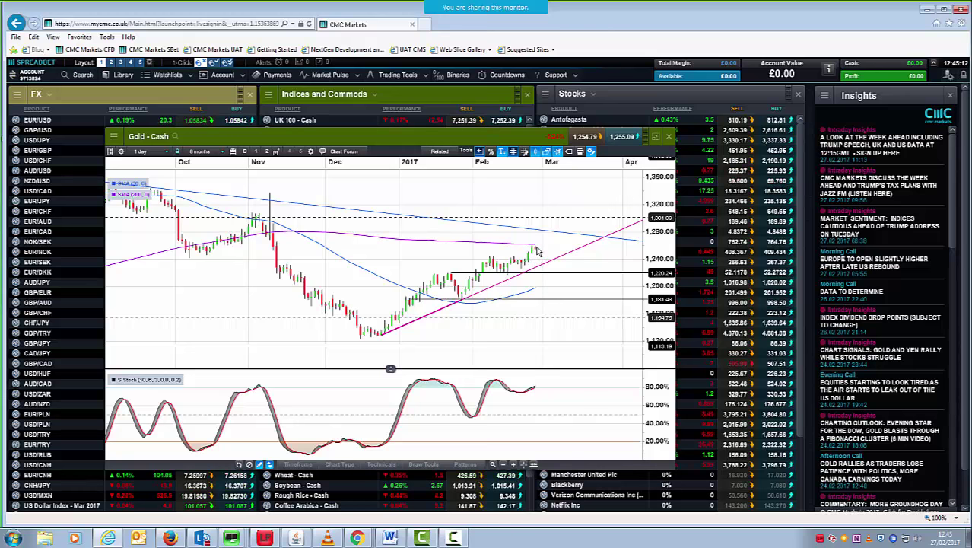
{"action": "mouse_move", "coordinate": [519, 264]}
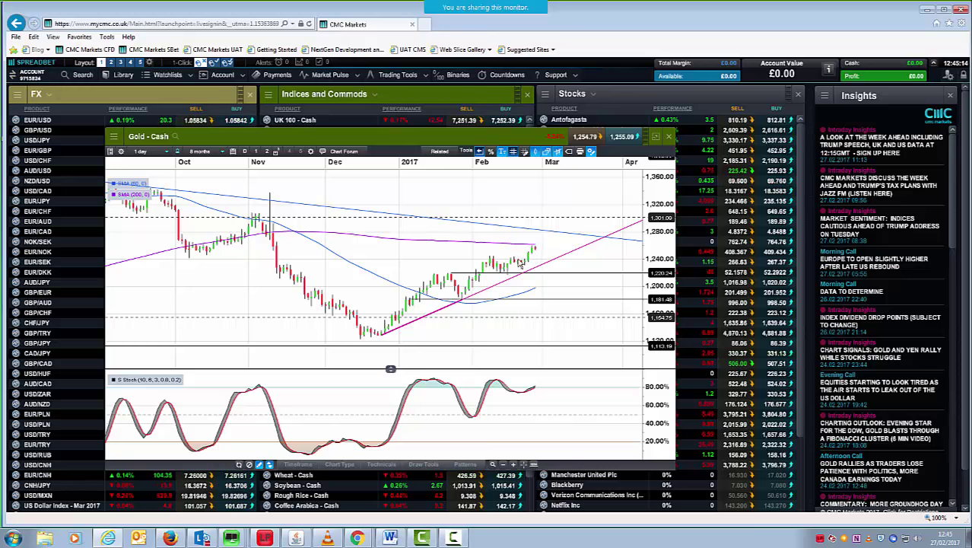
{"action": "mouse_move", "coordinate": [509, 385]}
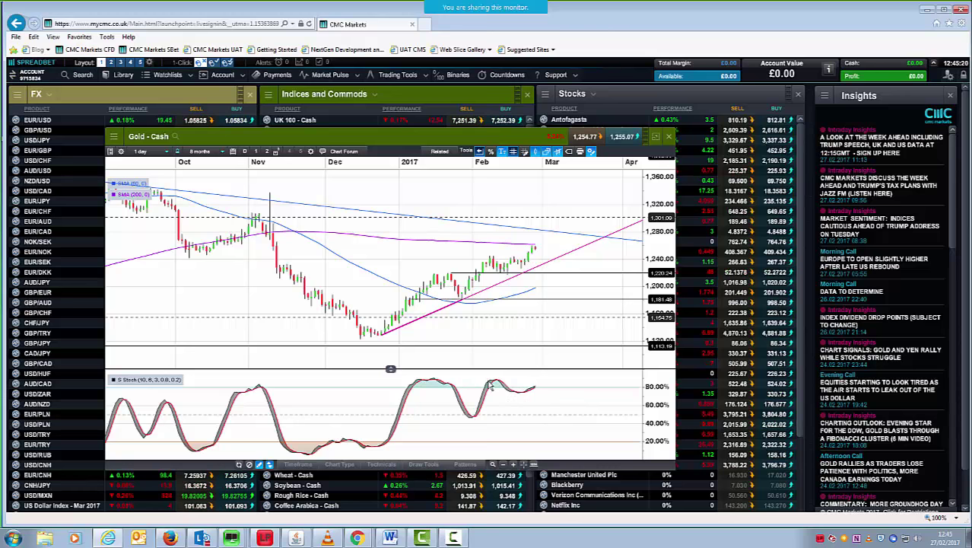
{"action": "mouse_move", "coordinate": [559, 391]}
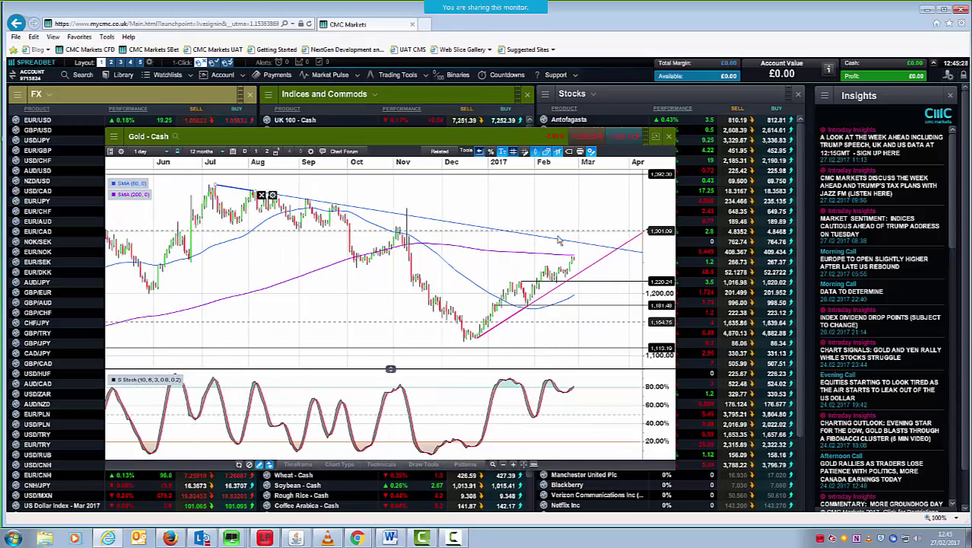
{"action": "mouse_move", "coordinate": [563, 257]}
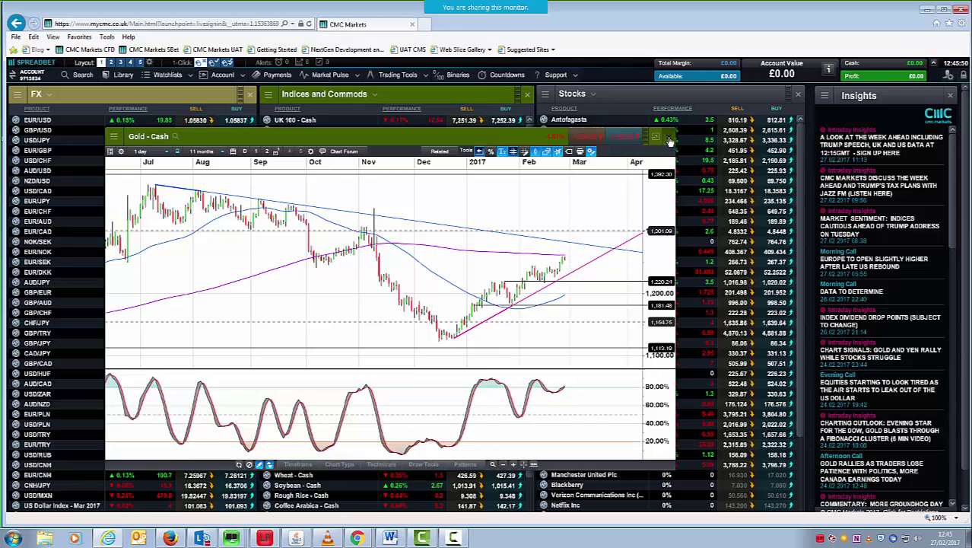
Step: Open the saved Silver - Cash chart from its watchlist context menu
{"action": "left_click", "coordinate": [669, 137]}
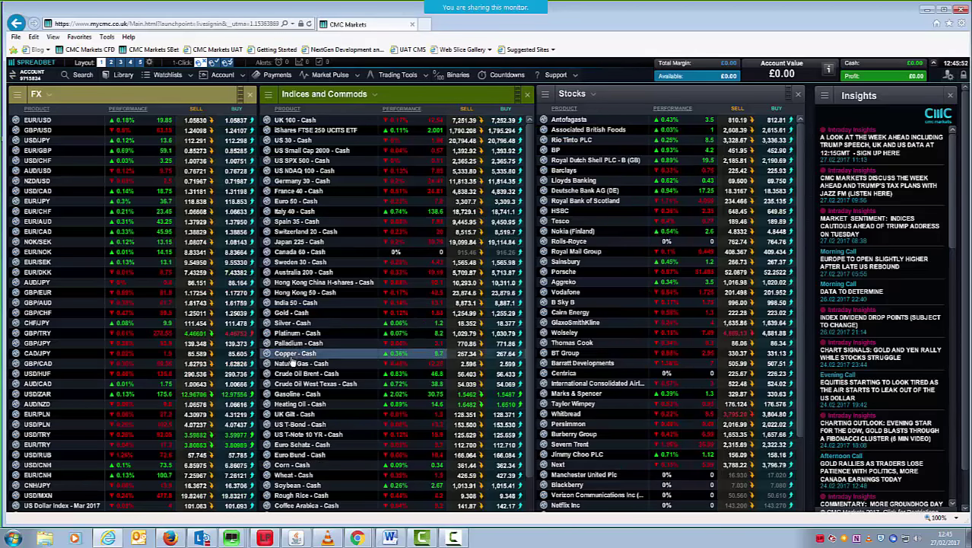
{"action": "right_click", "coordinate": [295, 353]}
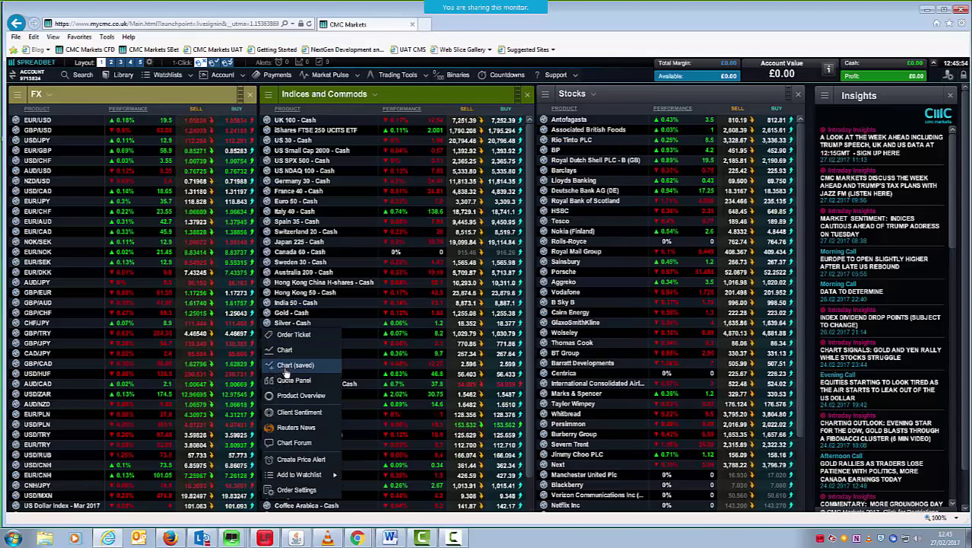
{"action": "left_click", "coordinate": [285, 349]}
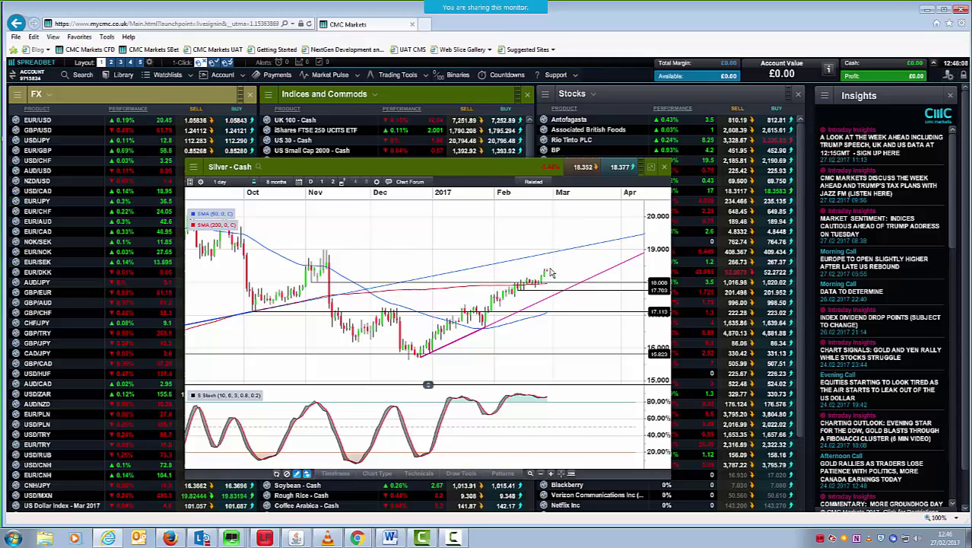
{"action": "mouse_move", "coordinate": [551, 276]}
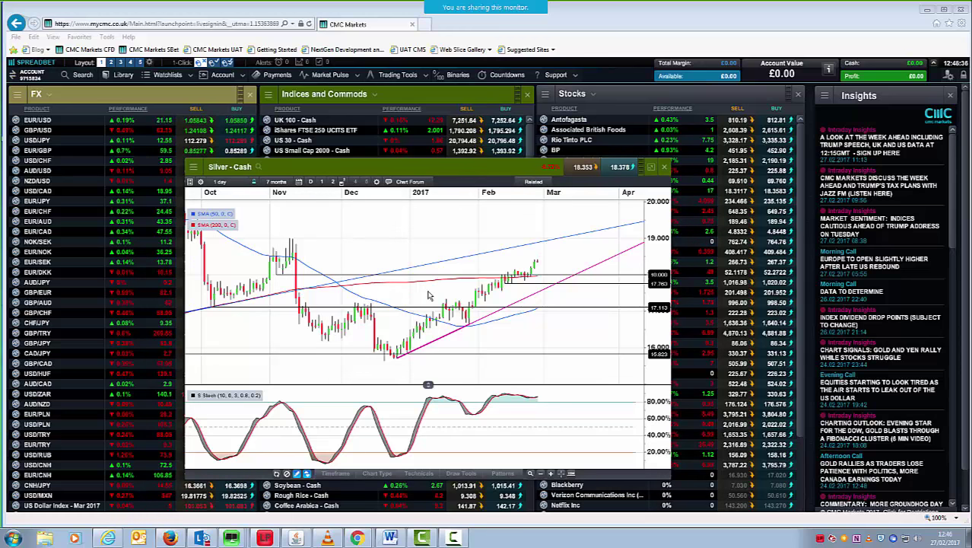
{"action": "mouse_move", "coordinate": [619, 271]}
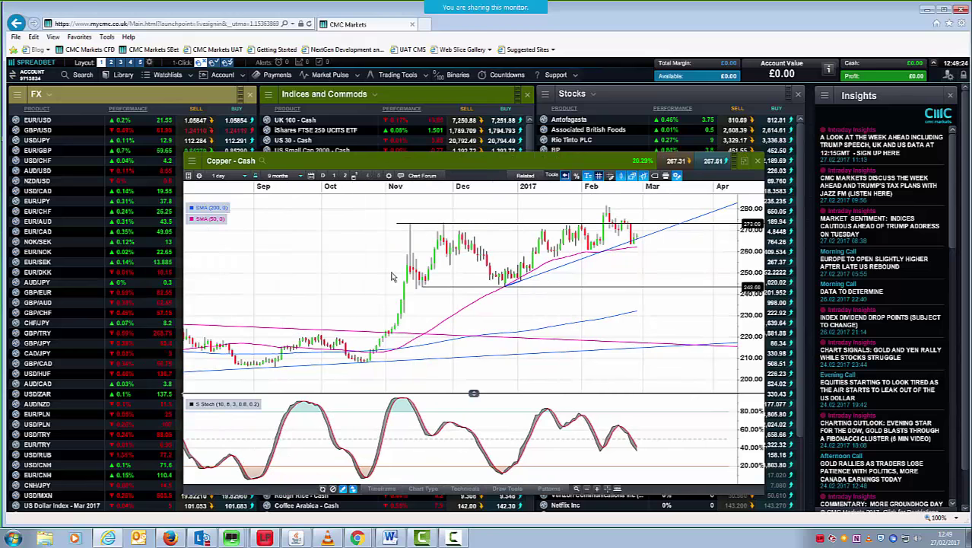
Step: Select the horizontal line on the Copper - Cash chart
{"action": "left_click", "coordinate": [277, 175]}
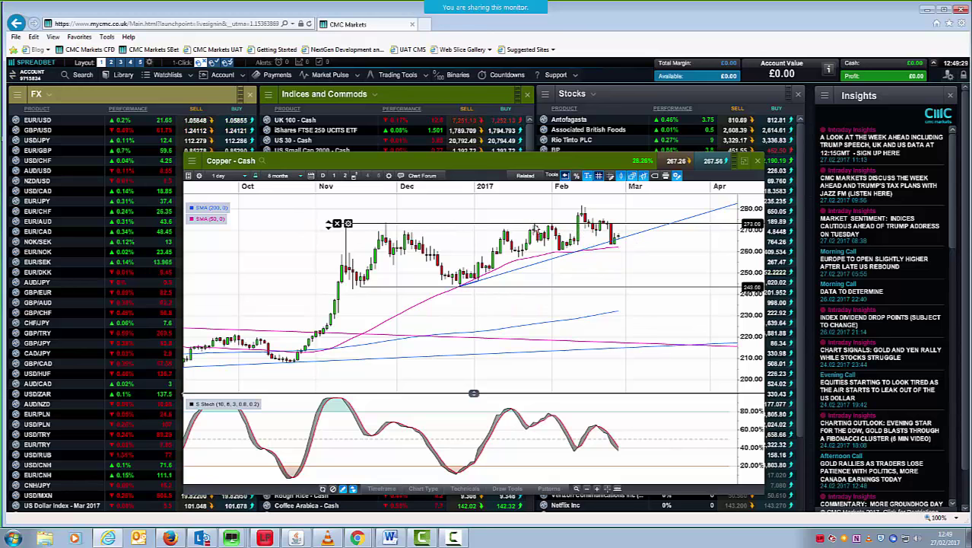
{"action": "mouse_move", "coordinate": [483, 229]}
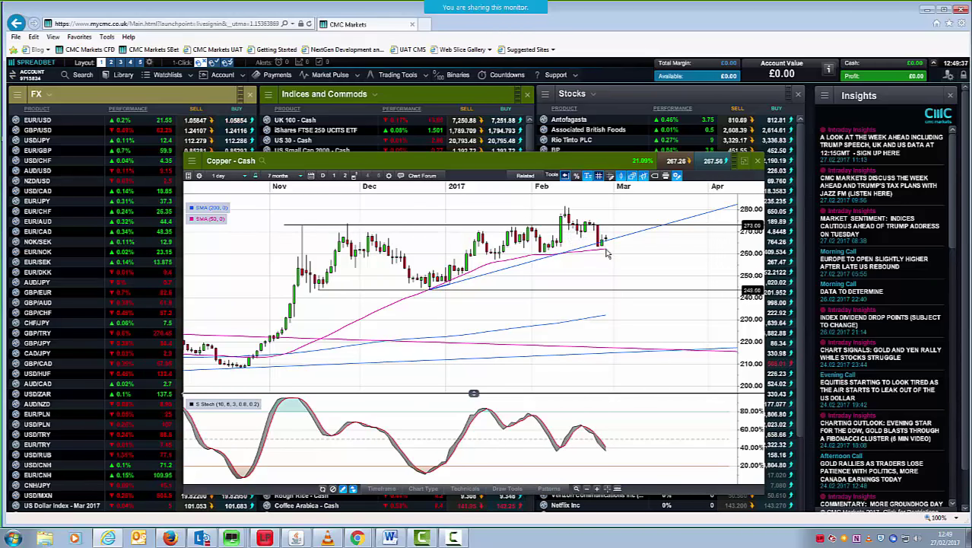
{"action": "mouse_move", "coordinate": [581, 260]}
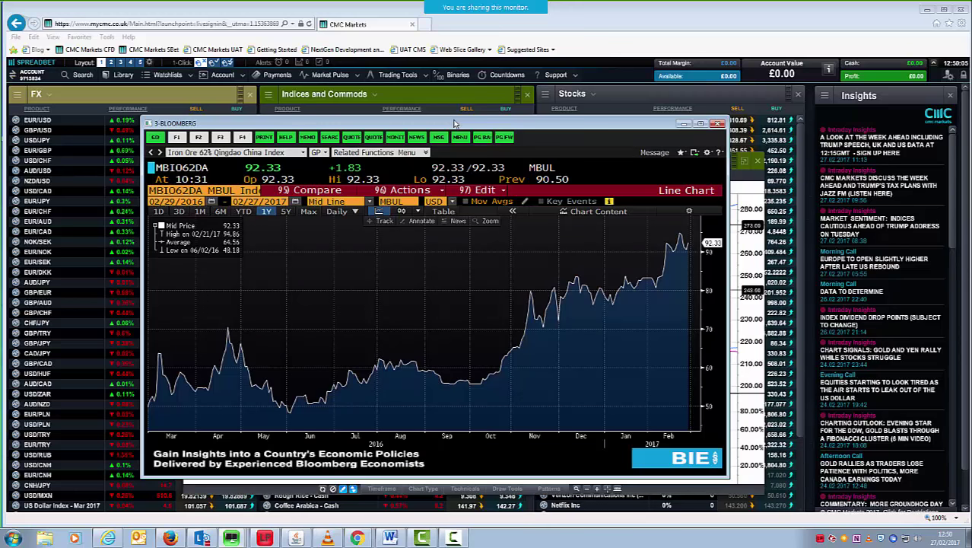
{"action": "mouse_move", "coordinate": [665, 314]}
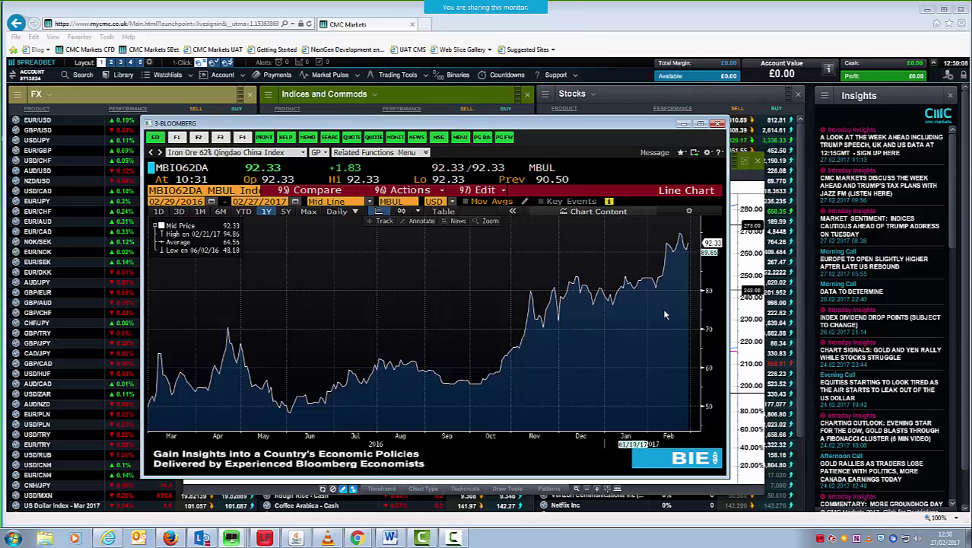
{"action": "mouse_move", "coordinate": [689, 247]}
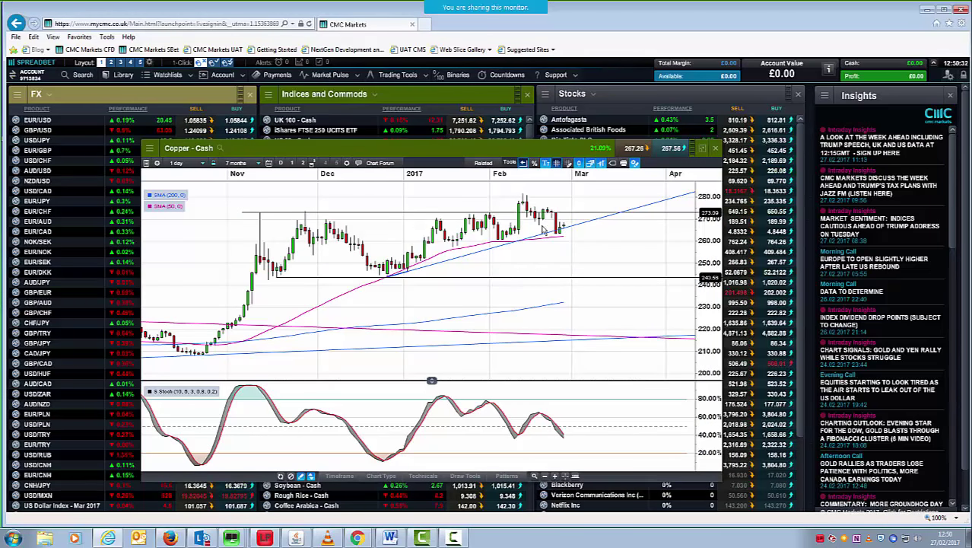
{"action": "mouse_move", "coordinate": [576, 309]}
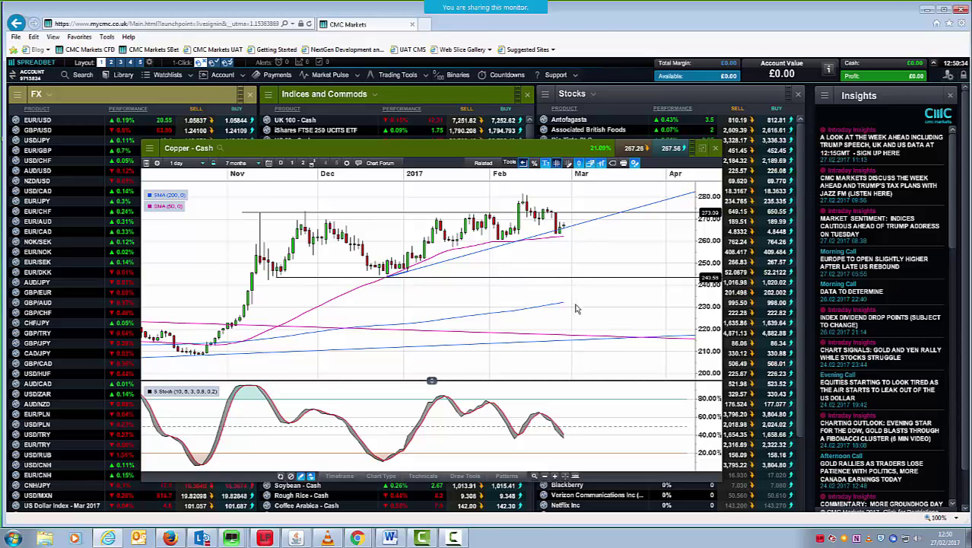
{"action": "mouse_move", "coordinate": [586, 260]}
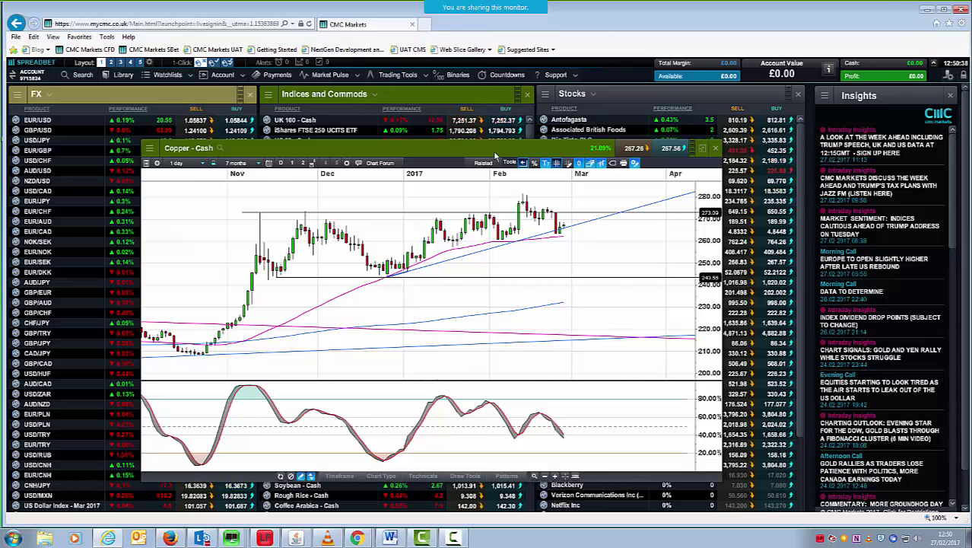
Step: Close the Copper - Cash chart and select crude oil in the Indices and Commods list
{"action": "left_click", "coordinate": [714, 148]}
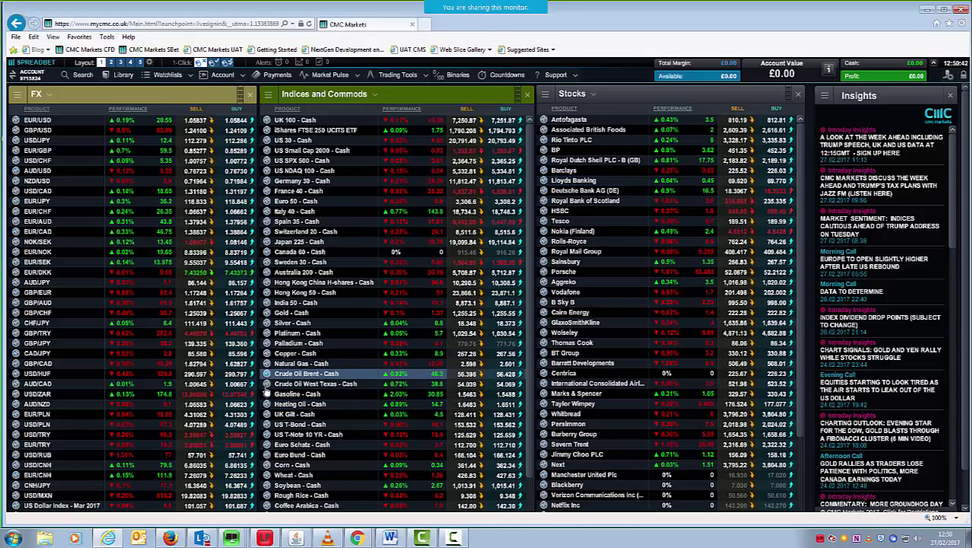
{"action": "left_click", "coordinate": [304, 241]}
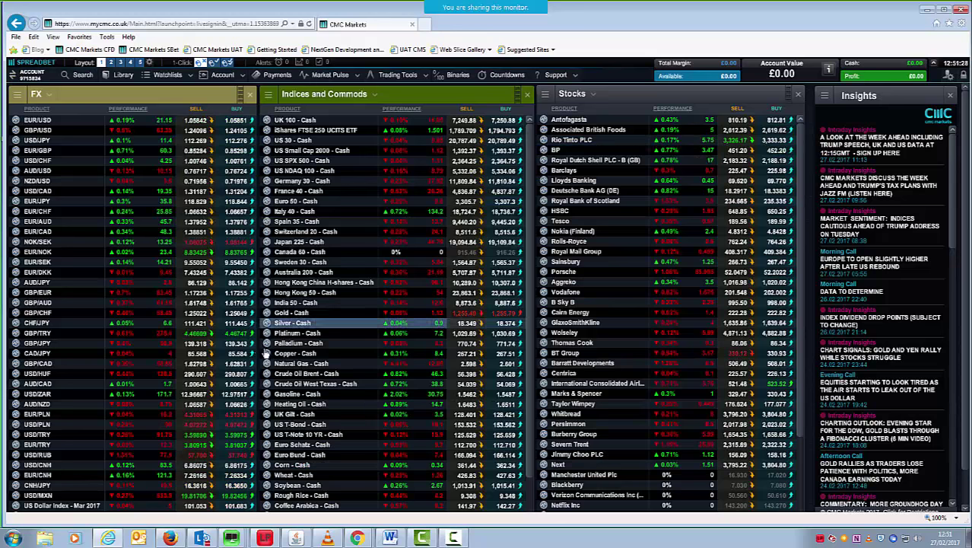
Step: Briefly view the seven-month Crude Oil West Texas chart, then close it
{"action": "right_click", "coordinate": [292, 323]}
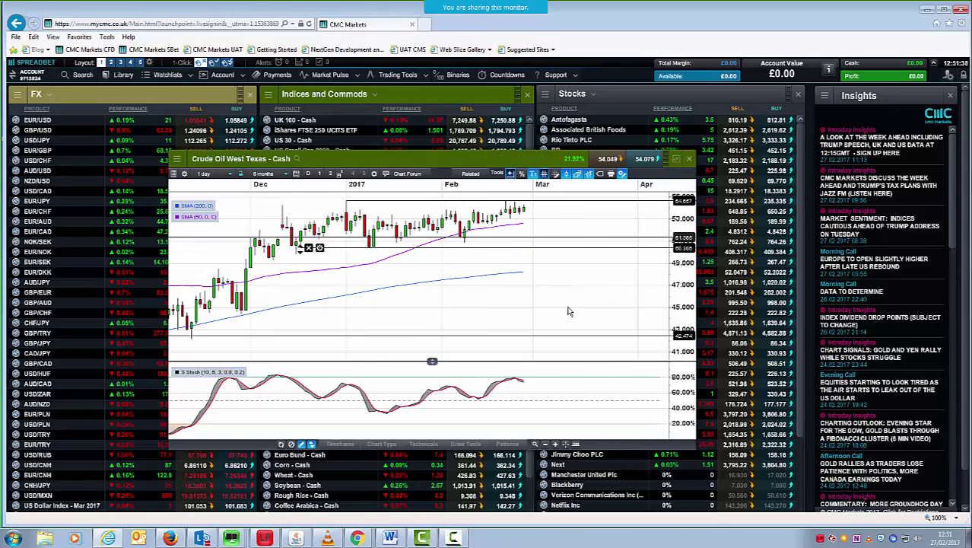
{"action": "mouse_move", "coordinate": [532, 234]}
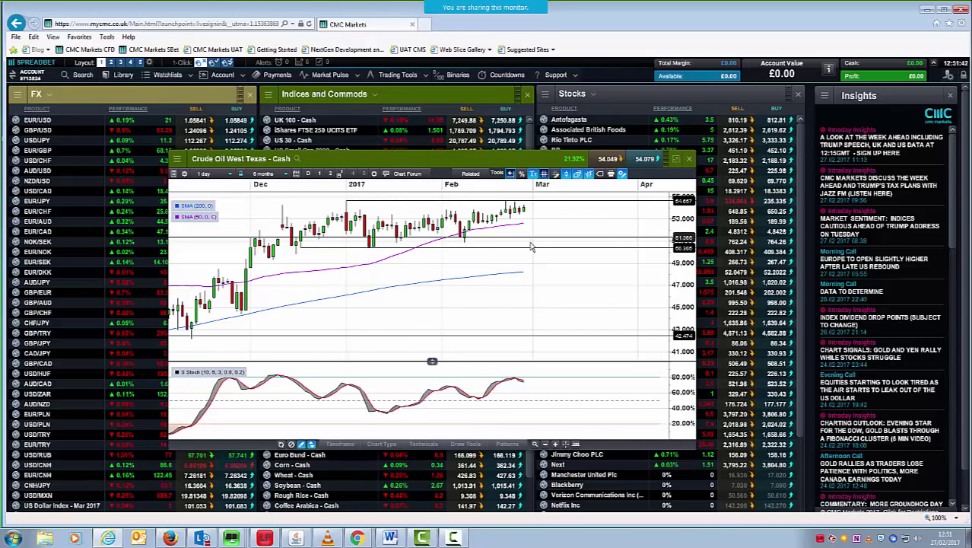
{"action": "mouse_move", "coordinate": [424, 315]}
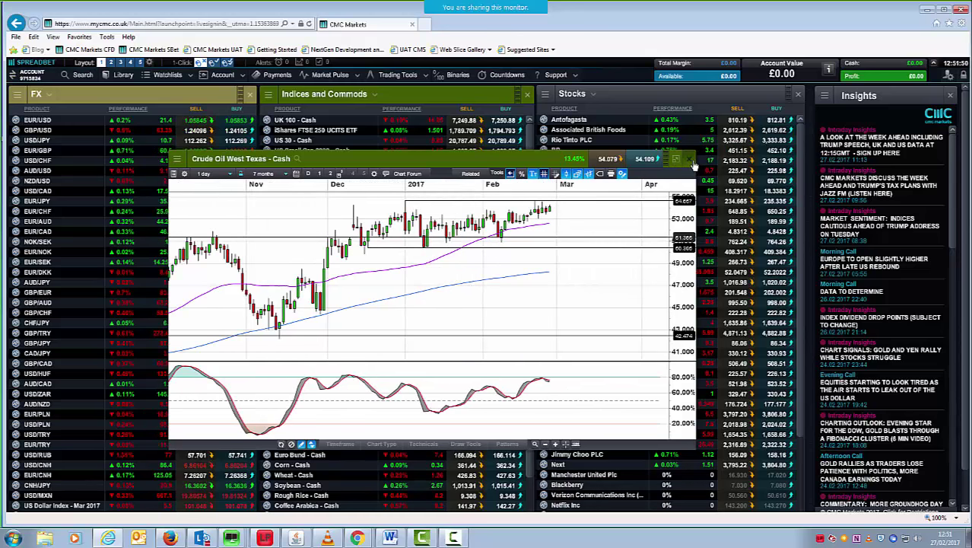
{"action": "left_click", "coordinate": [690, 161]}
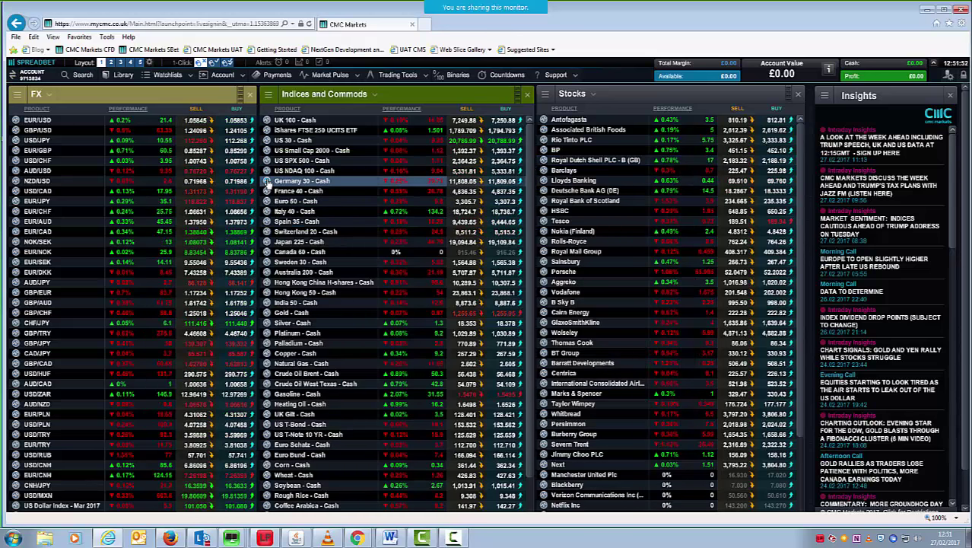